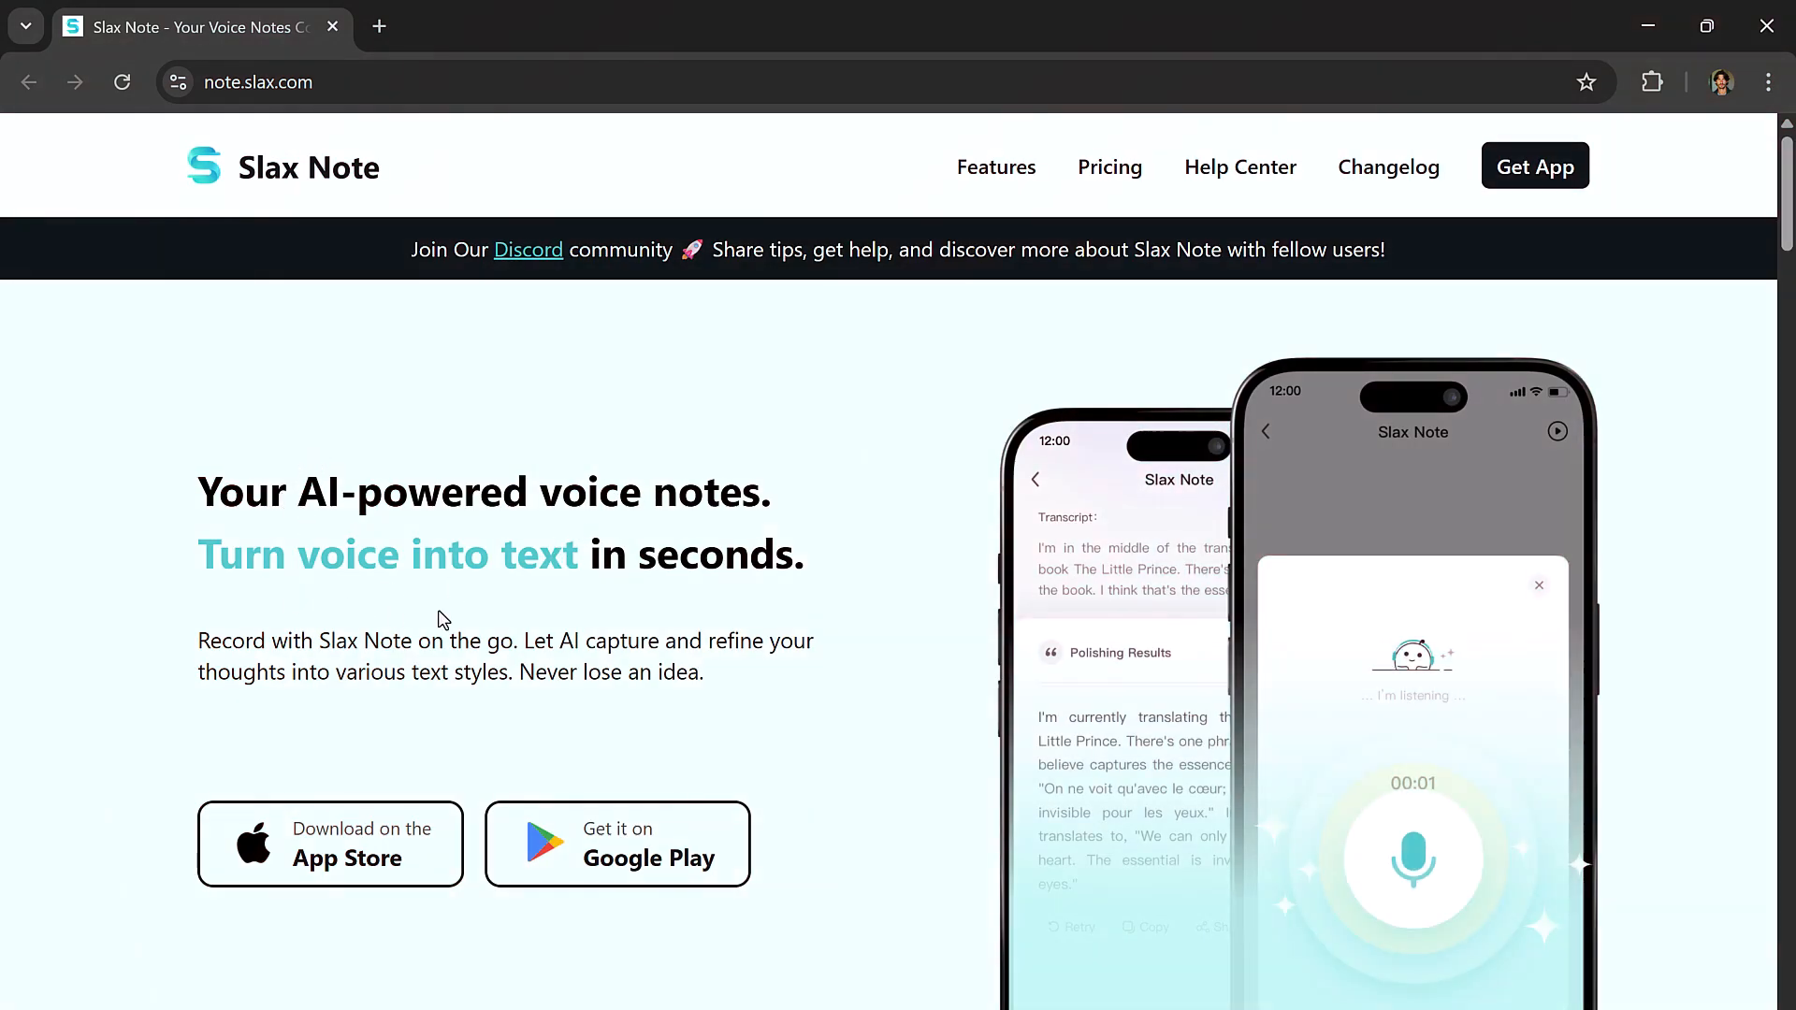
mouse_move(1543, 606)
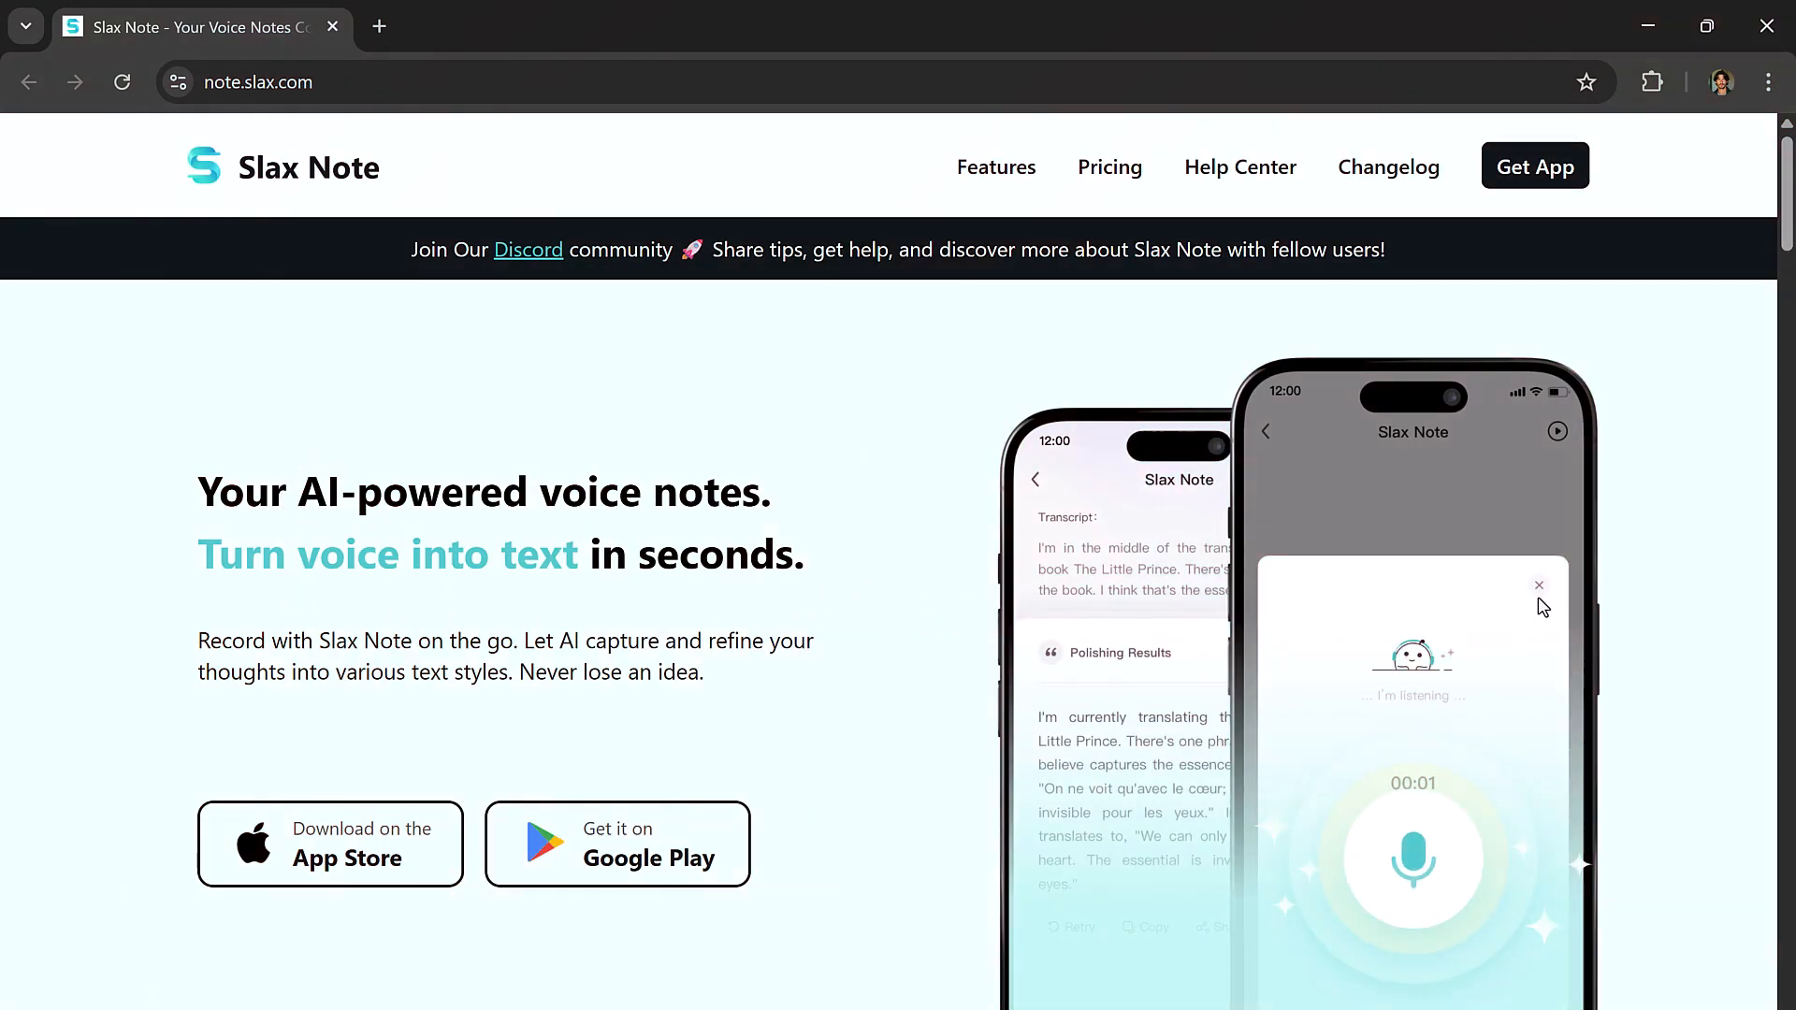
Scroll the note.slax.com homepage past Efficiency Boost and Intelligent Ghostwriting to 'How are others using Slax Note'
scroll(down, 3)
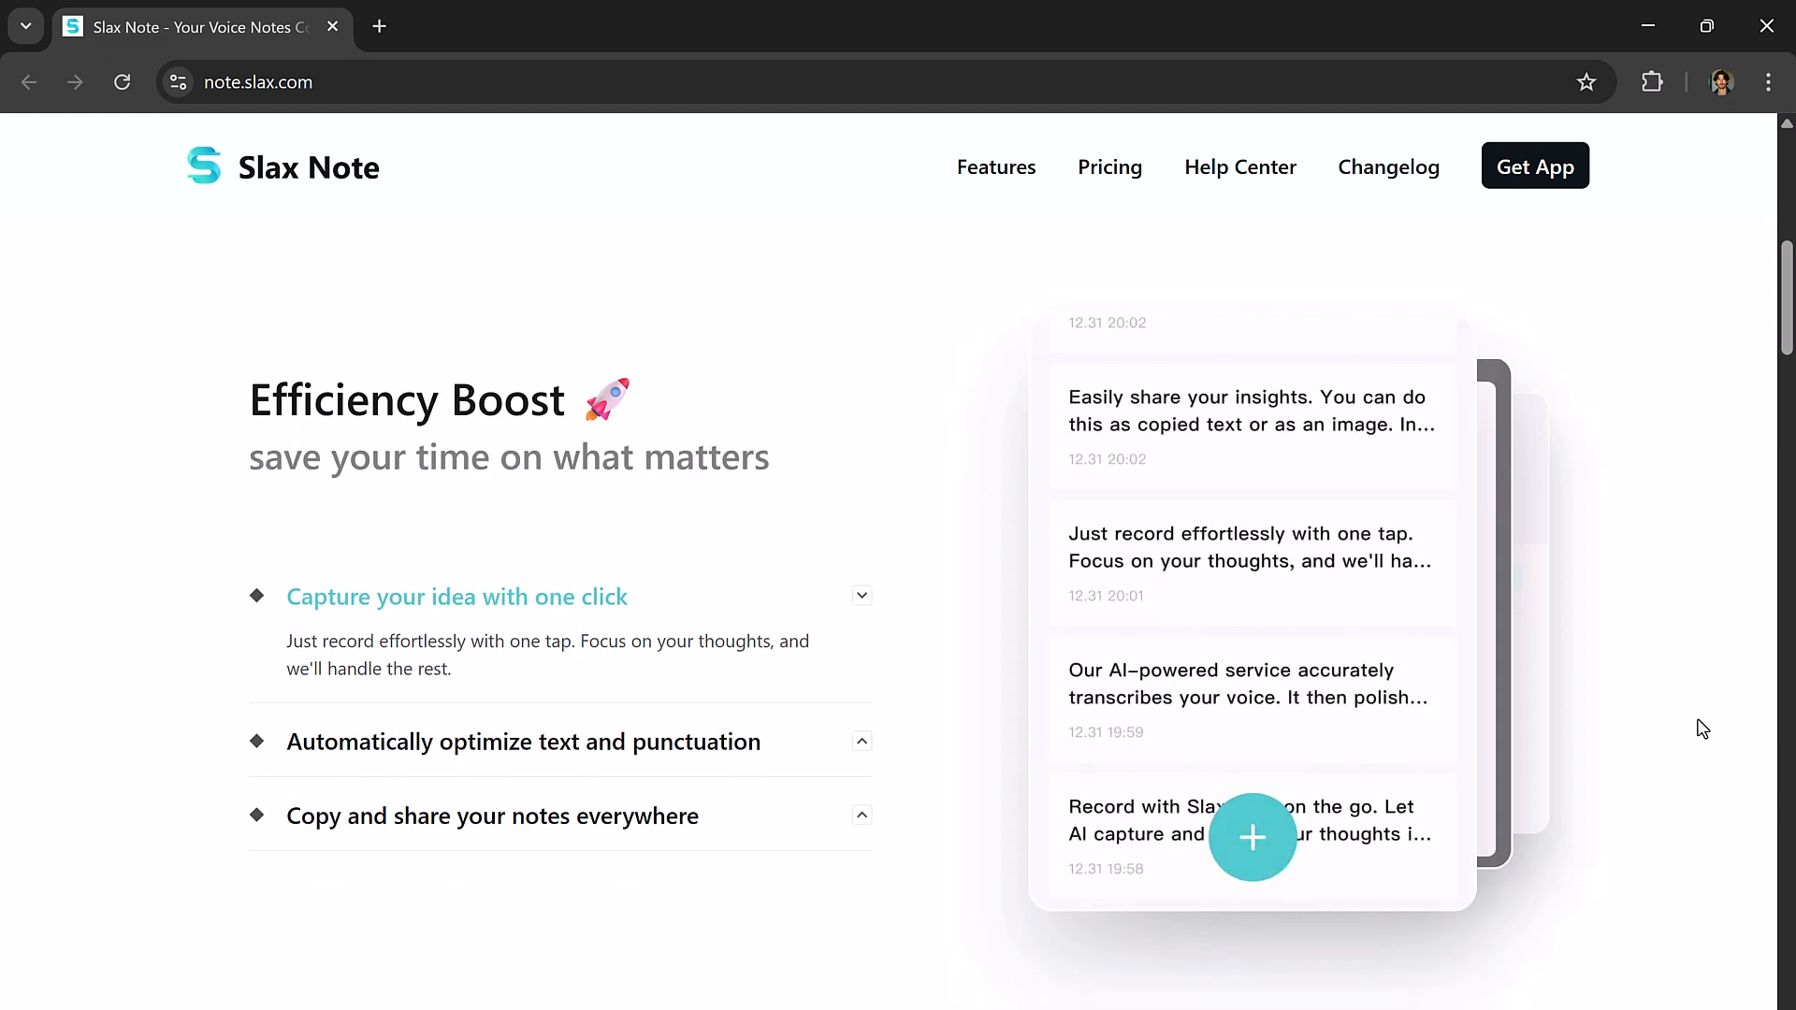
scroll(down, 3)
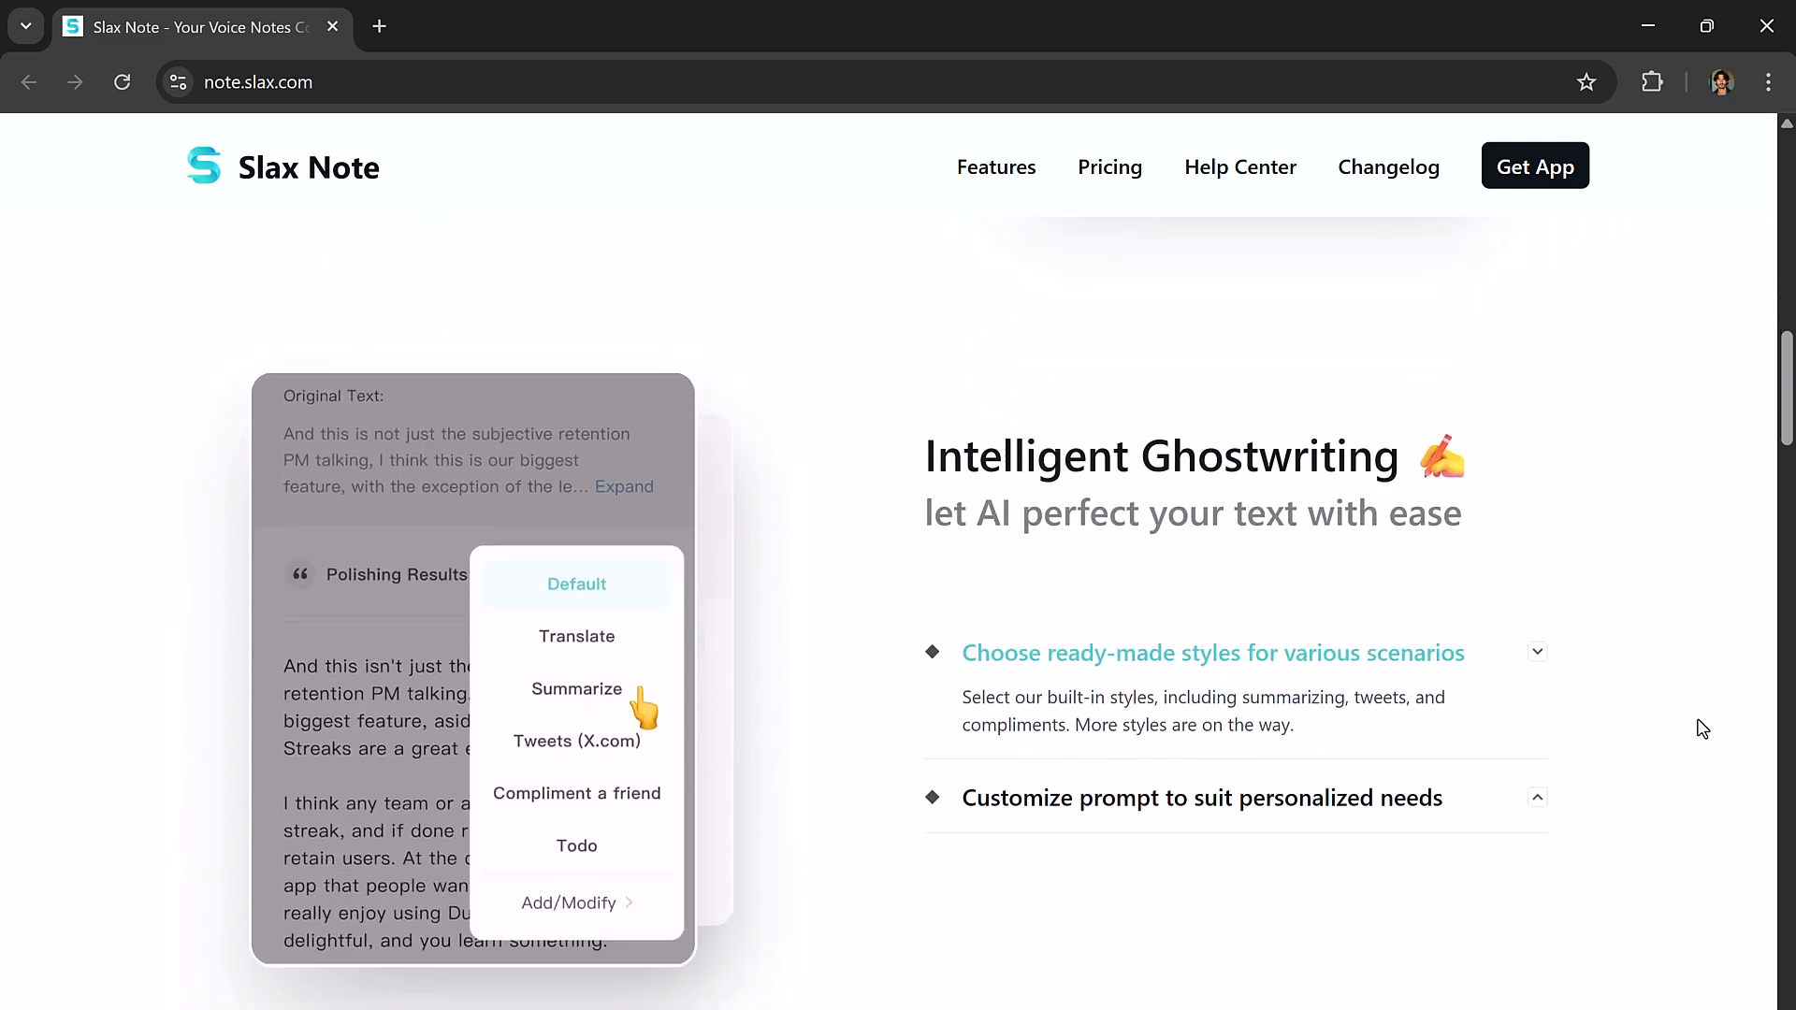
click(577, 688)
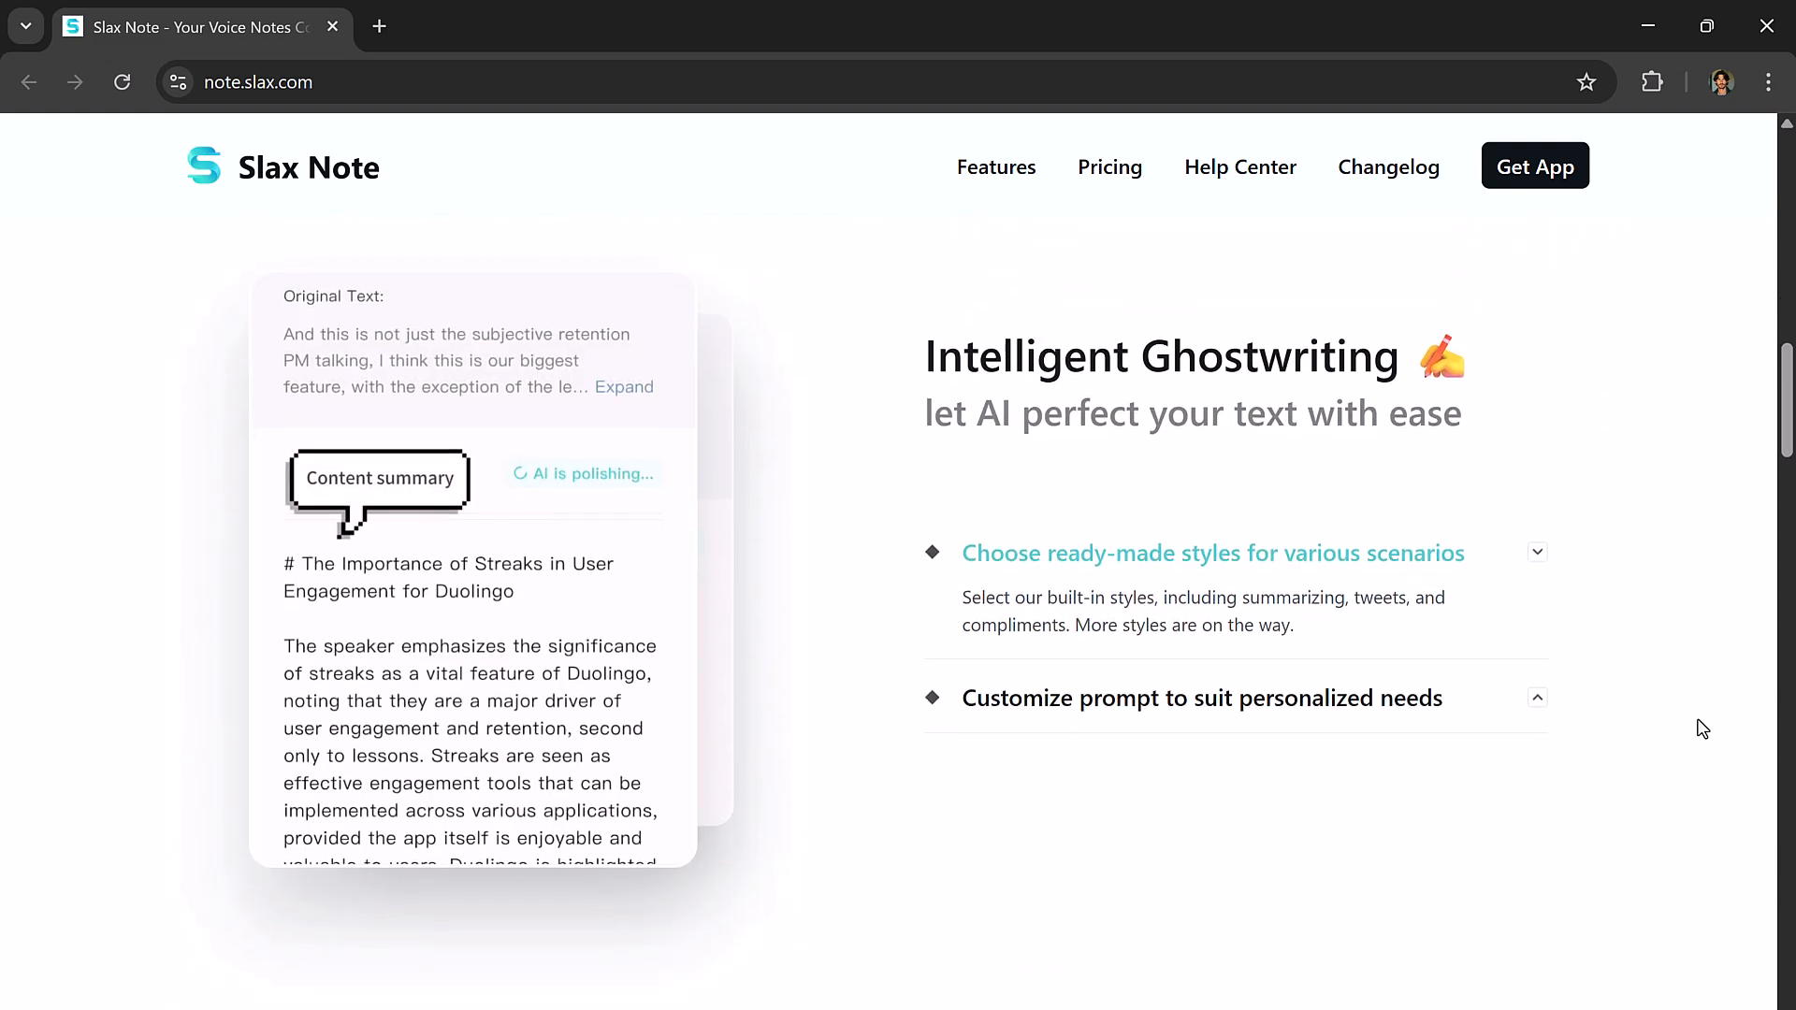
scroll(down, 3)
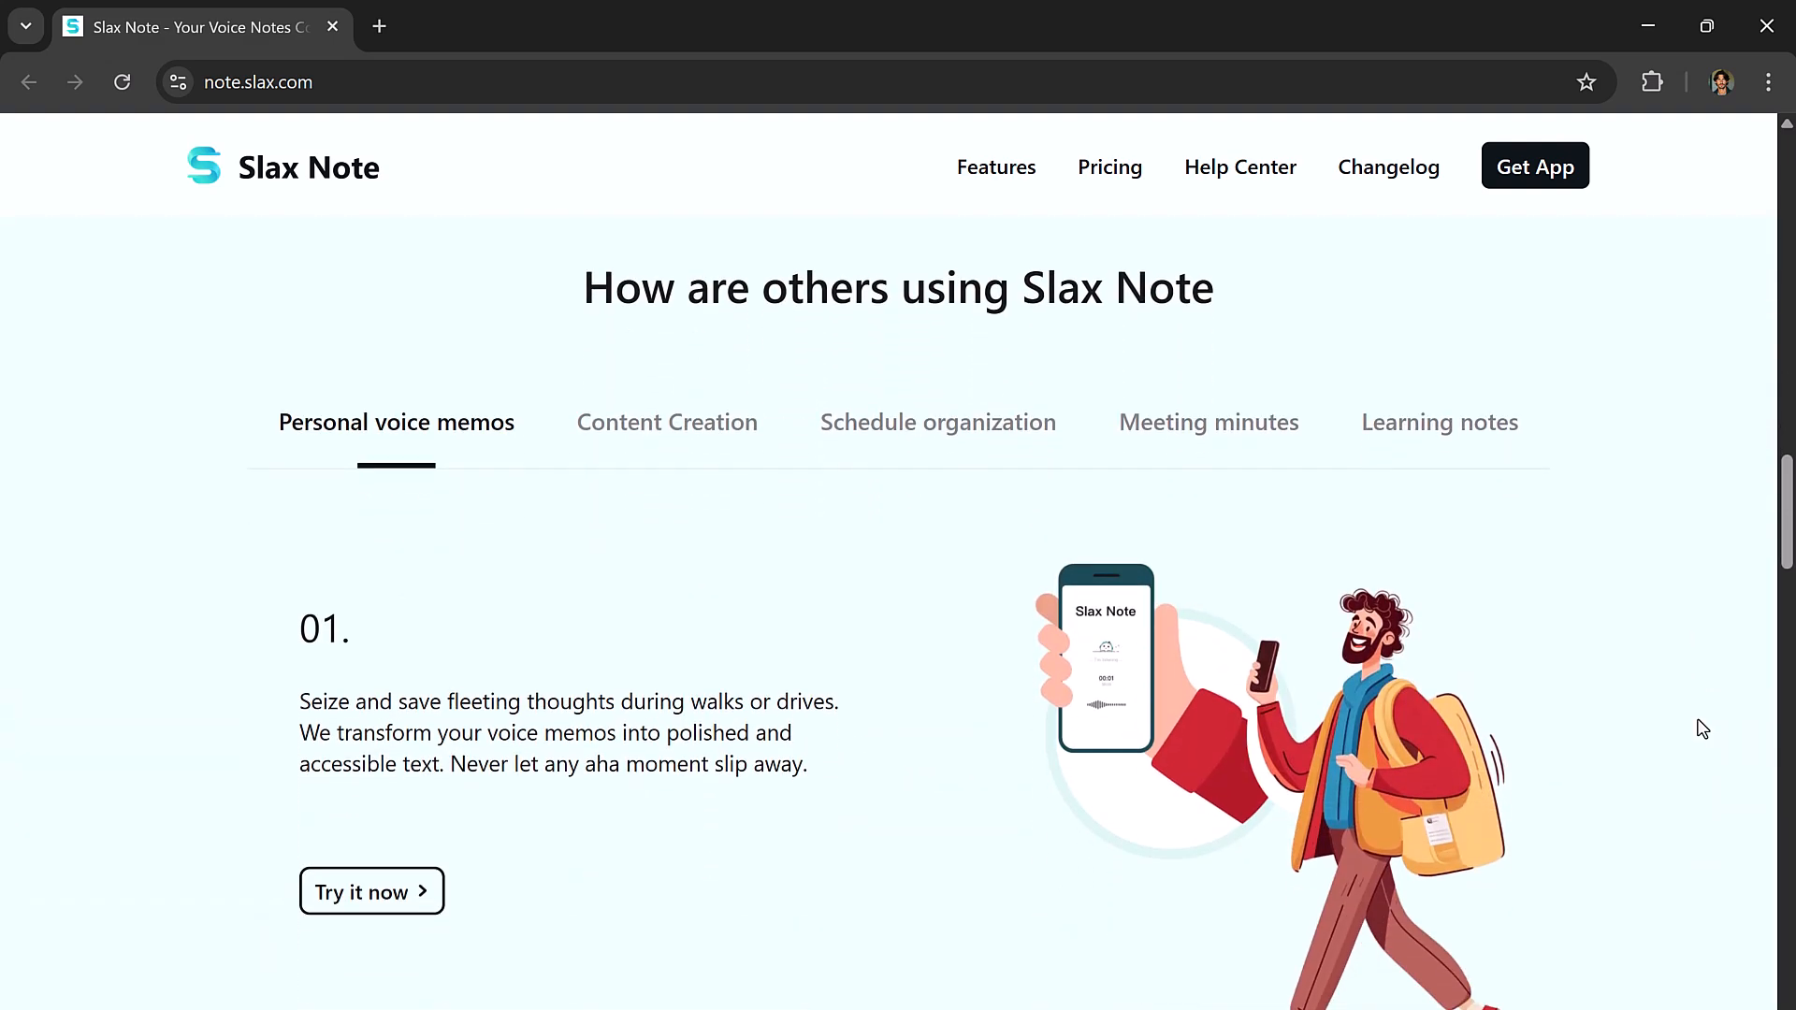
scroll(down, 3)
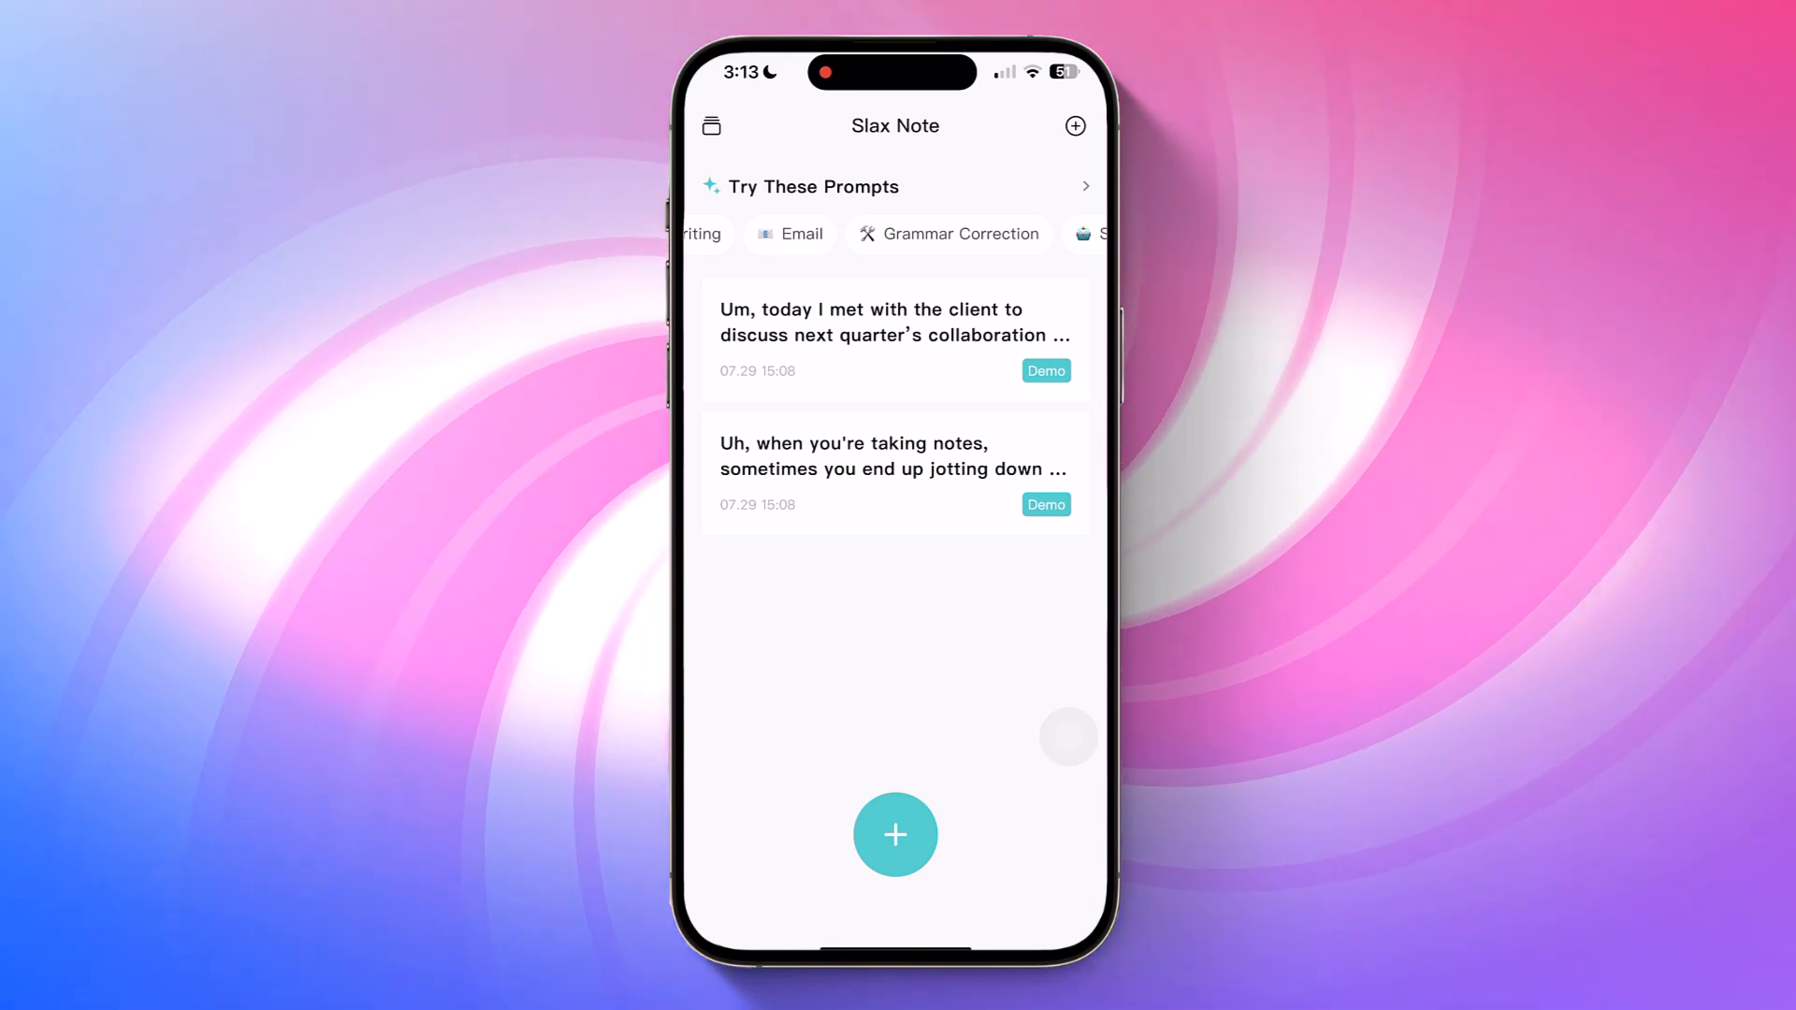
Record a 39-second voice note describing the app so it tops the note list
click(894, 835)
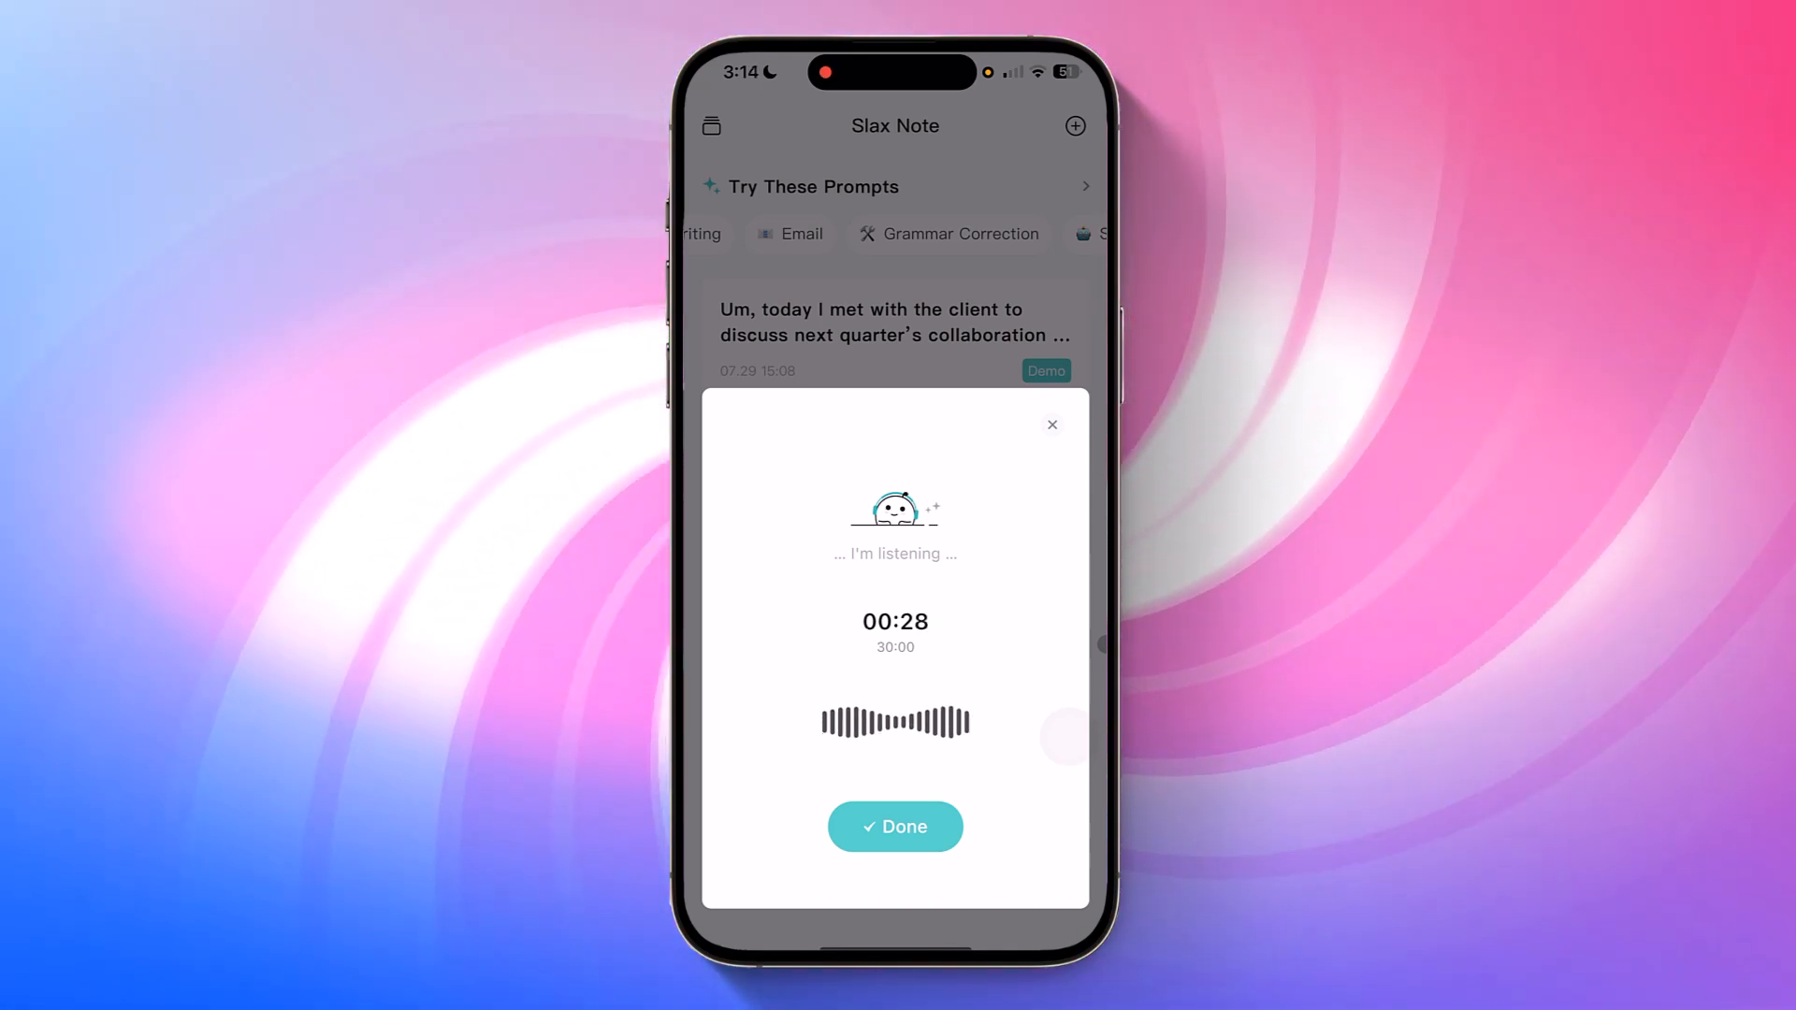
click(894, 825)
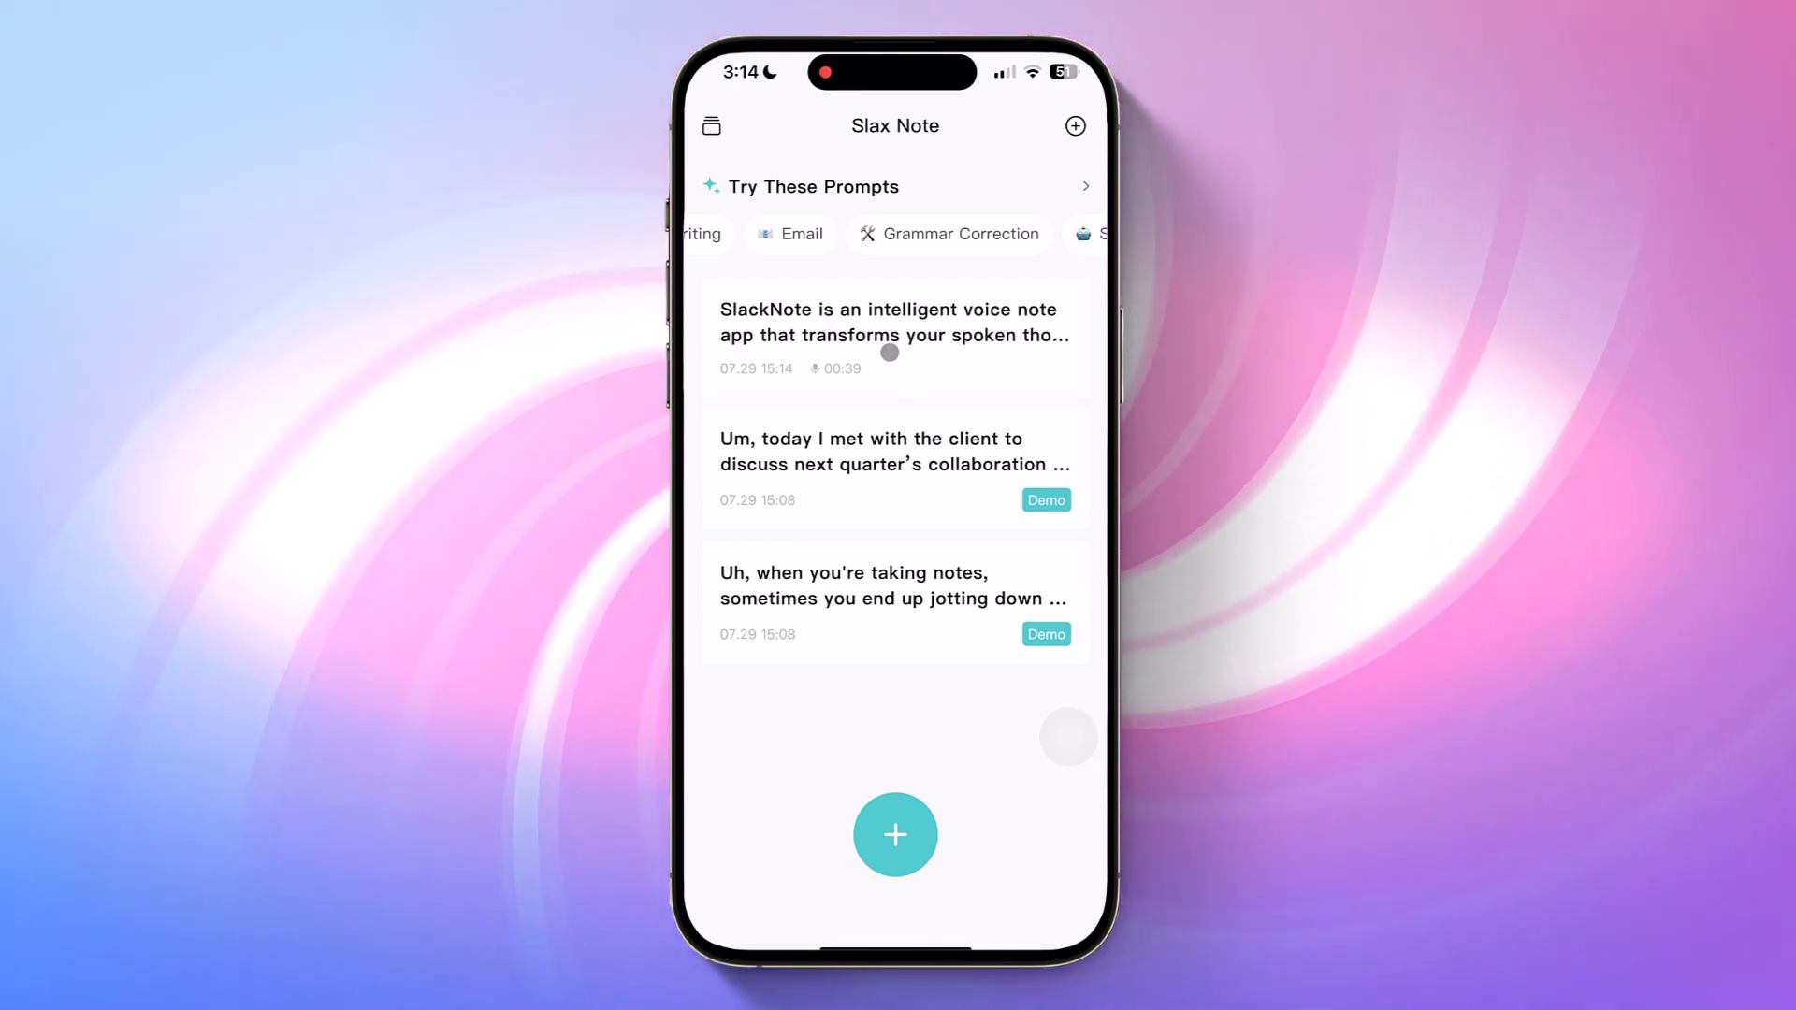
View the new note's Intelligent polishing result and bring up its other prompt styles
click(894, 334)
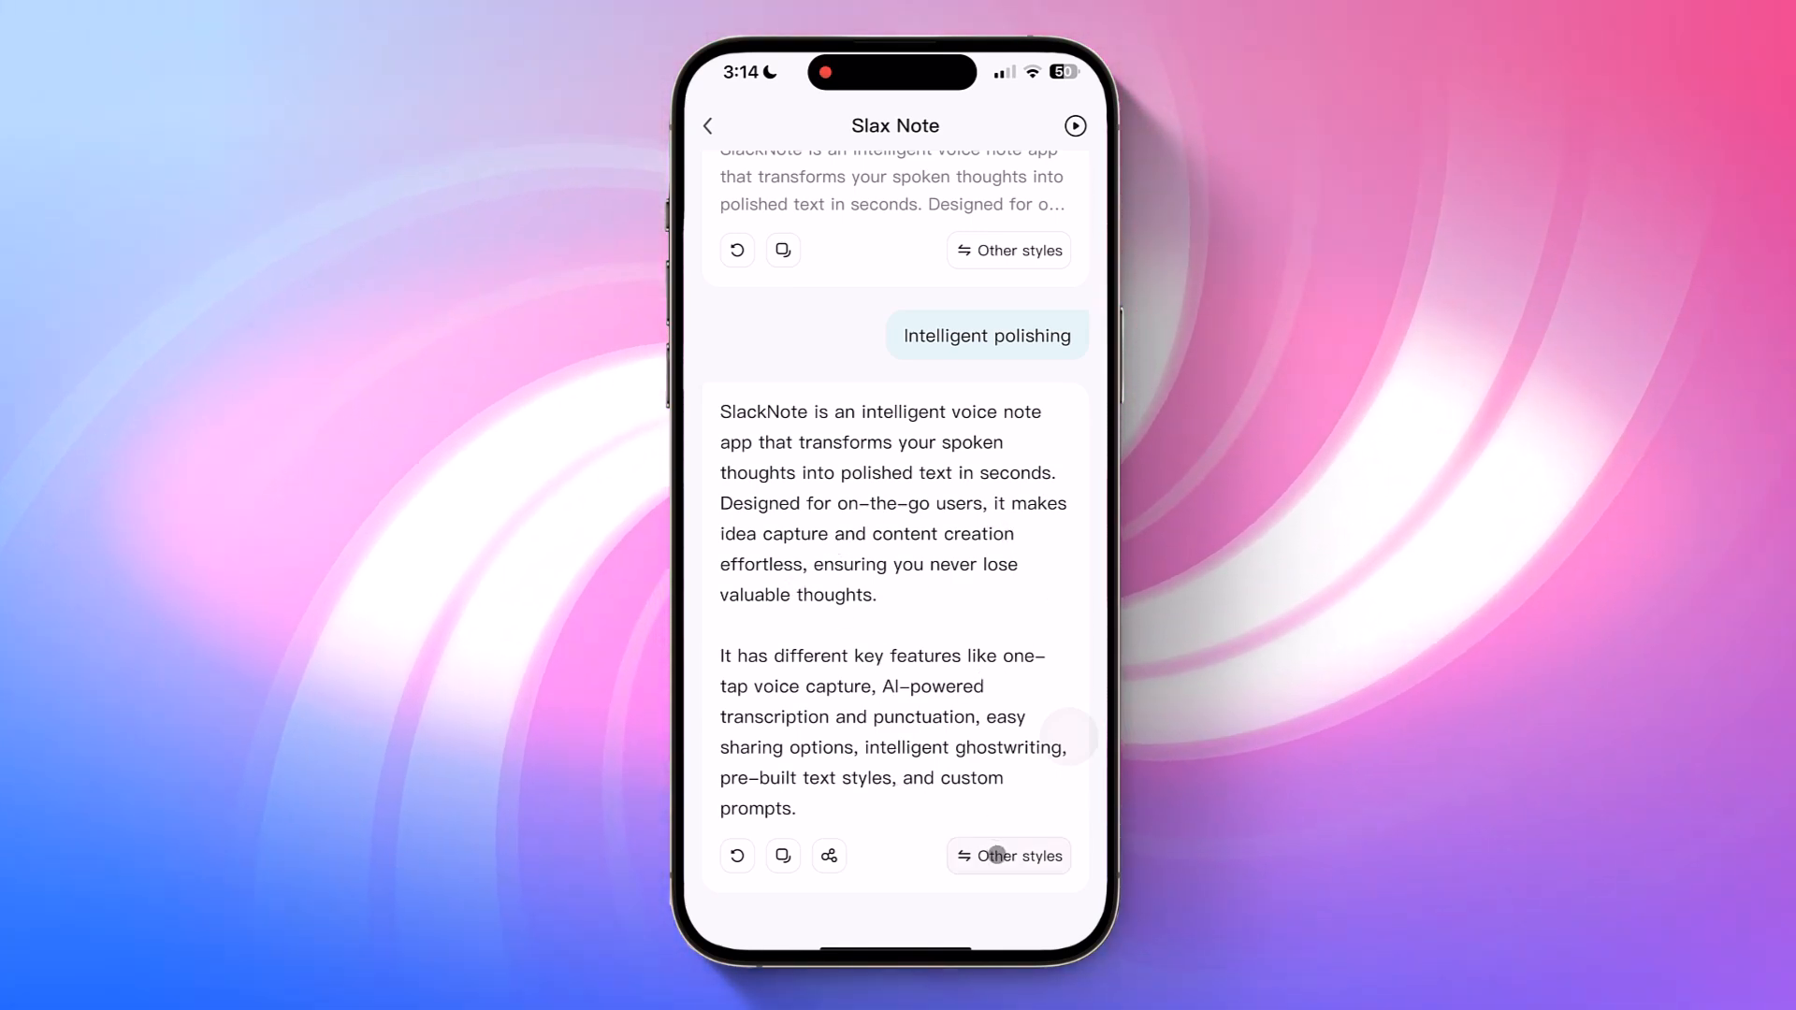
click(1008, 855)
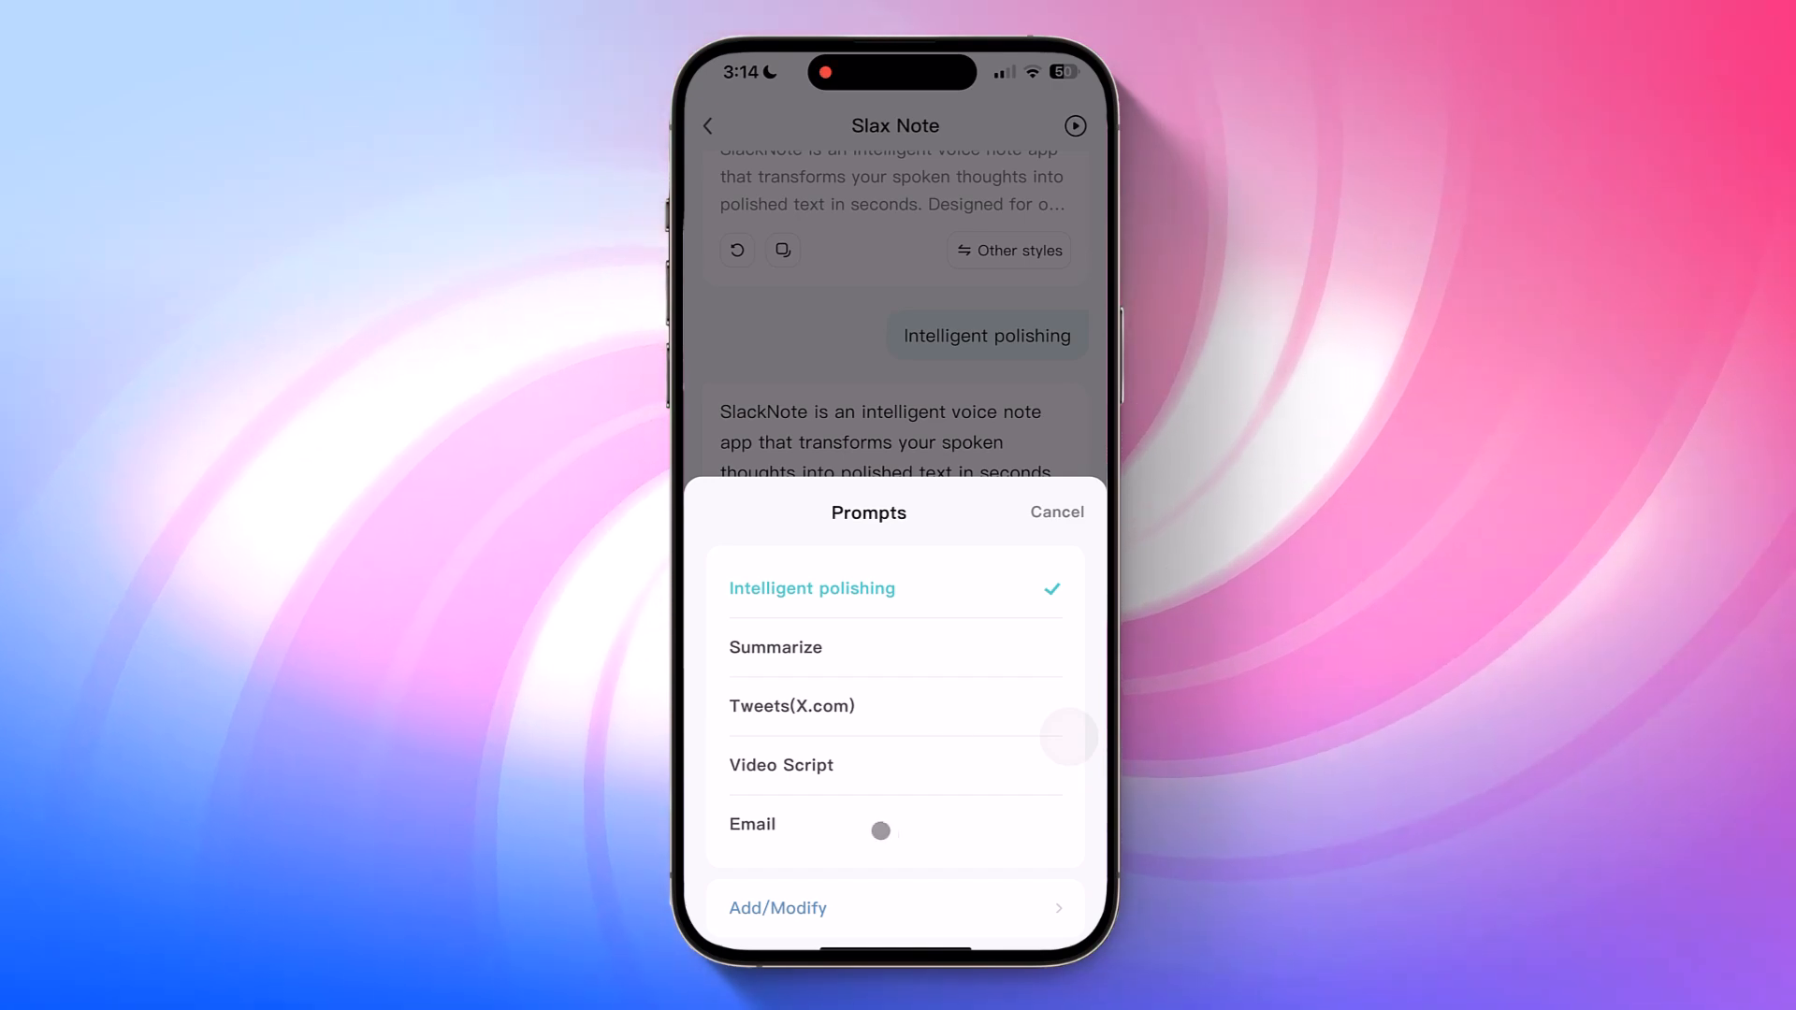
Generate a Video Script version of the note, save it as an image, and return to the list
click(782, 765)
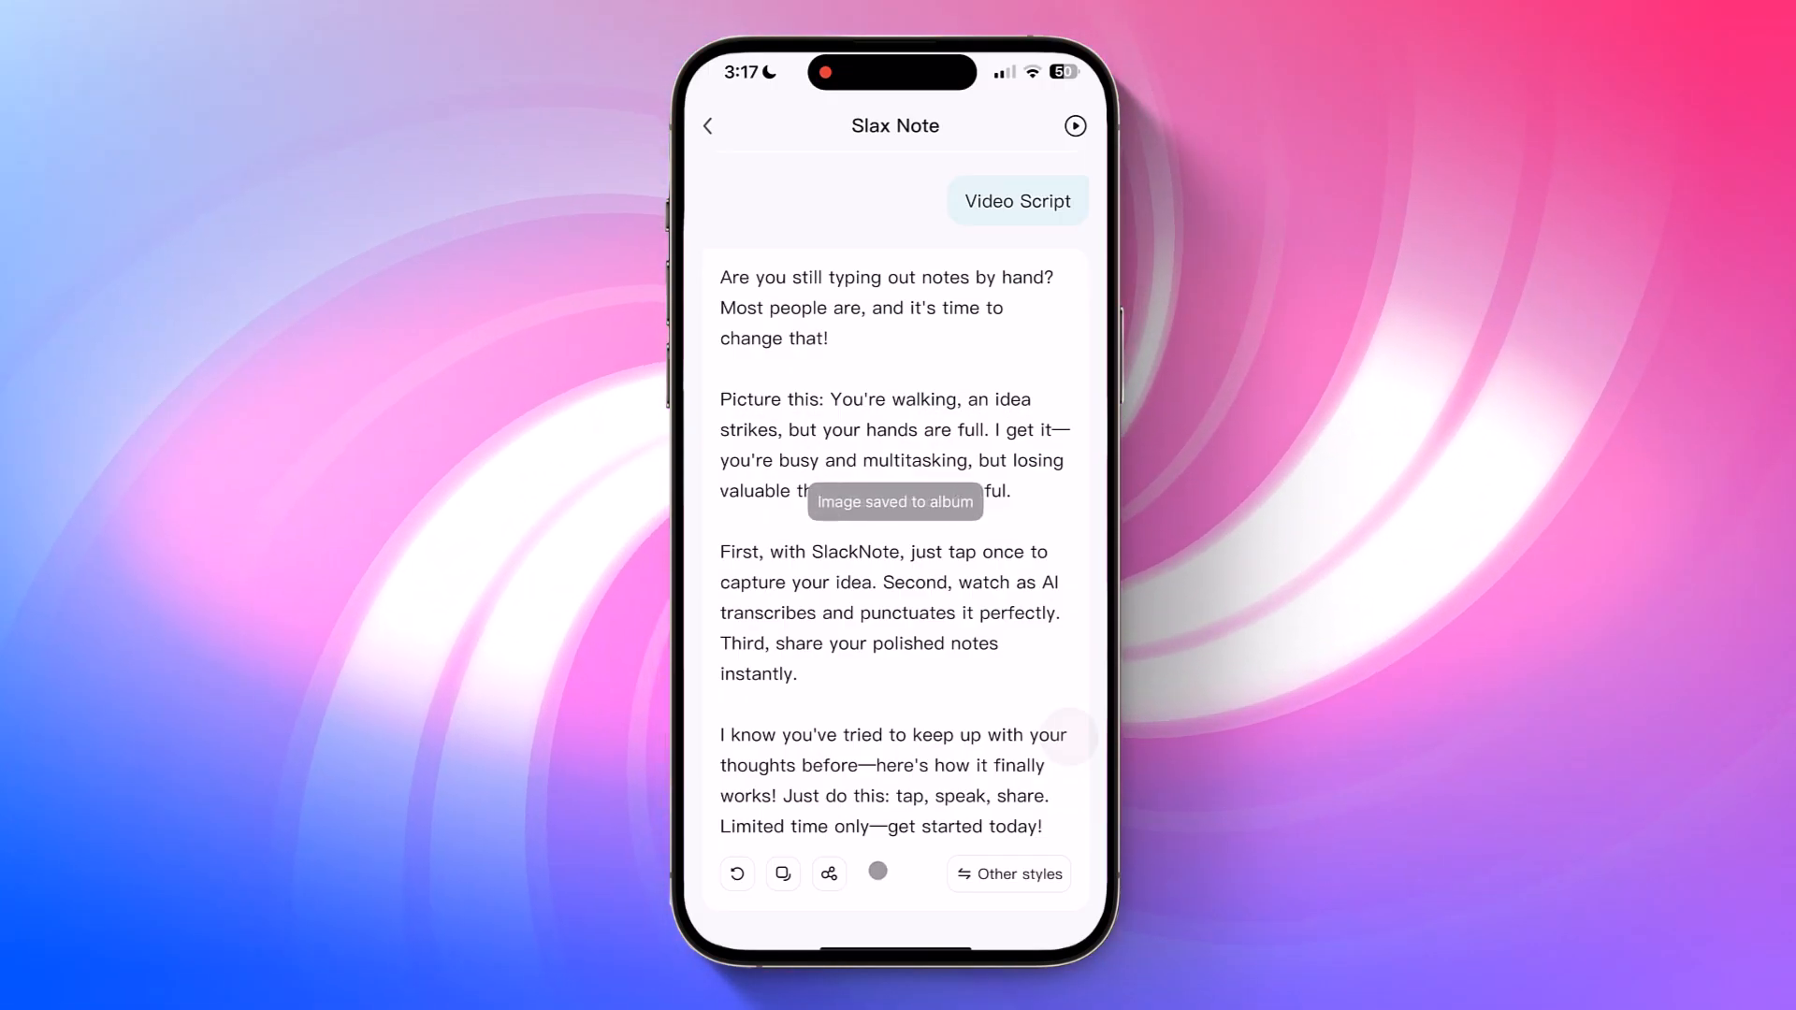
click(707, 125)
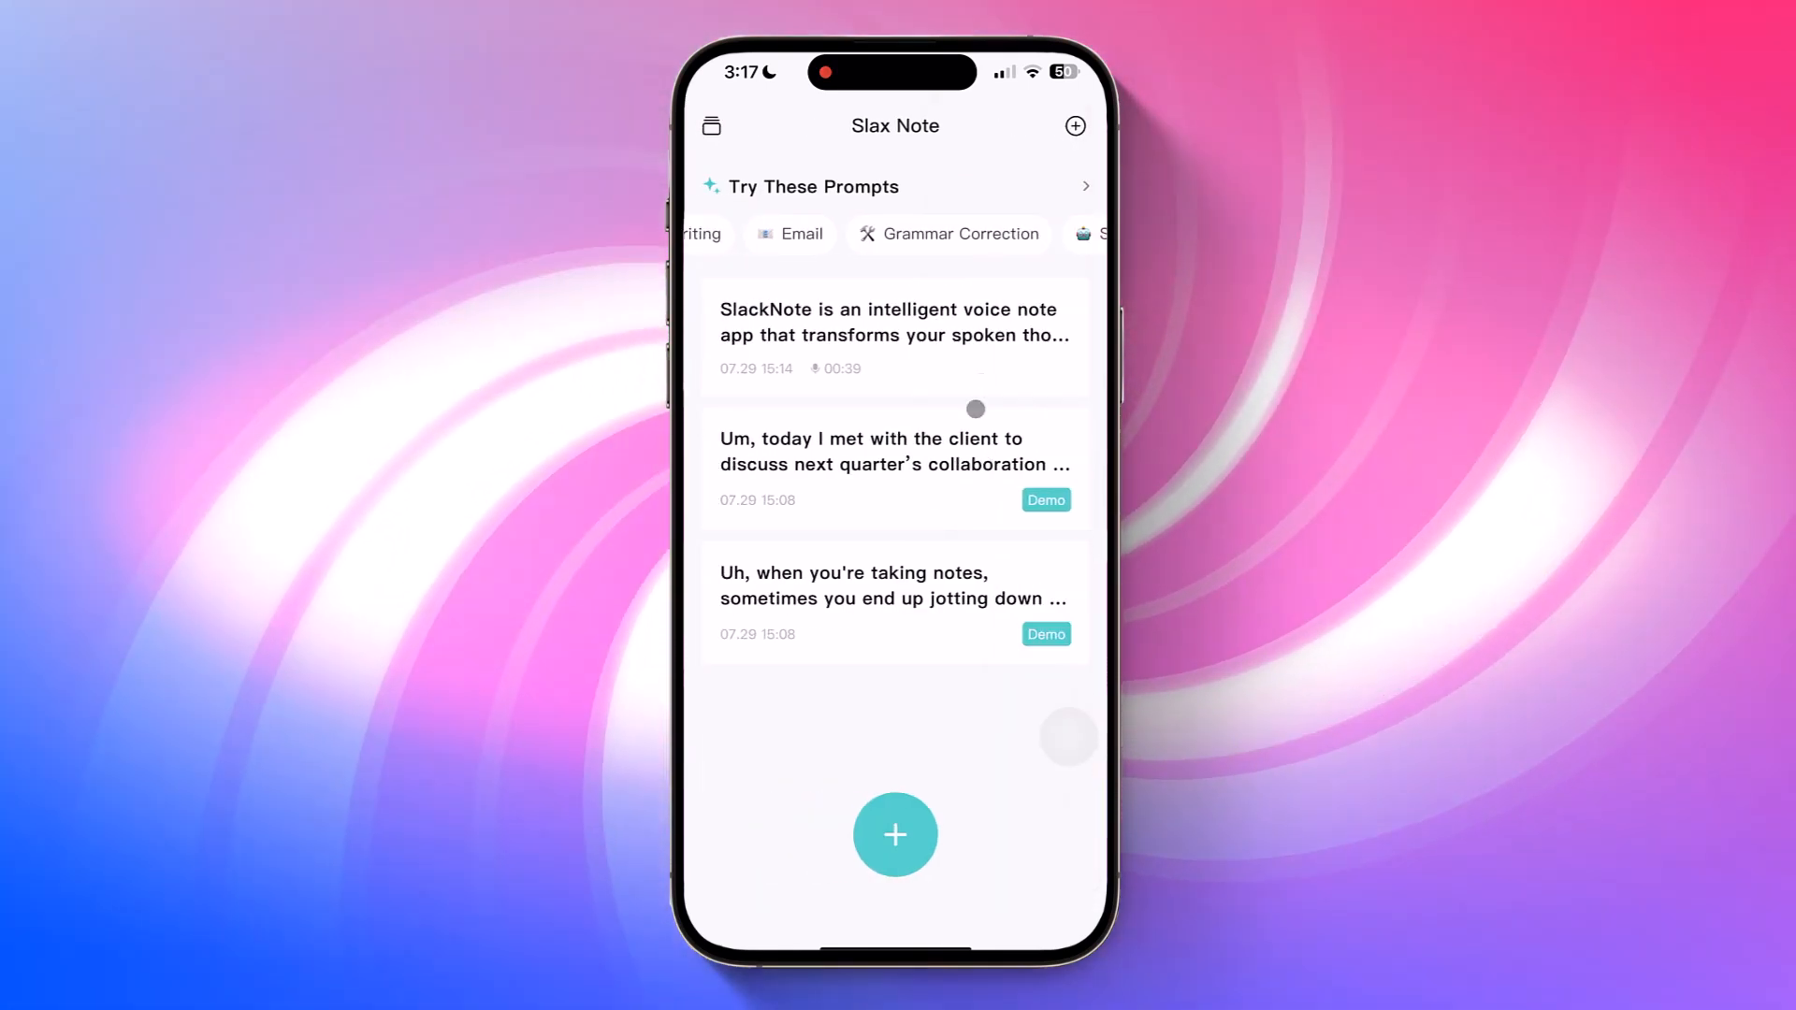
Archive the voice note, unarchive it from Archive, then bring up the new-note options
drag(997, 334, 802, 335)
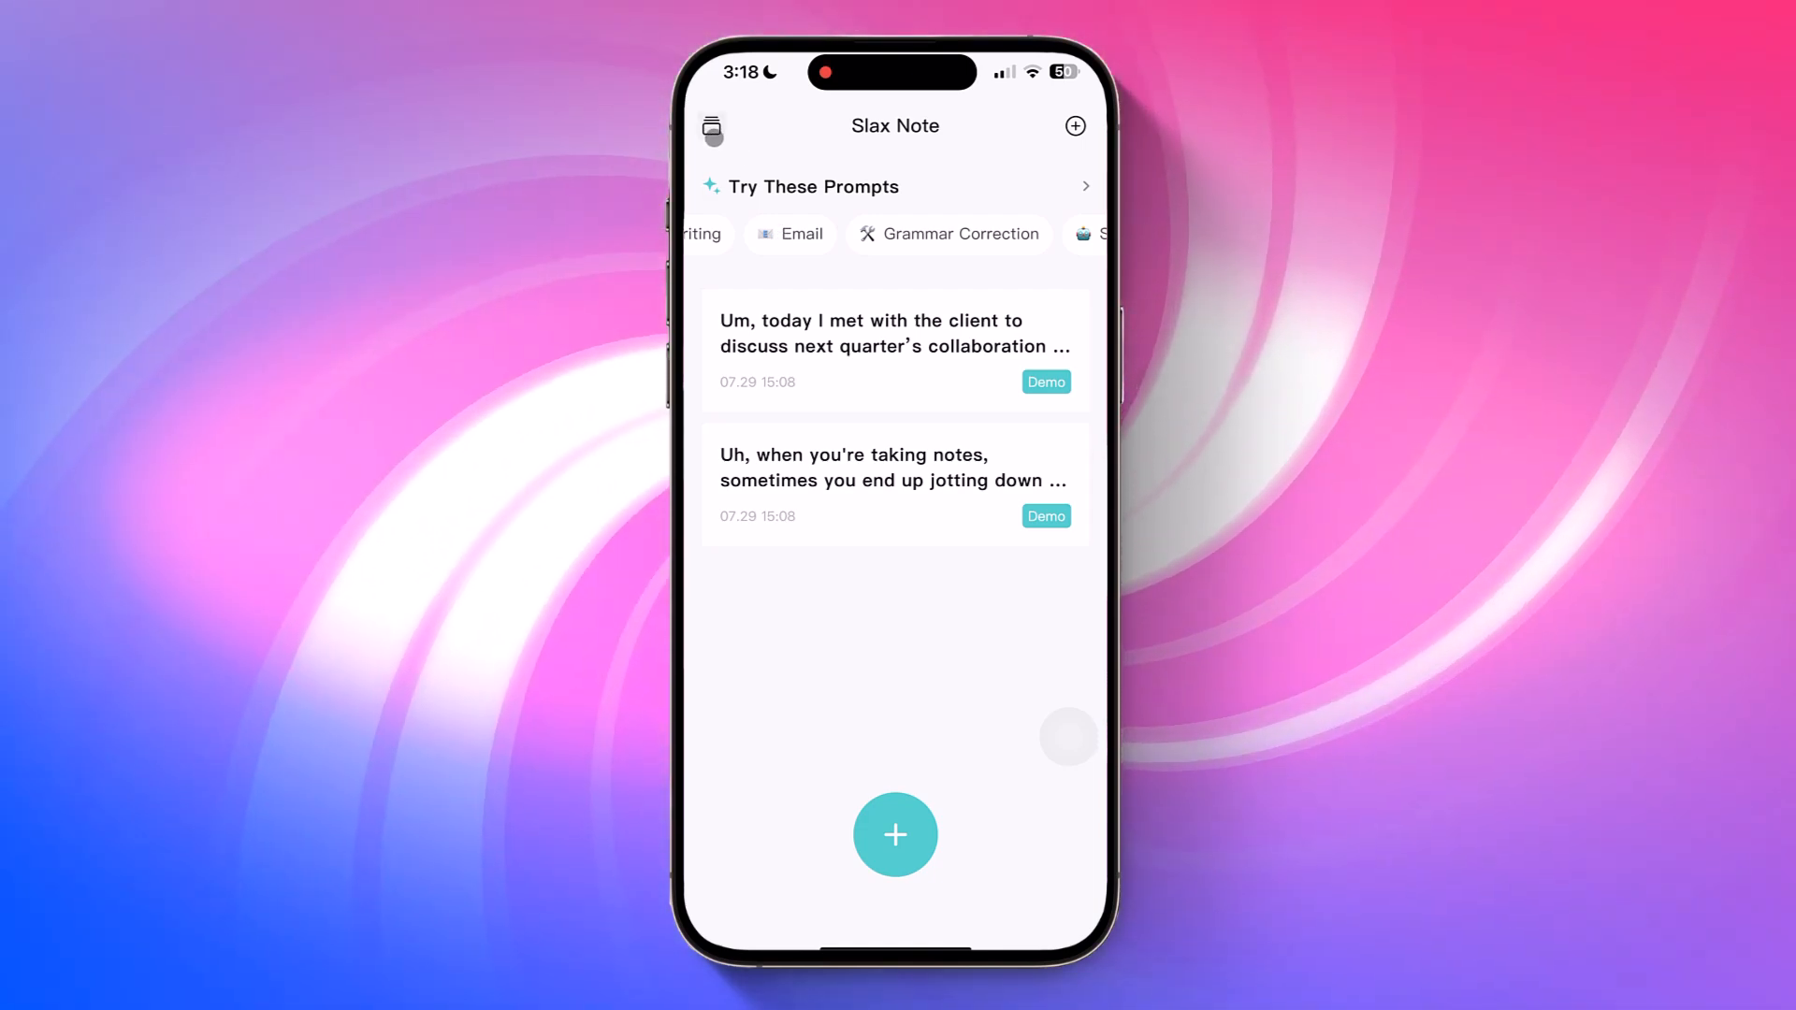
click(711, 126)
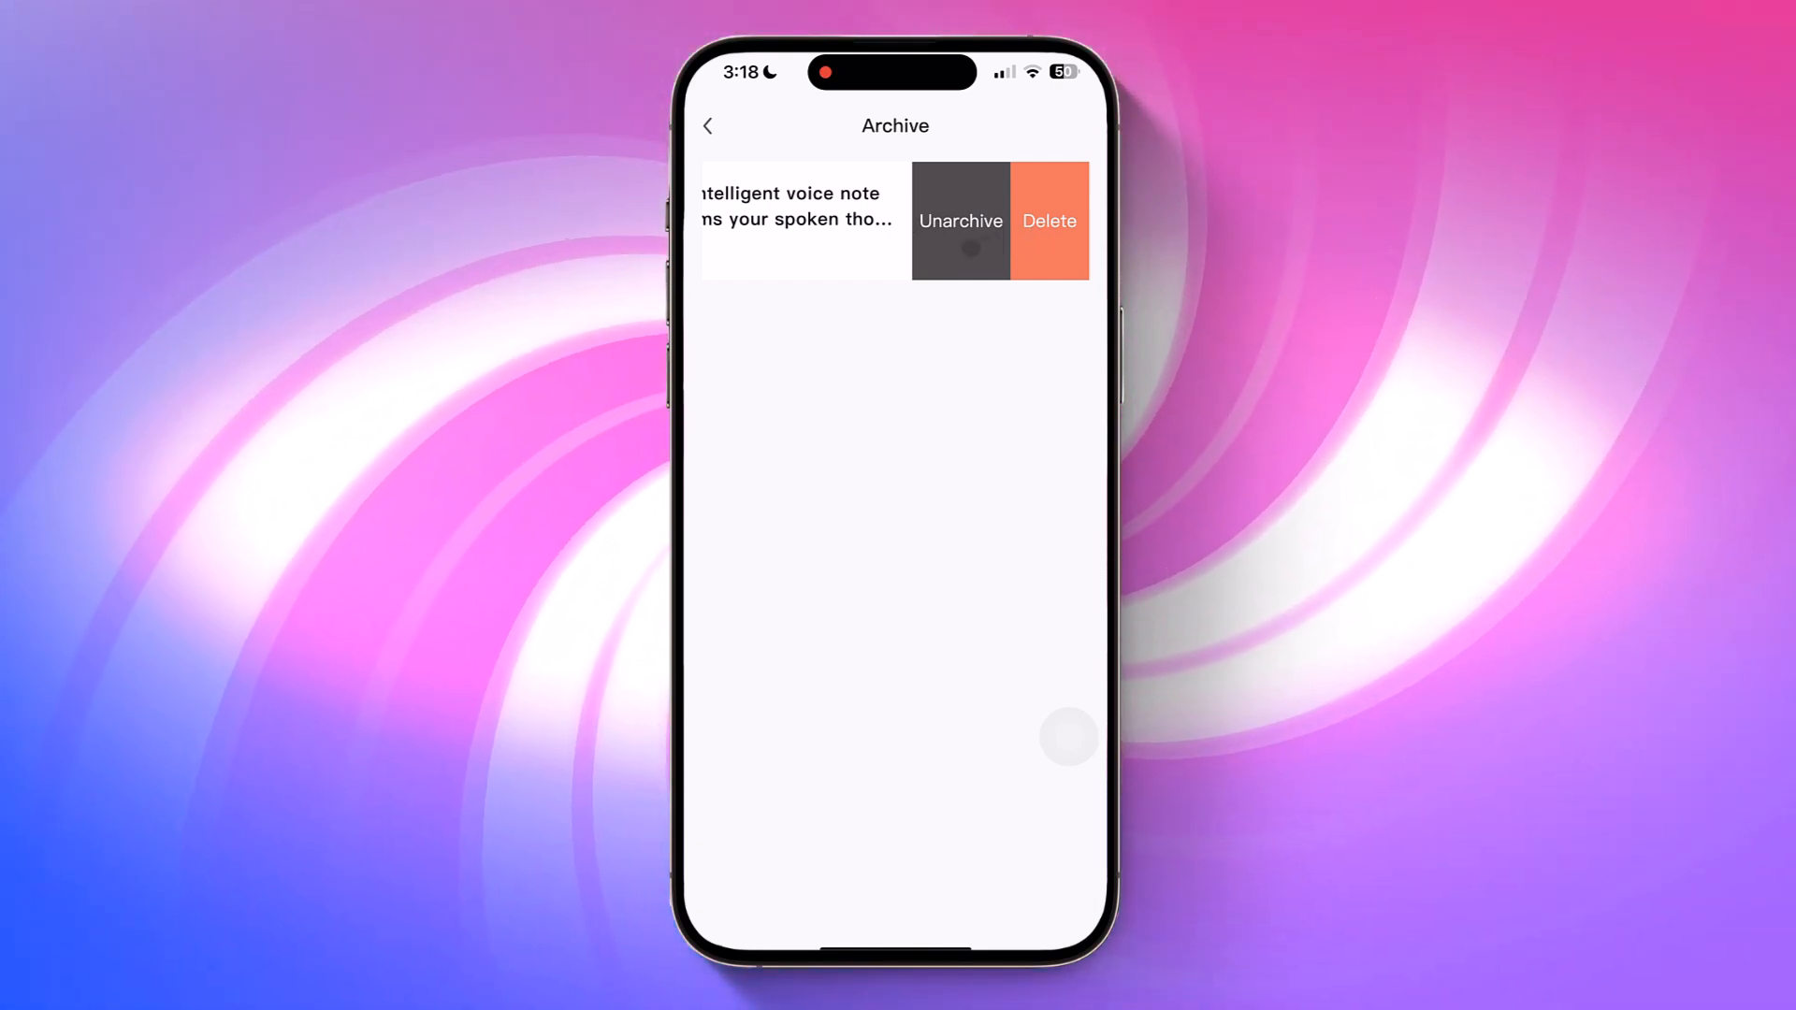
click(1048, 221)
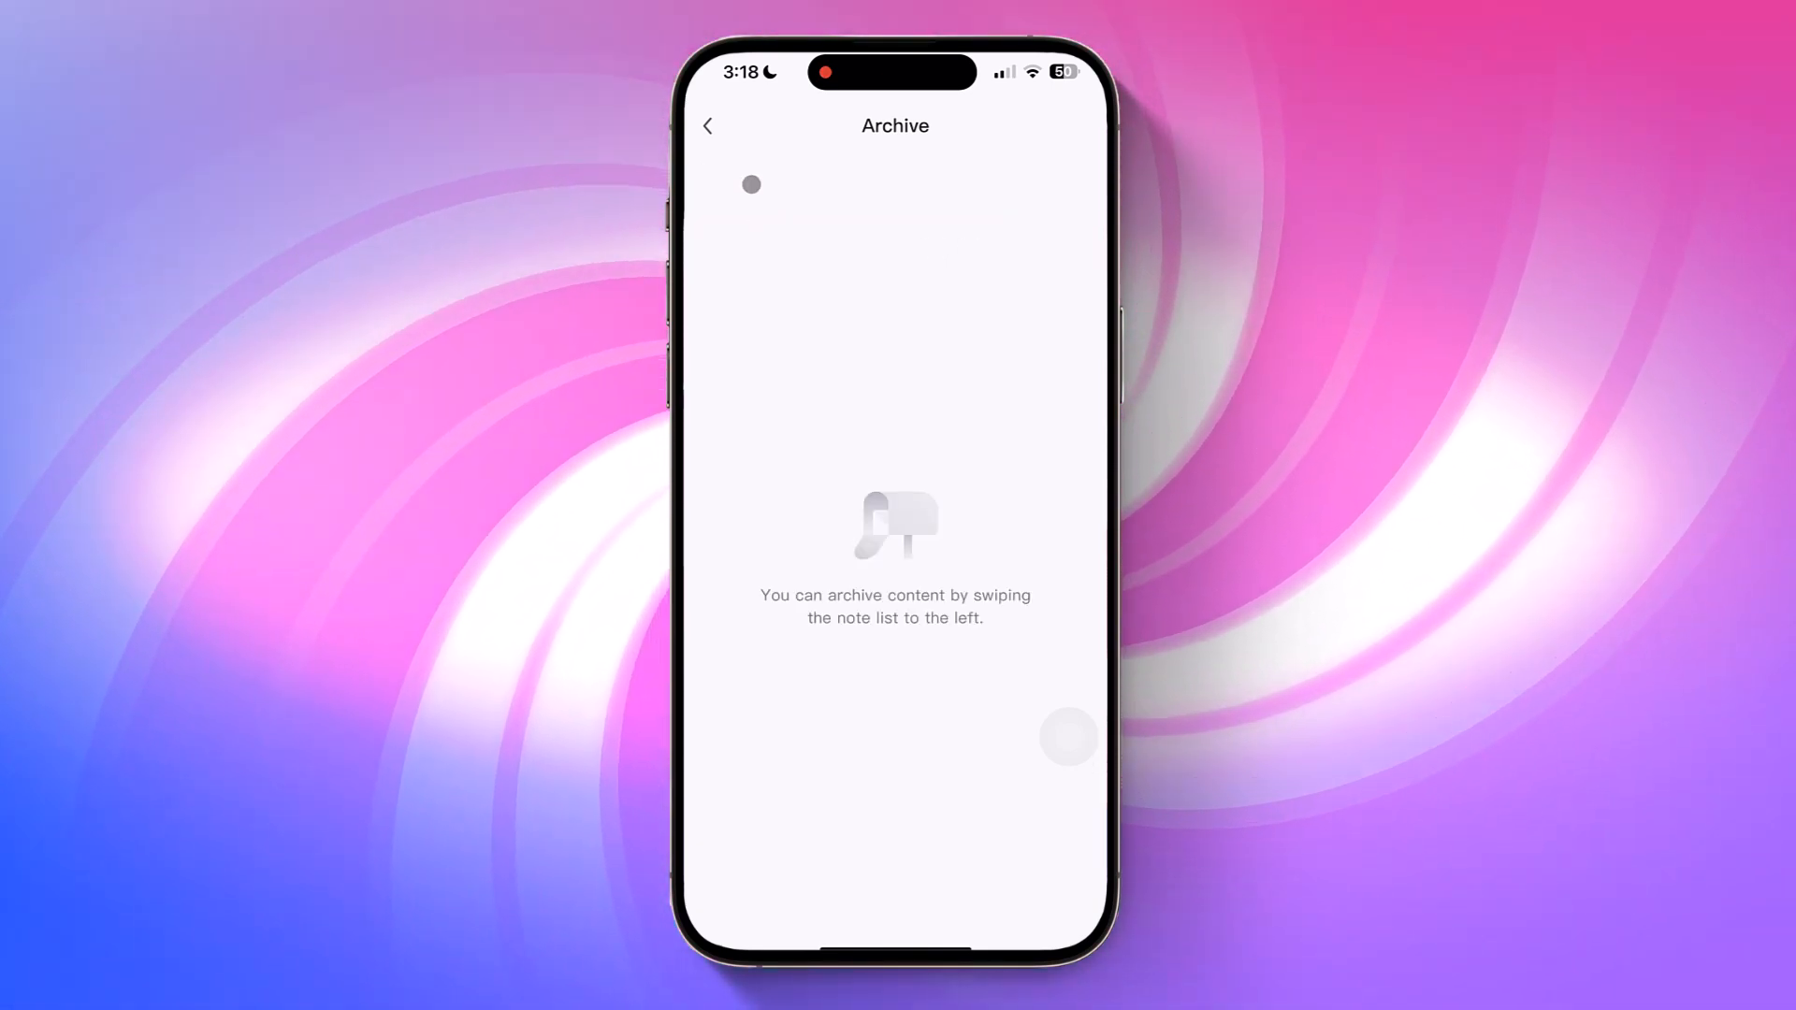
click(707, 125)
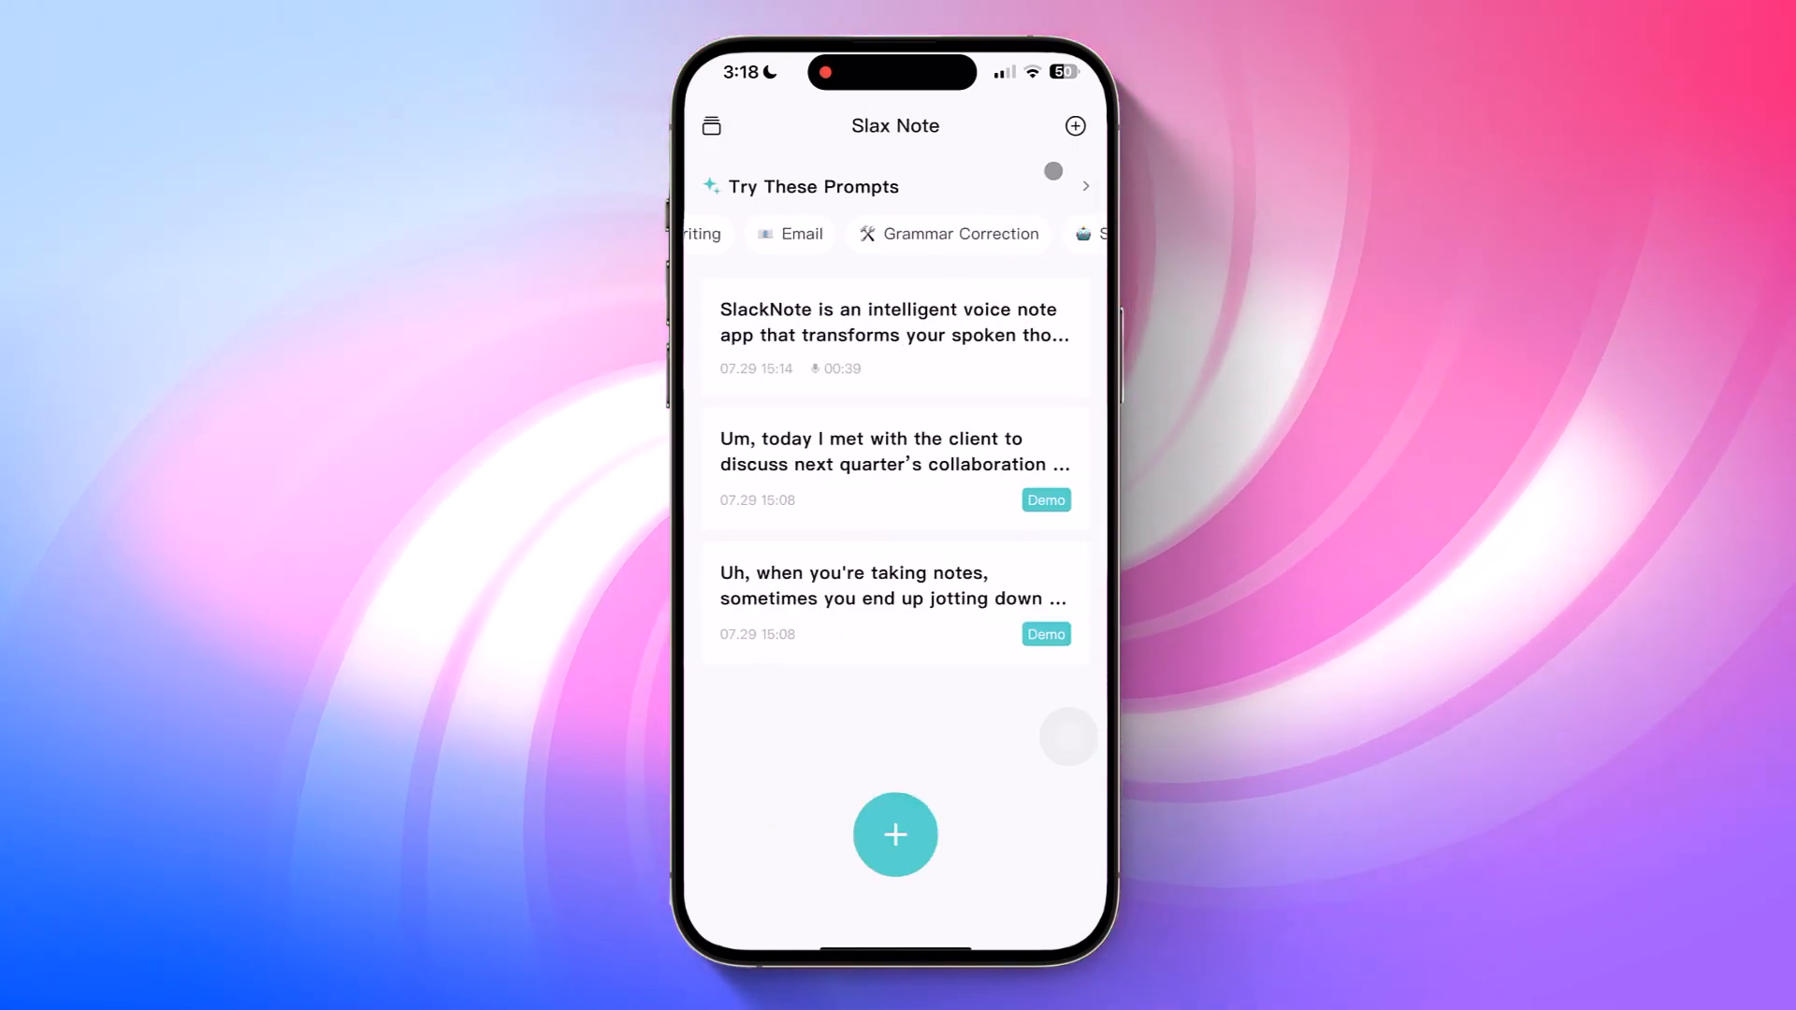
click(1074, 125)
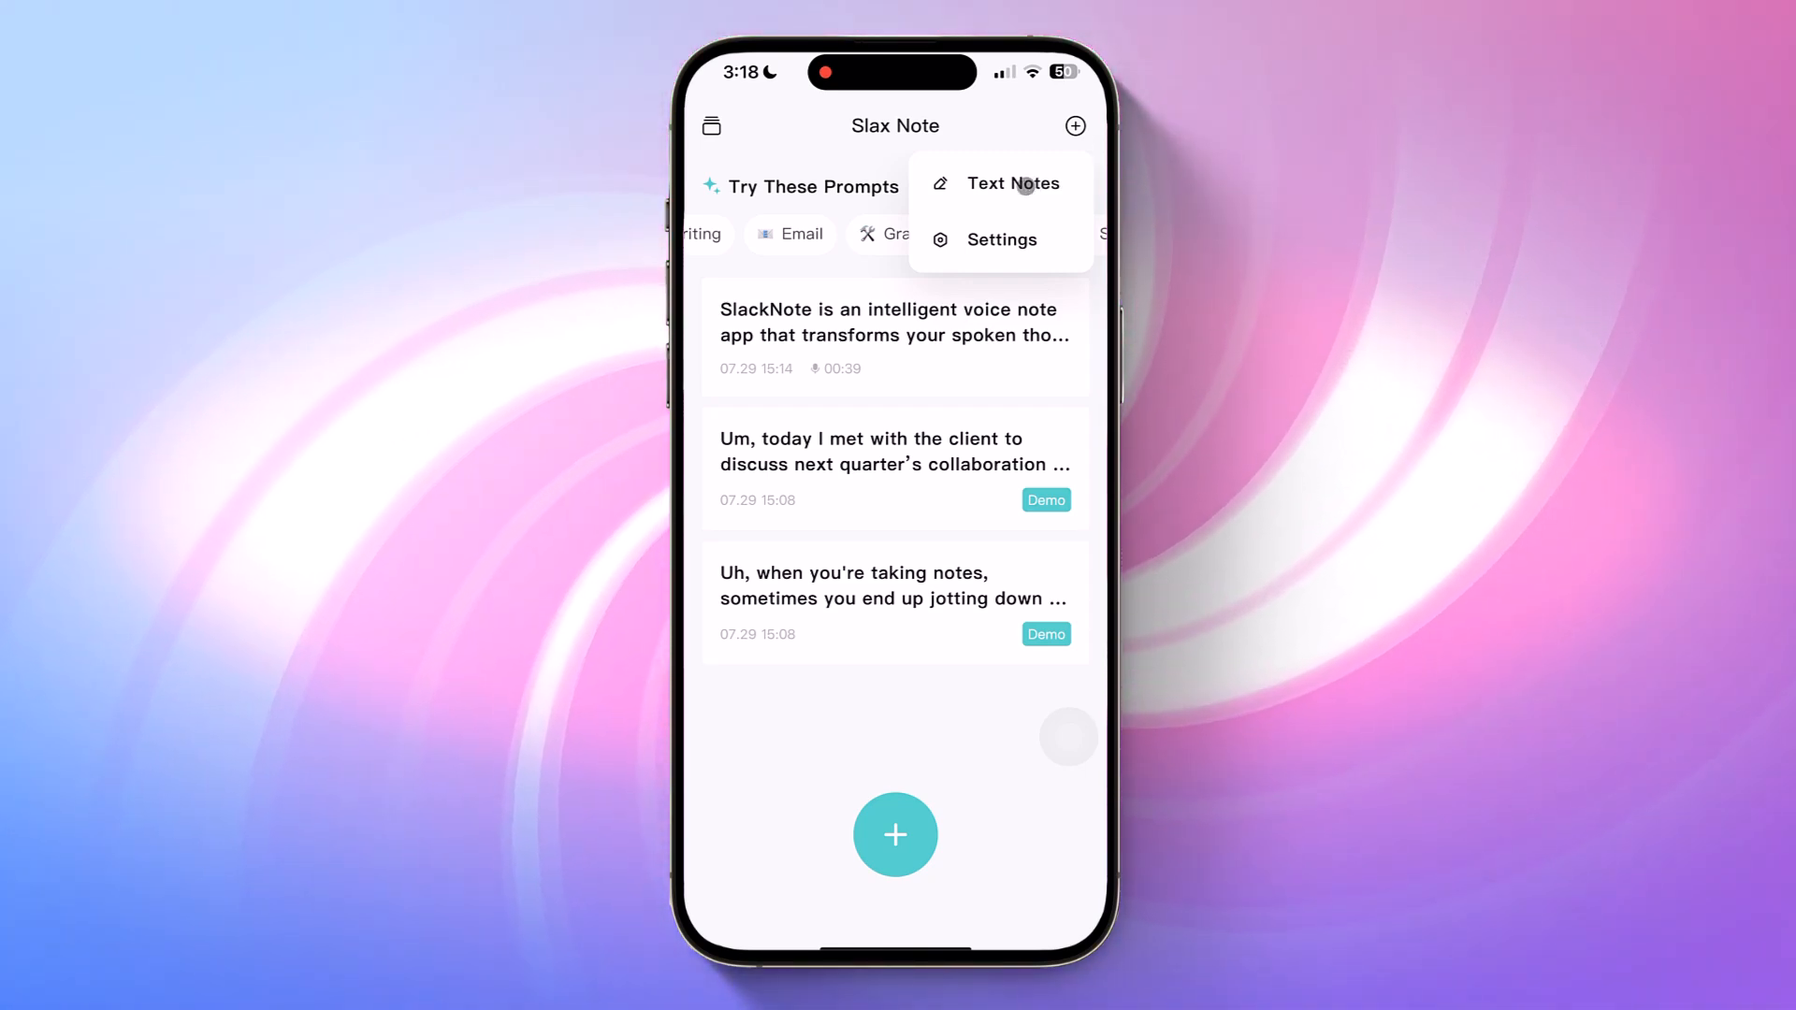
Create a text note on supervised versus unsupervised learning and view its other prompt styles
click(1014, 183)
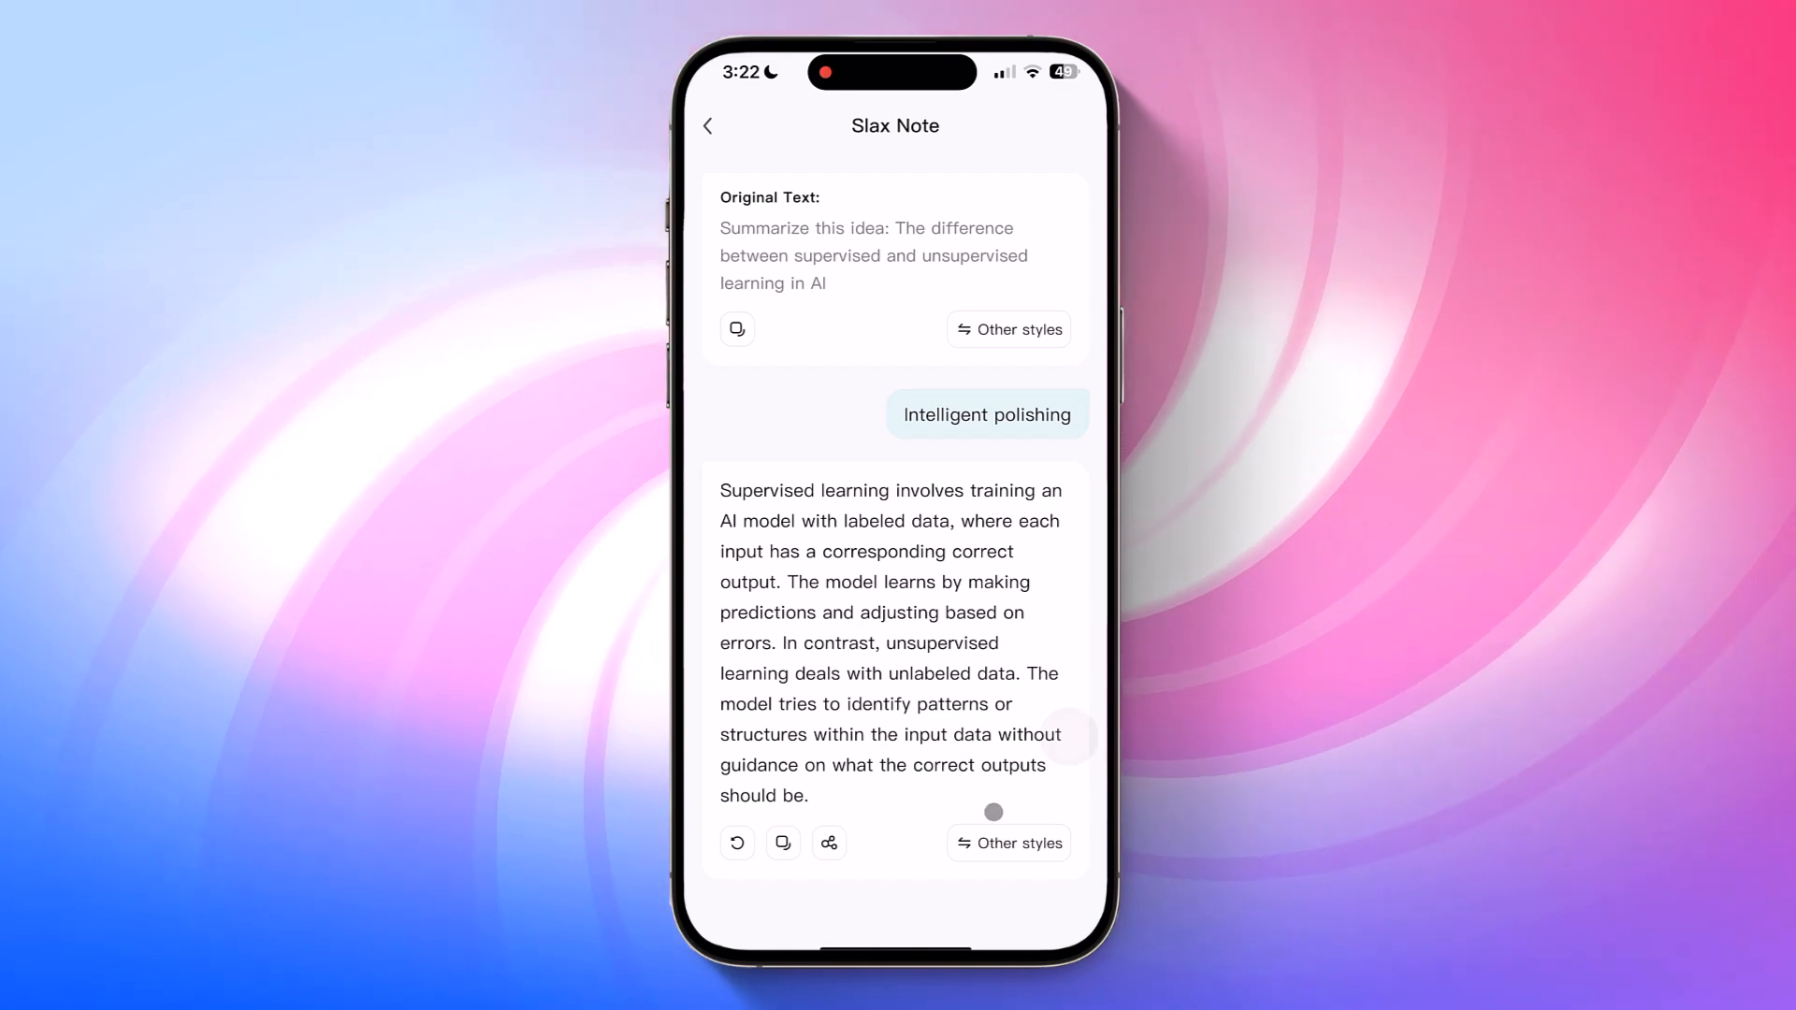
click(1008, 844)
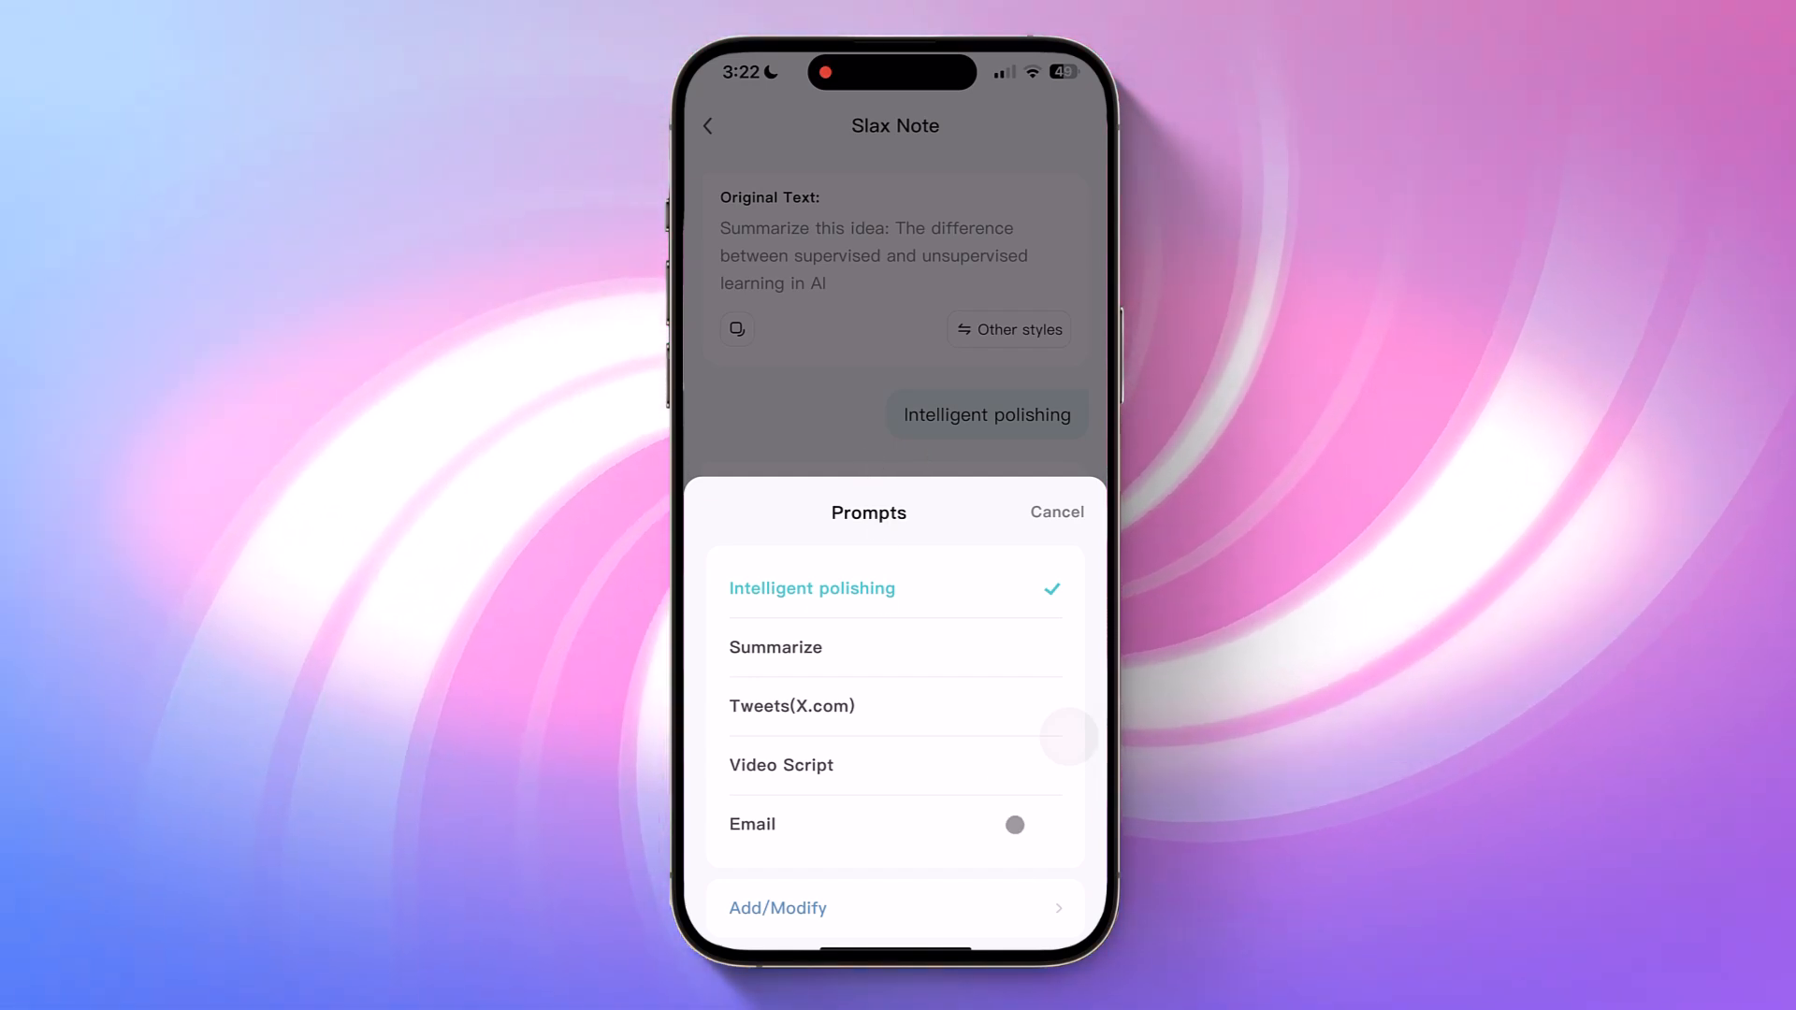
Create and save a custom 'Translate' prompt via prompt management
click(778, 907)
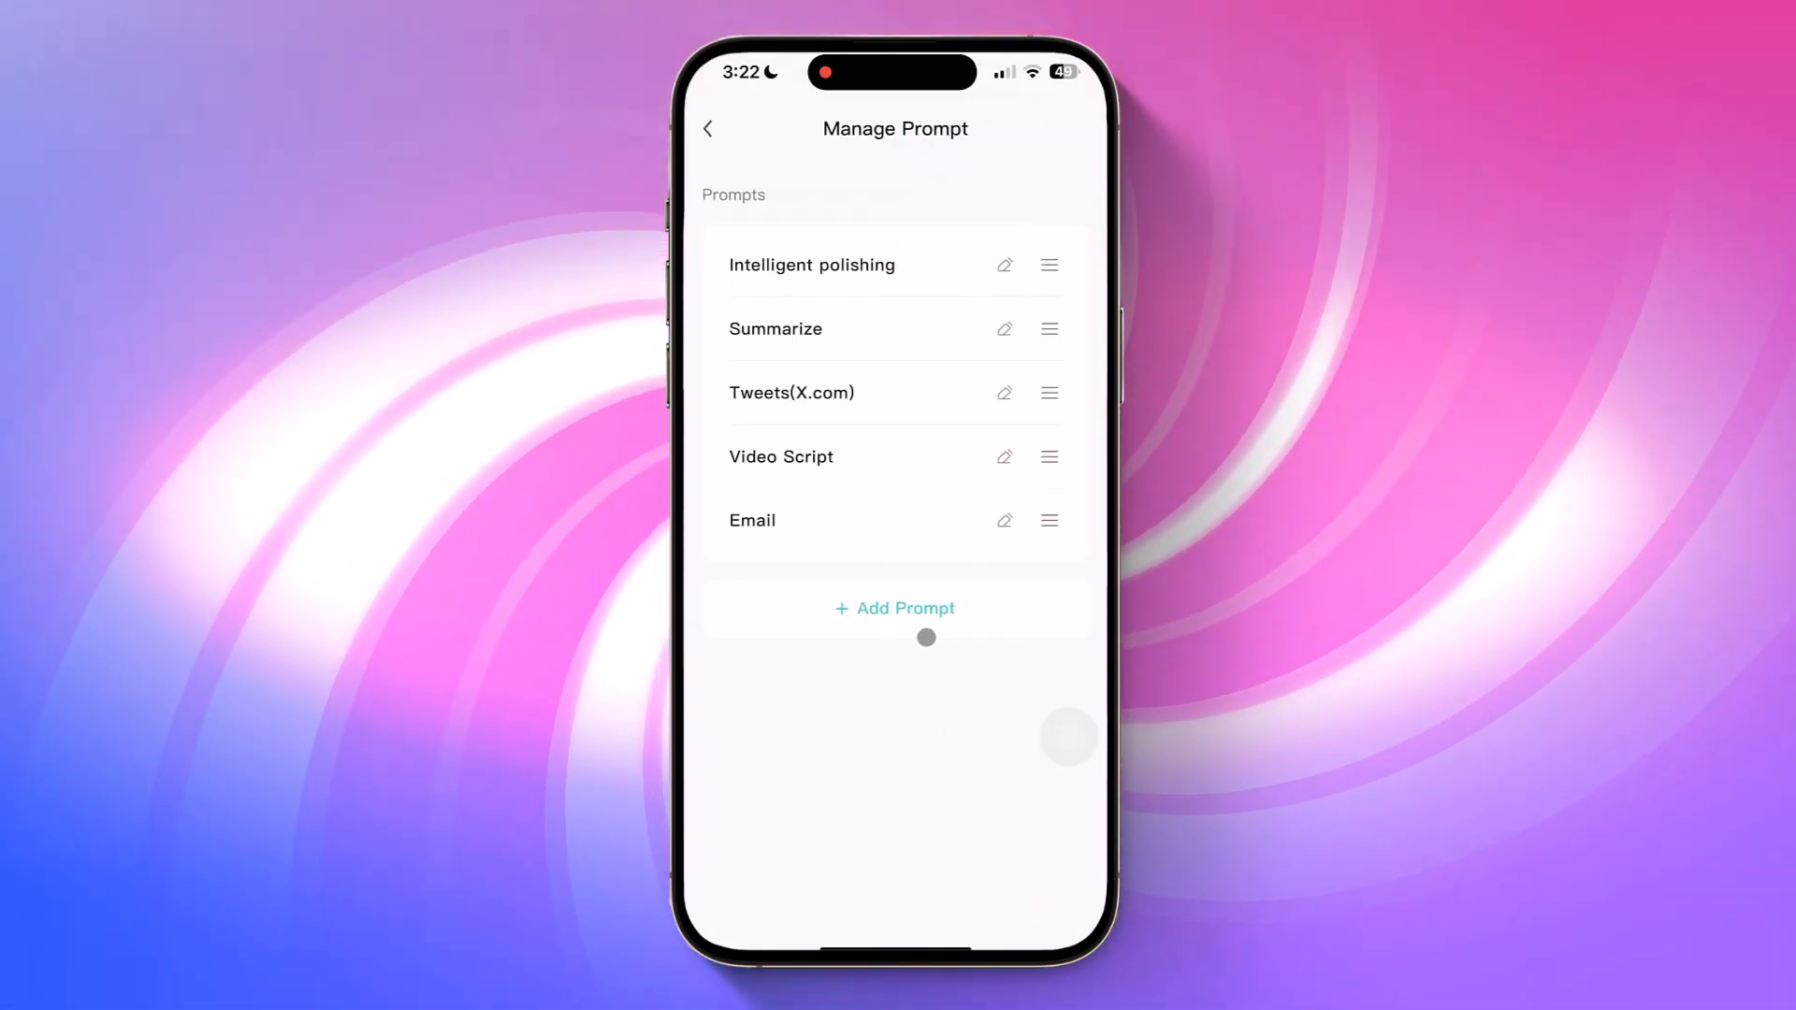
click(894, 608)
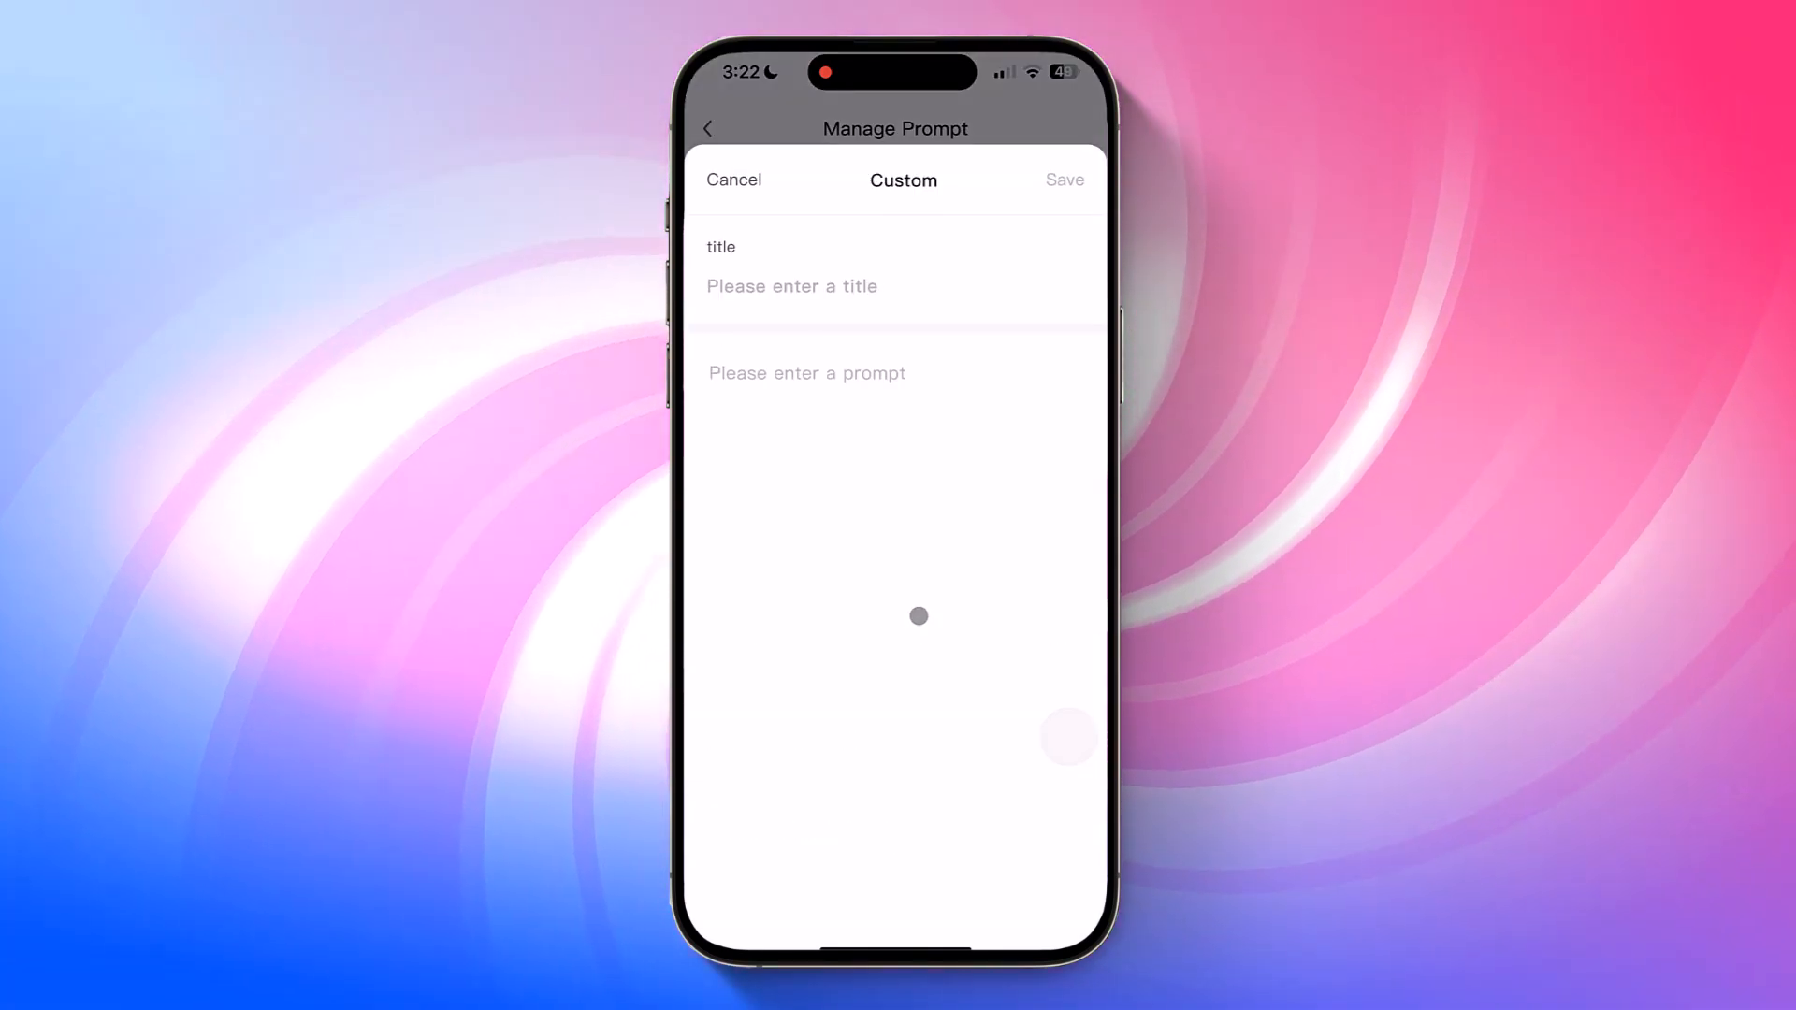
click(790, 285)
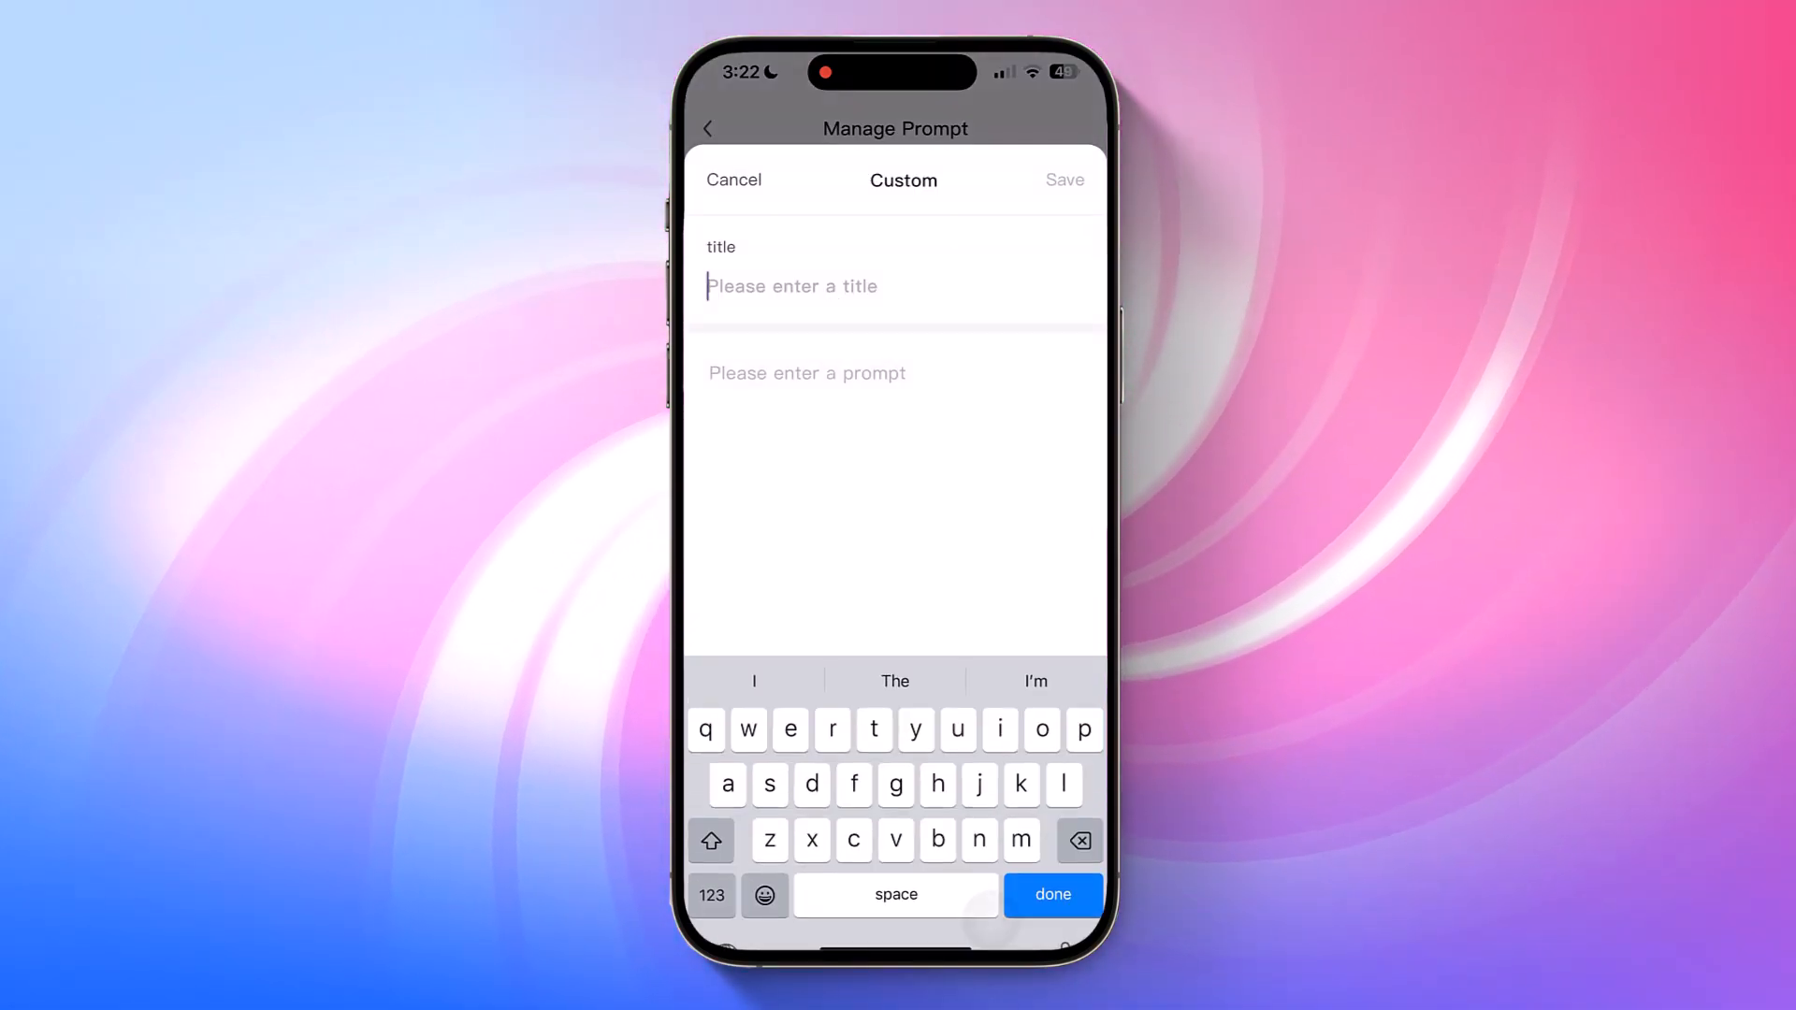
text(Trans)
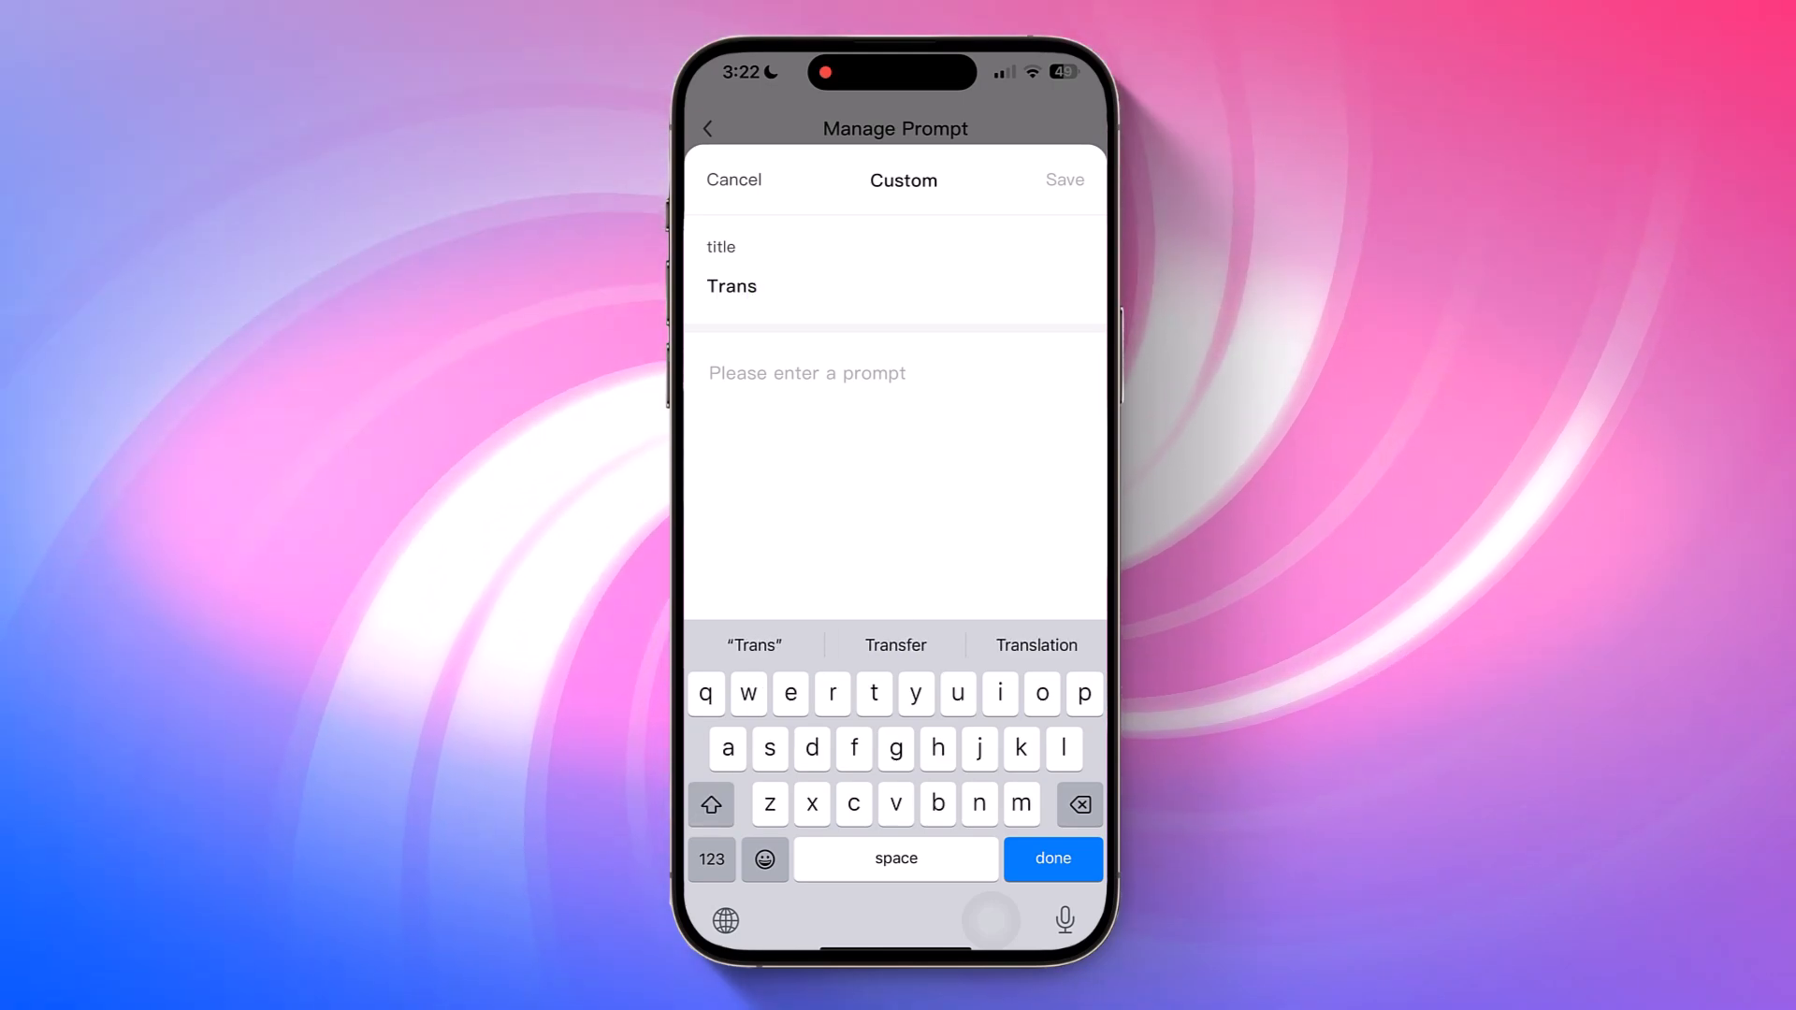
text(Translate the text into F)
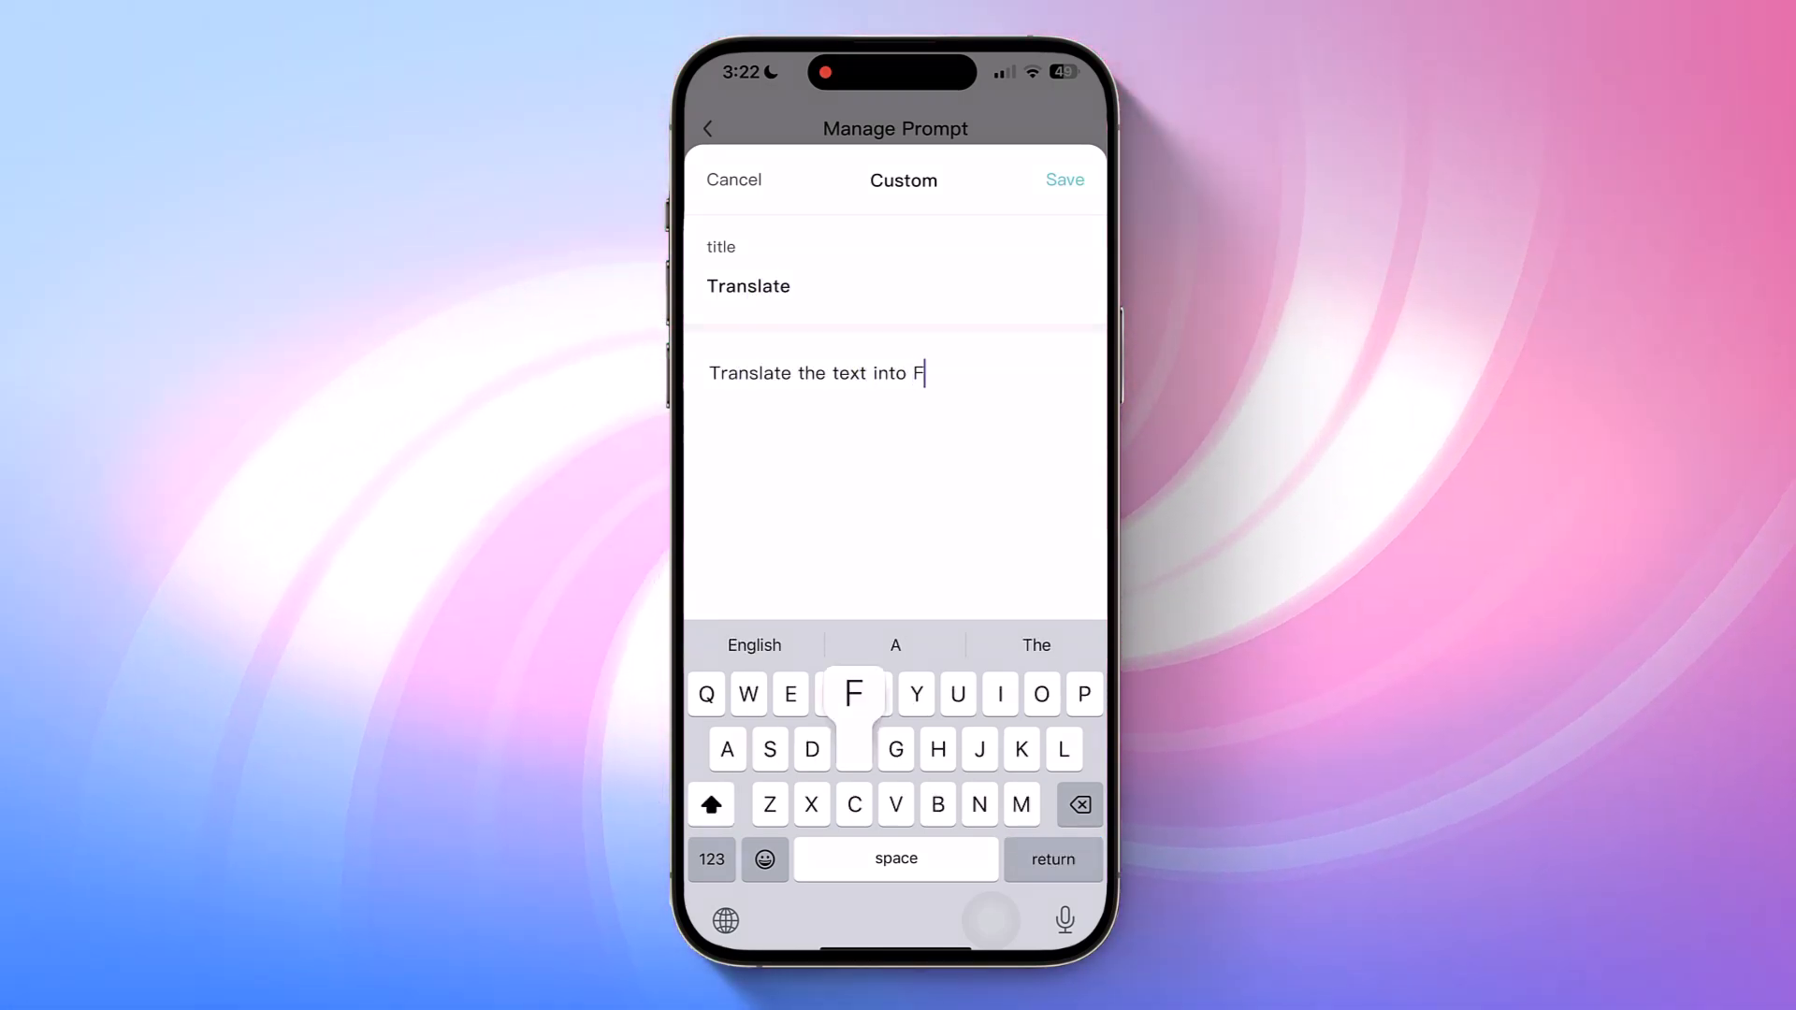
click(733, 180)
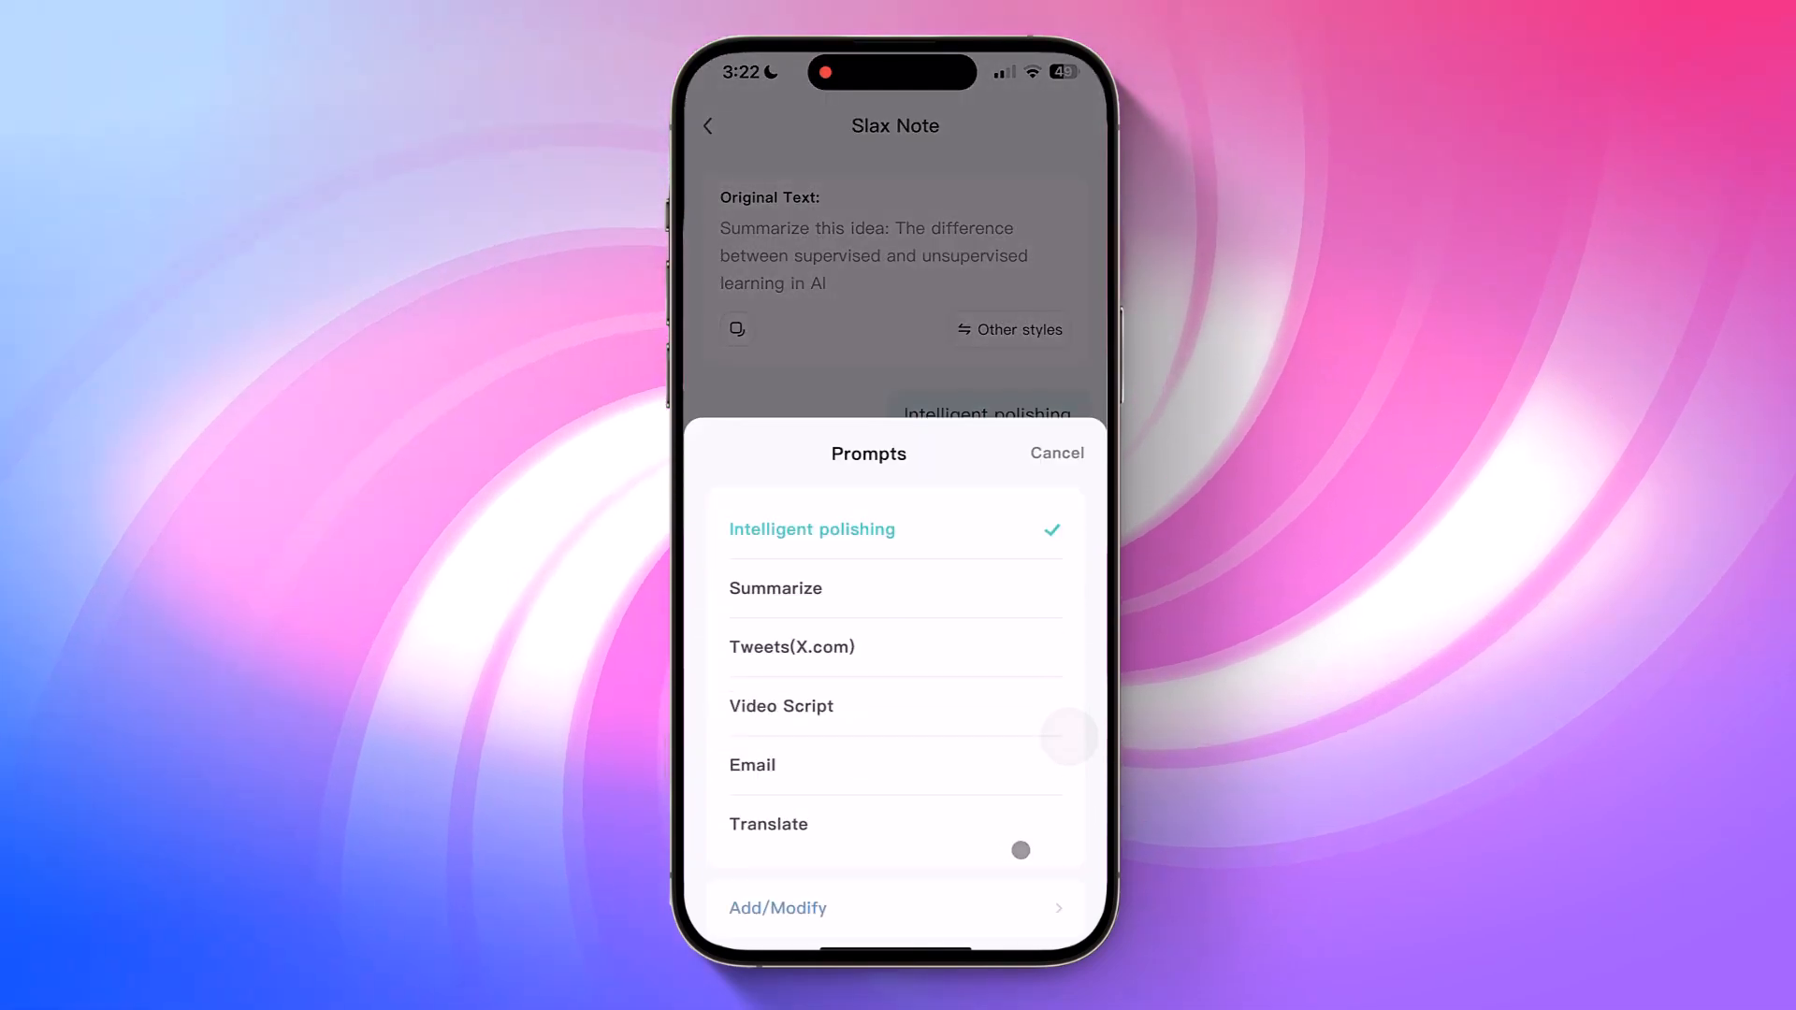
Apply the Translate prompt to the learning note and return to the notes list
click(810, 529)
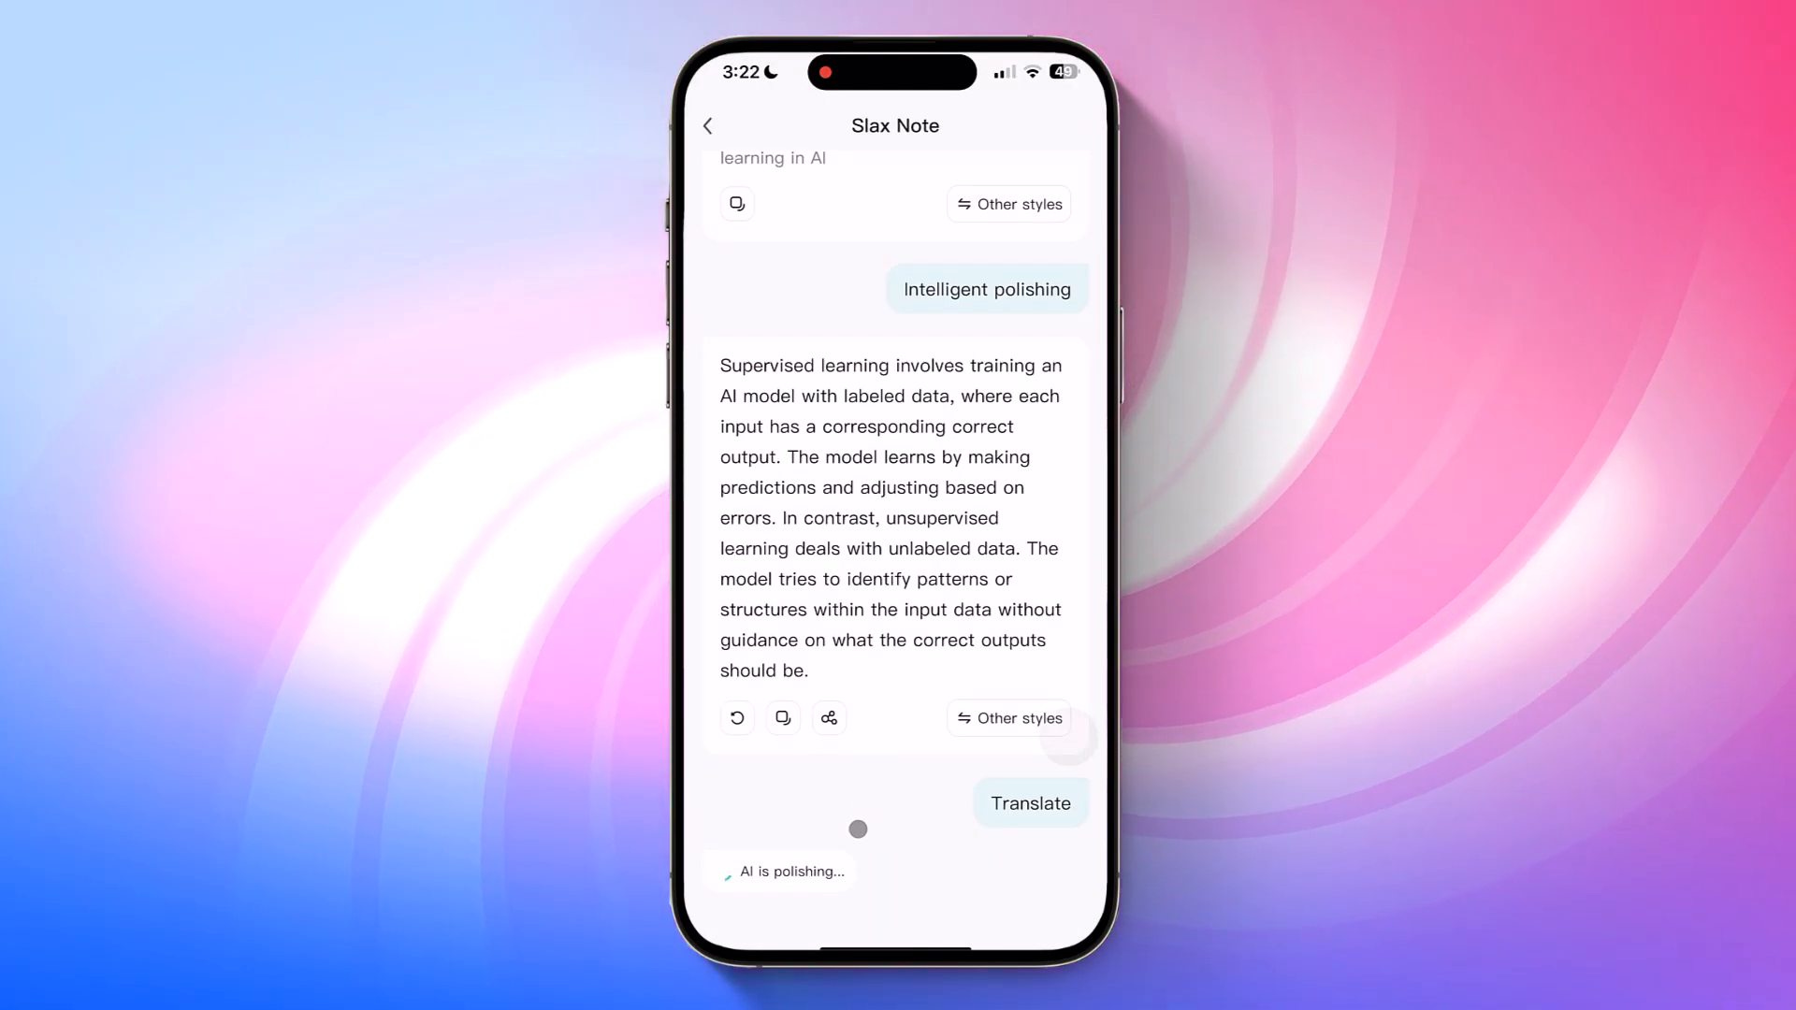
click(1027, 803)
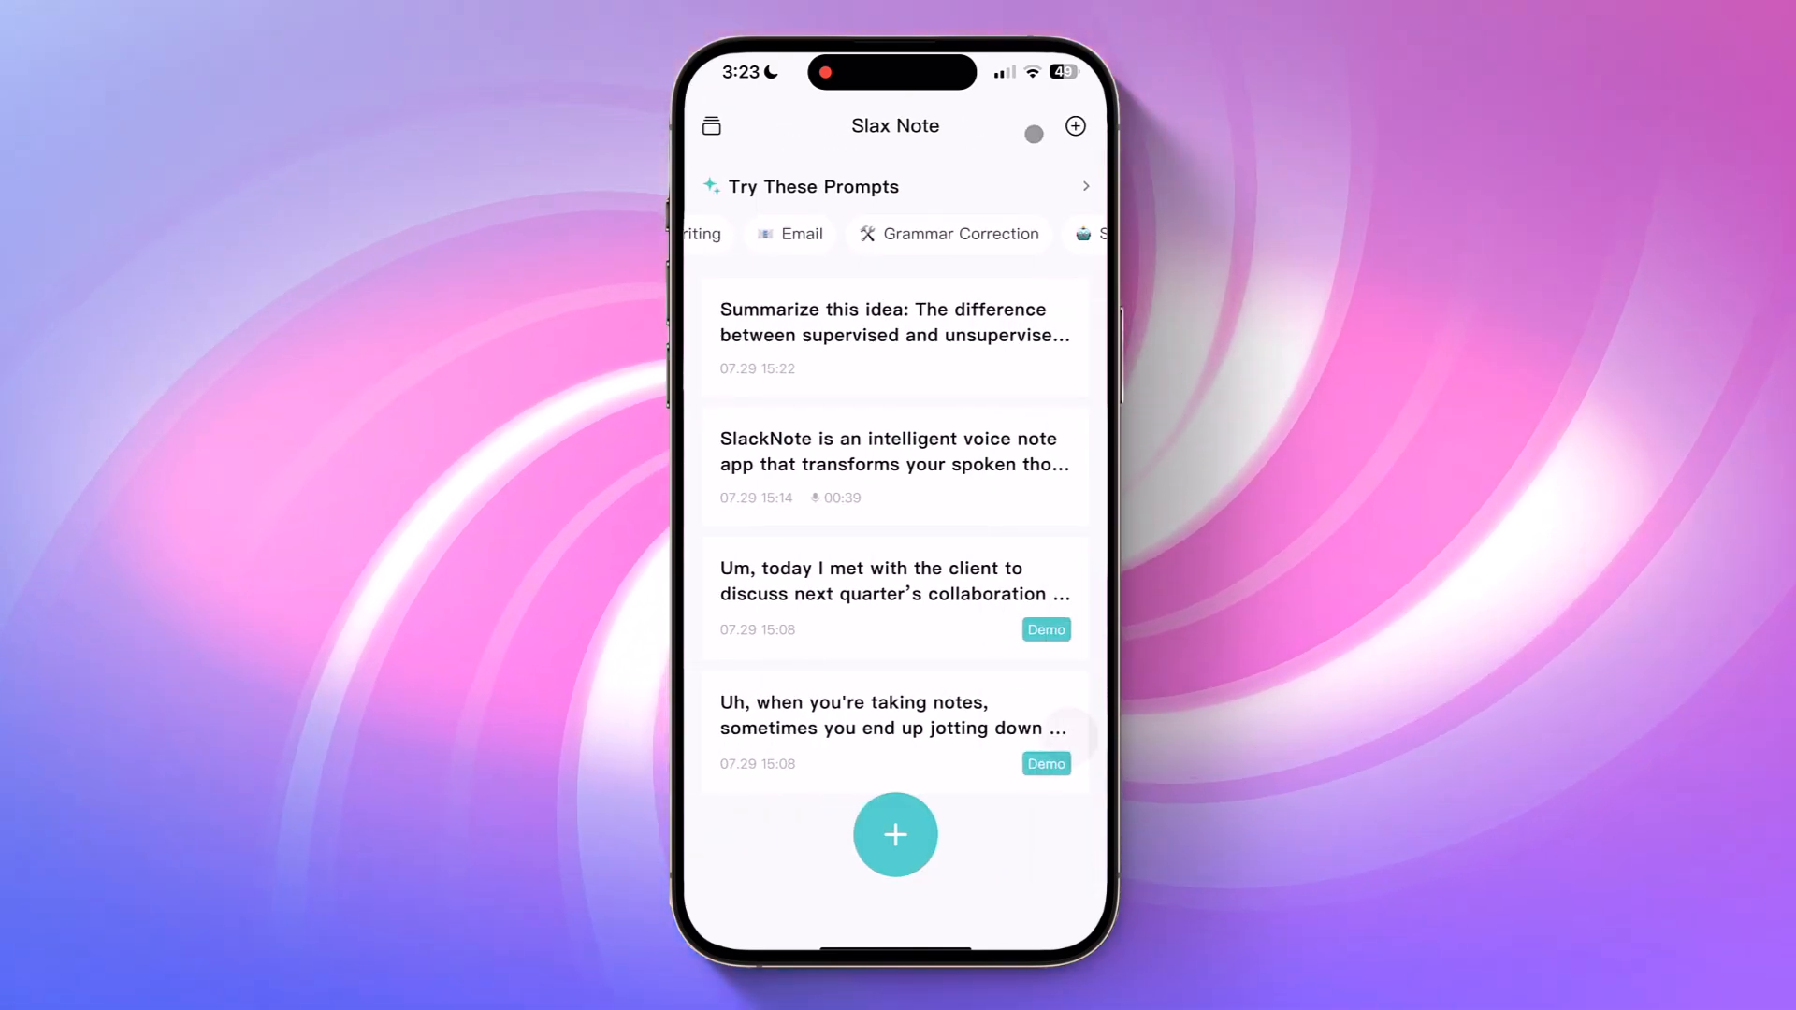
Reach Add Prompt through Settings > Manage Prompt
click(1033, 134)
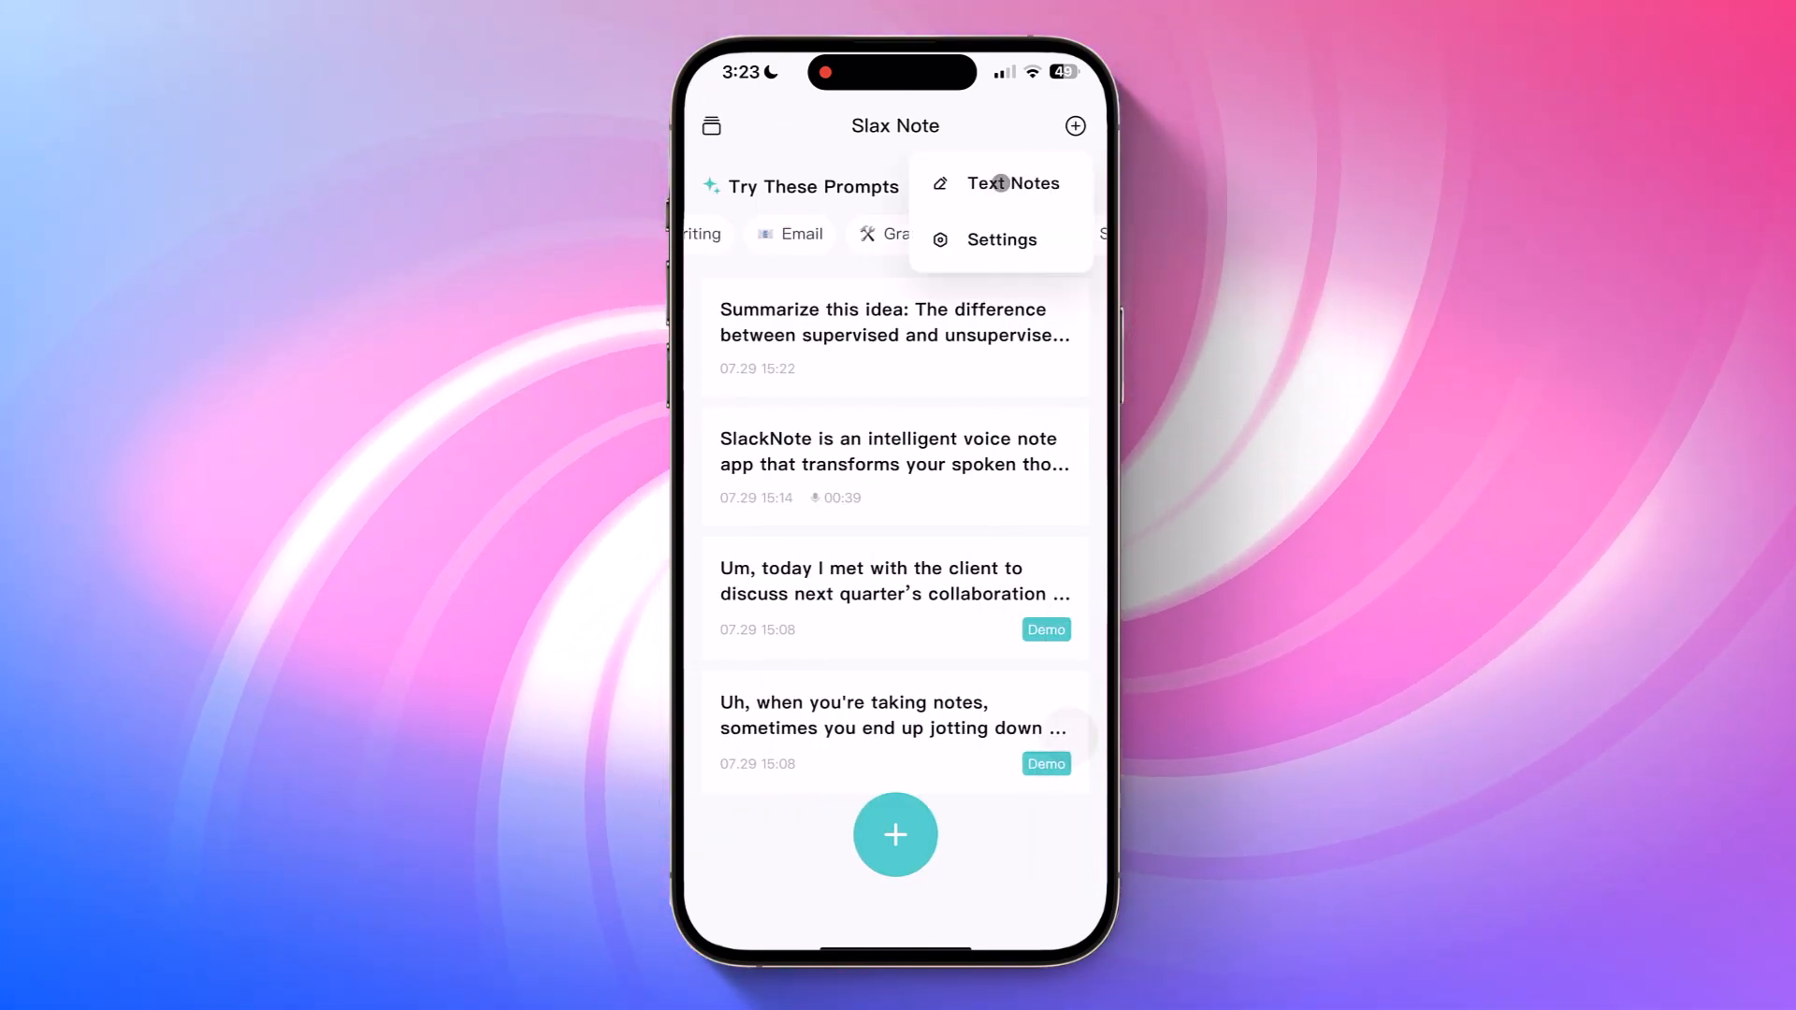
click(999, 239)
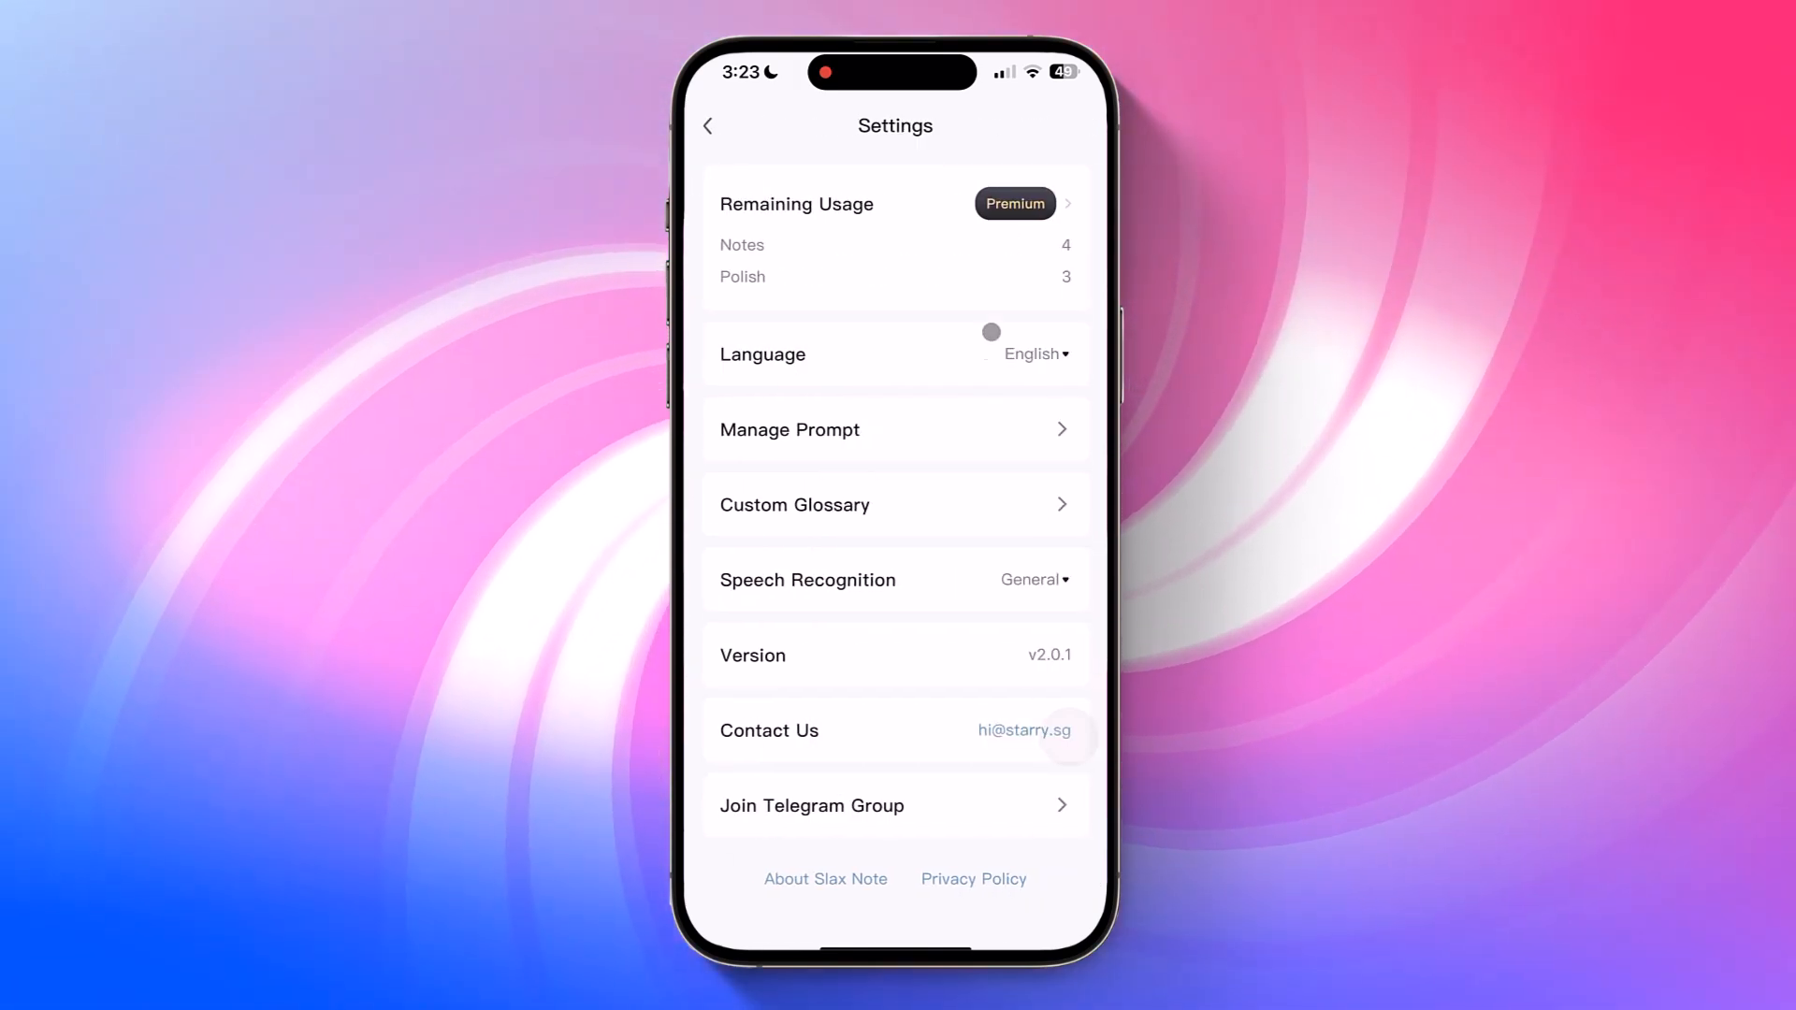
click(790, 430)
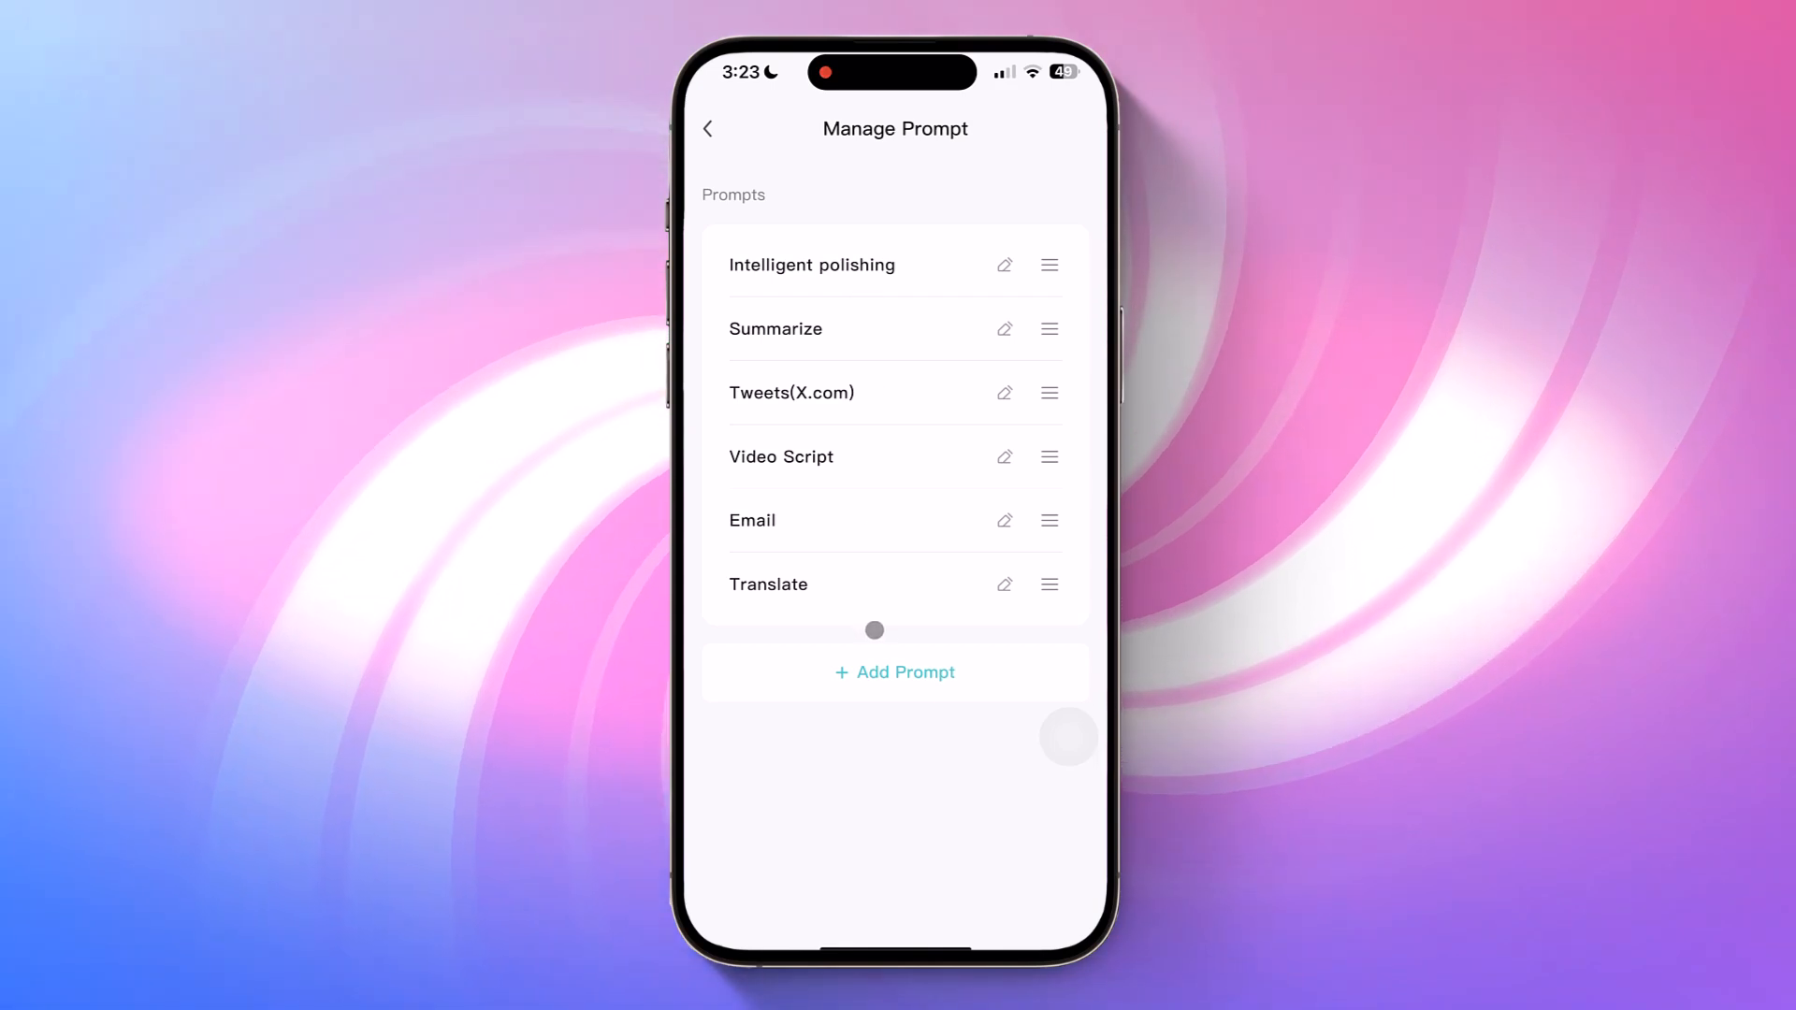
click(894, 671)
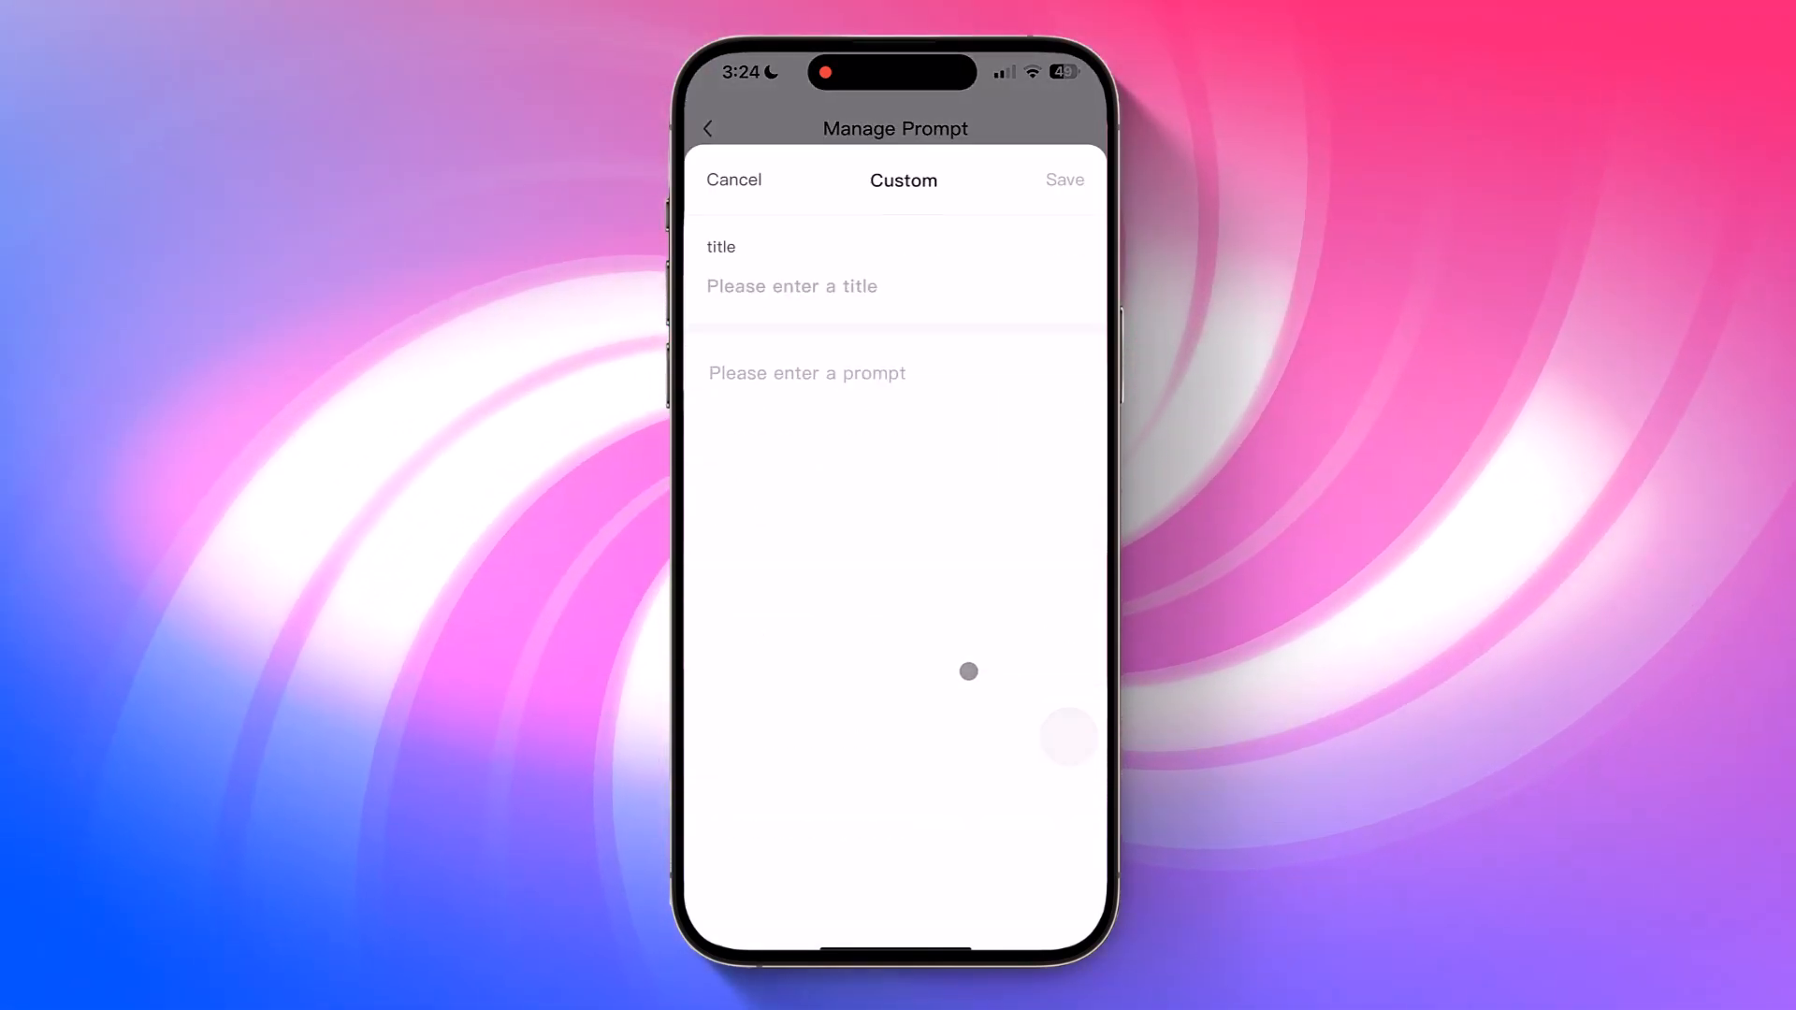
Save a 'Video Script' prompt asking for a YouTube script with hook, body and CTA
text(s)
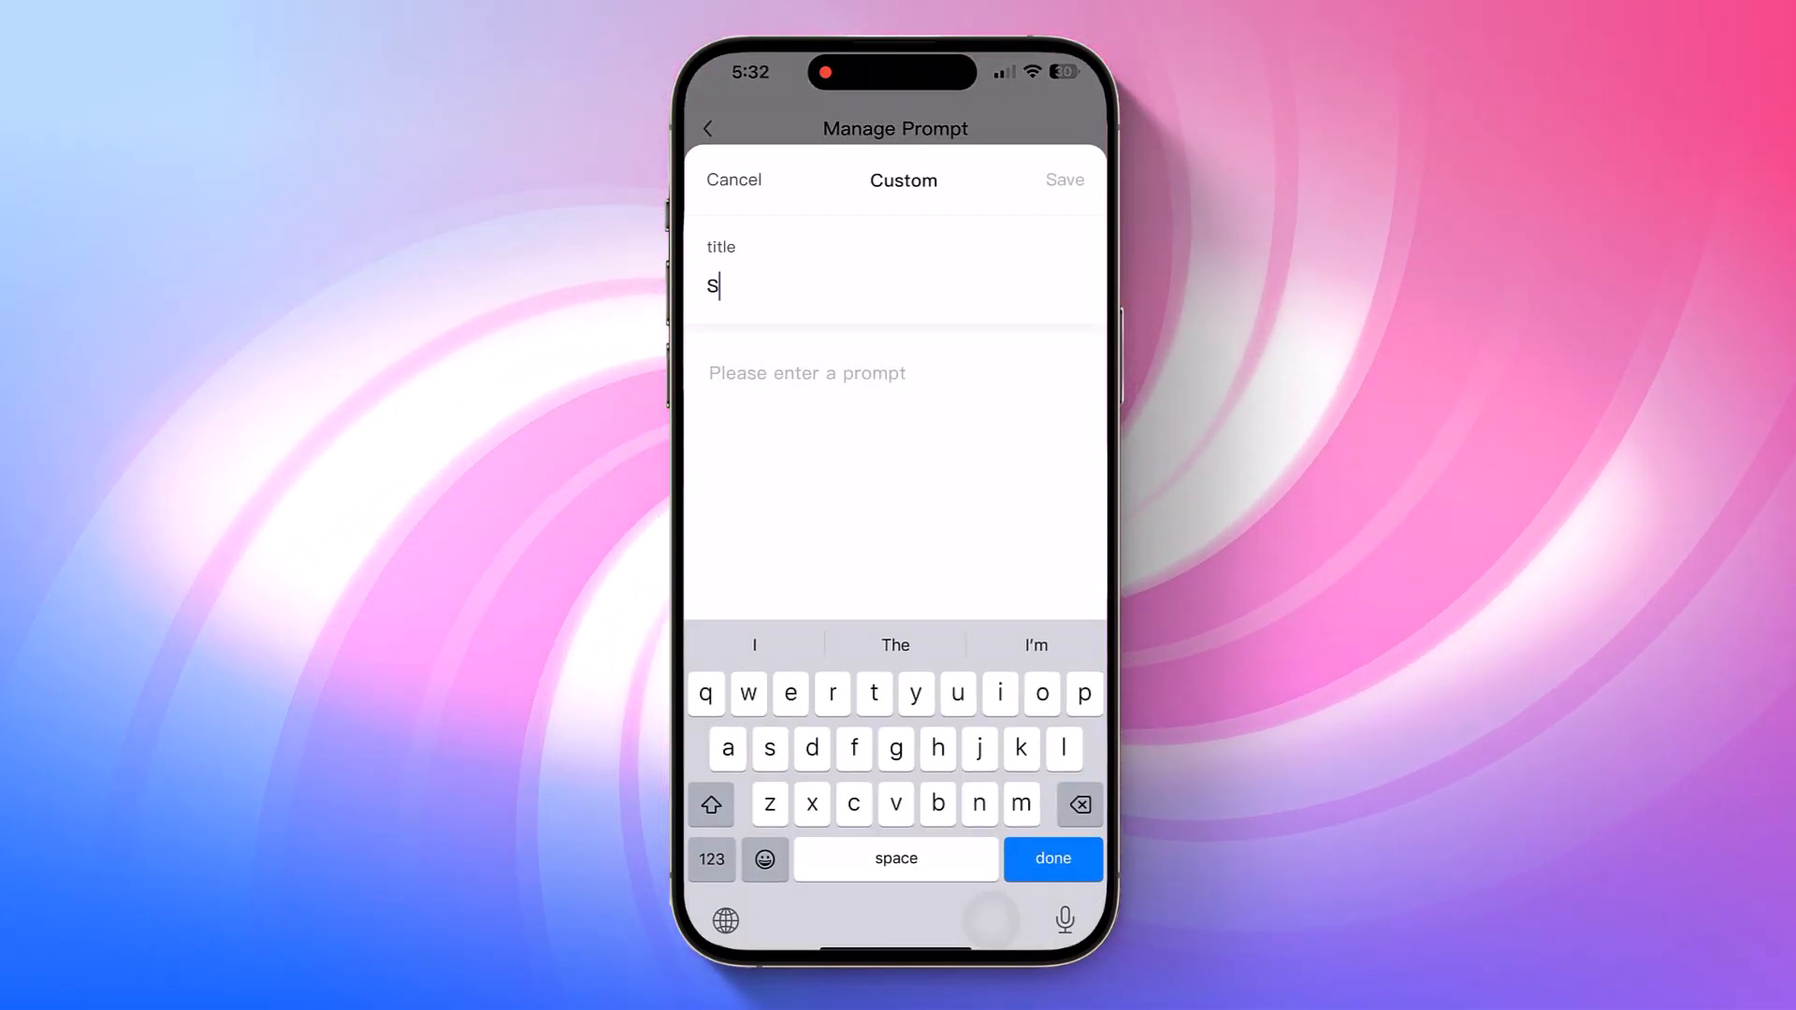
text(ummariz)
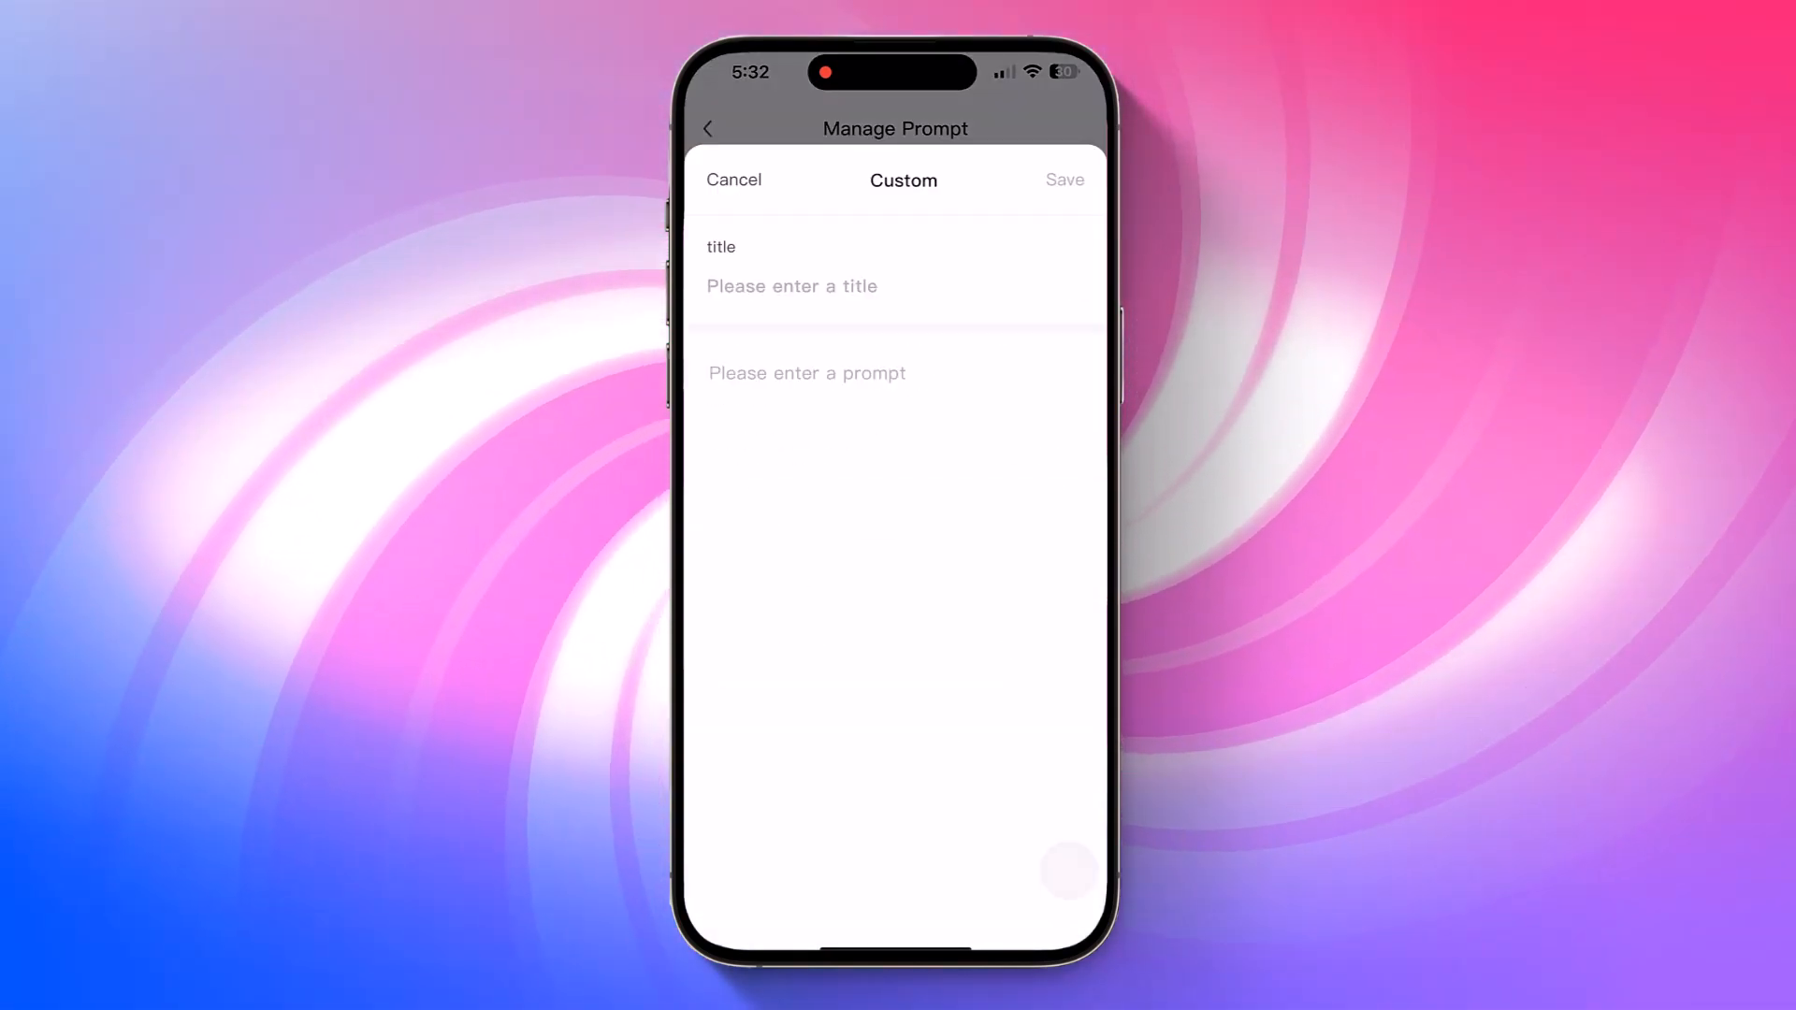
text(Video Script)
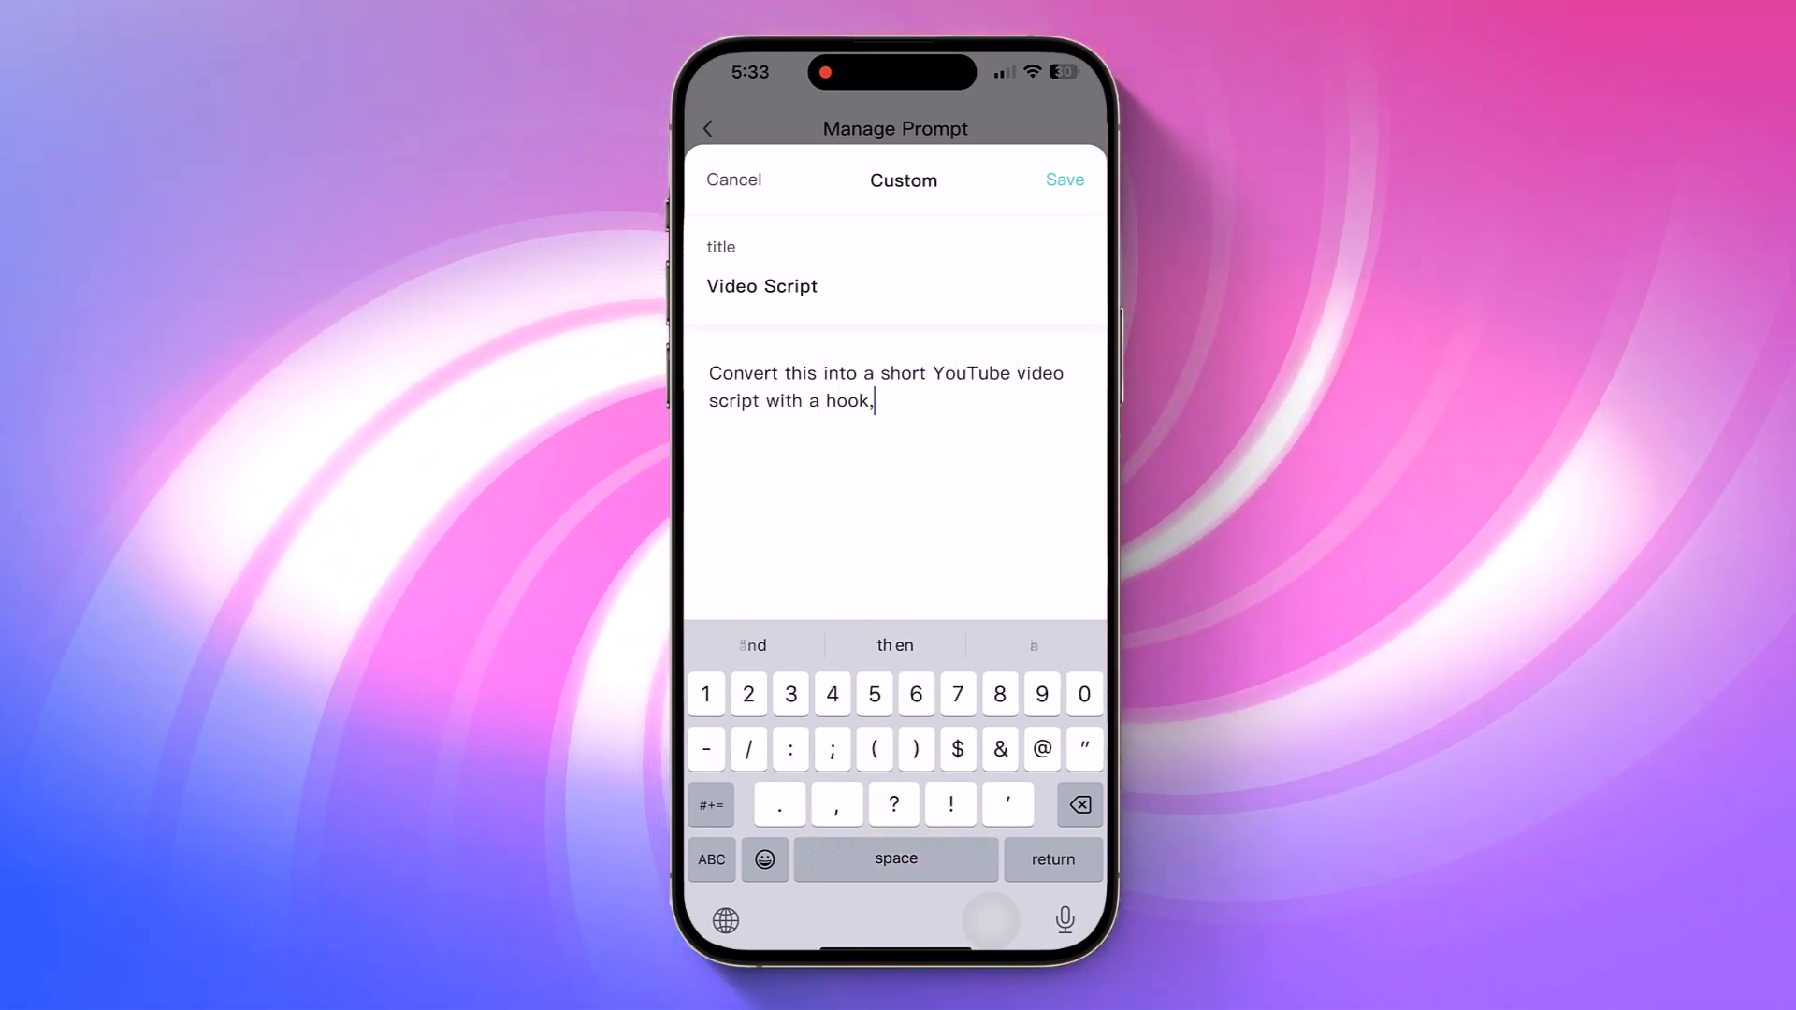
text(body and CTA)
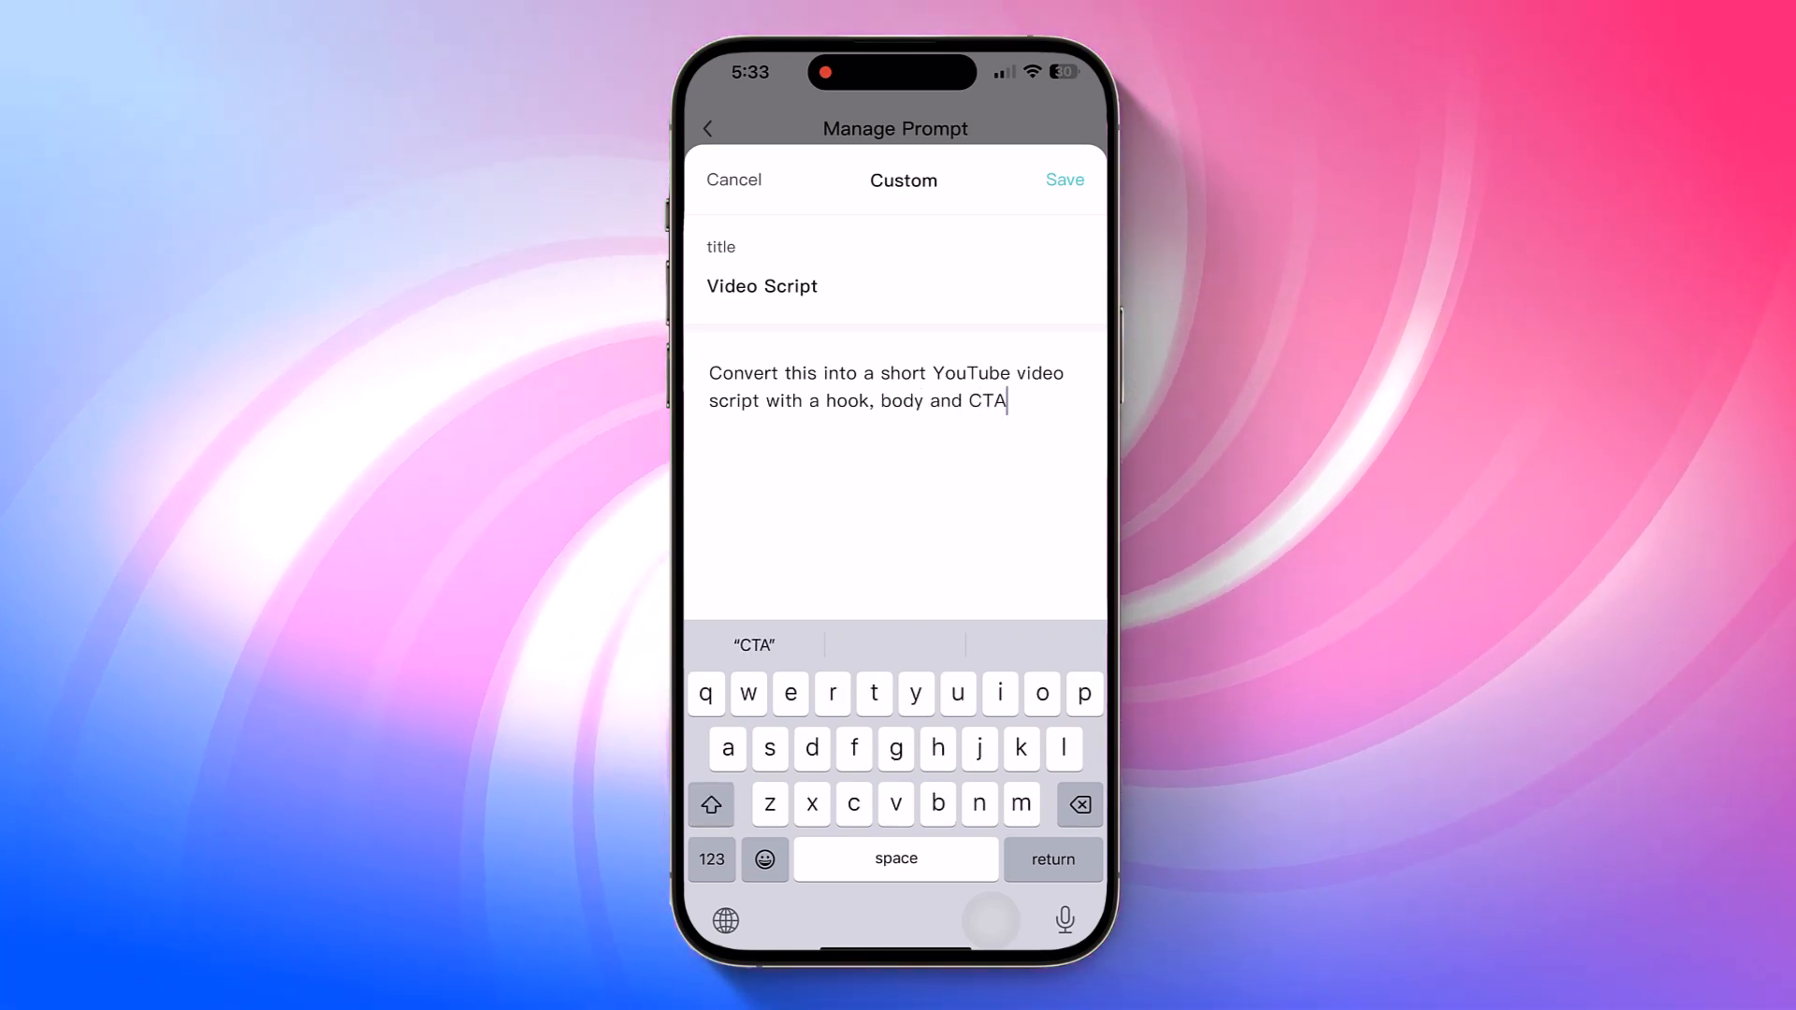
click(1062, 179)
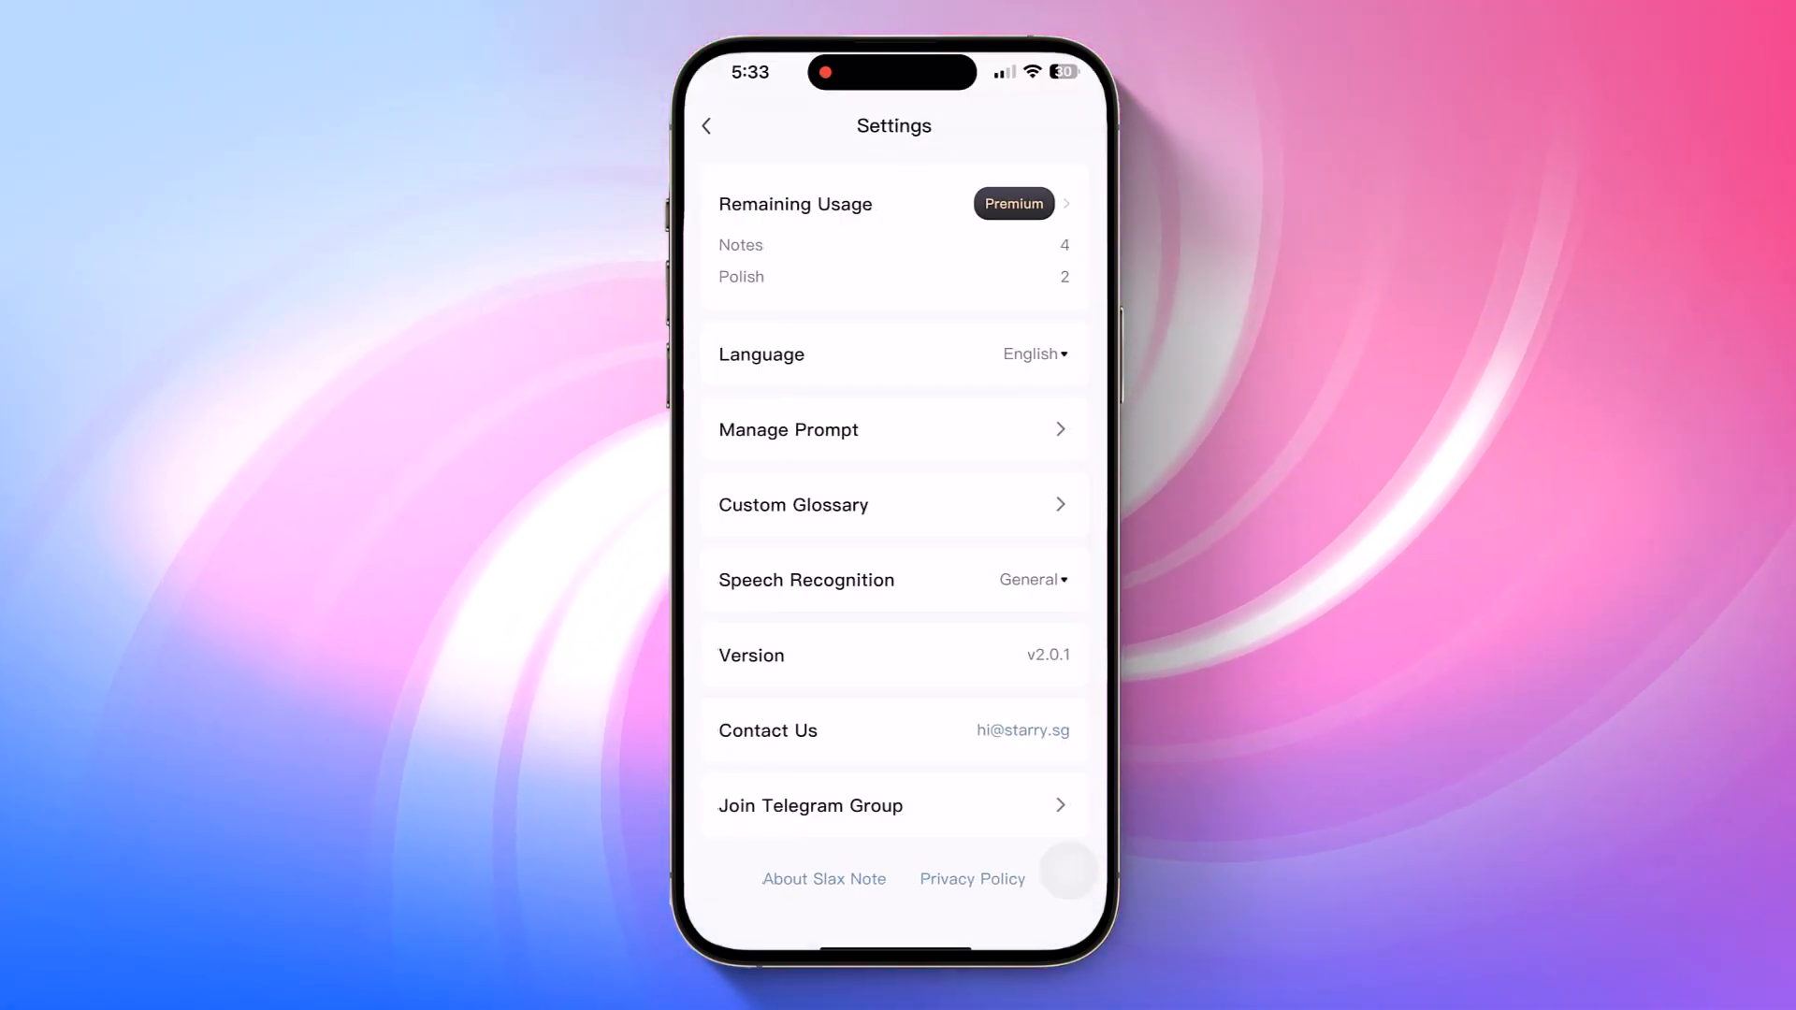
Browse the Try These Prompts gallery down to Advertising Slogan
click(707, 125)
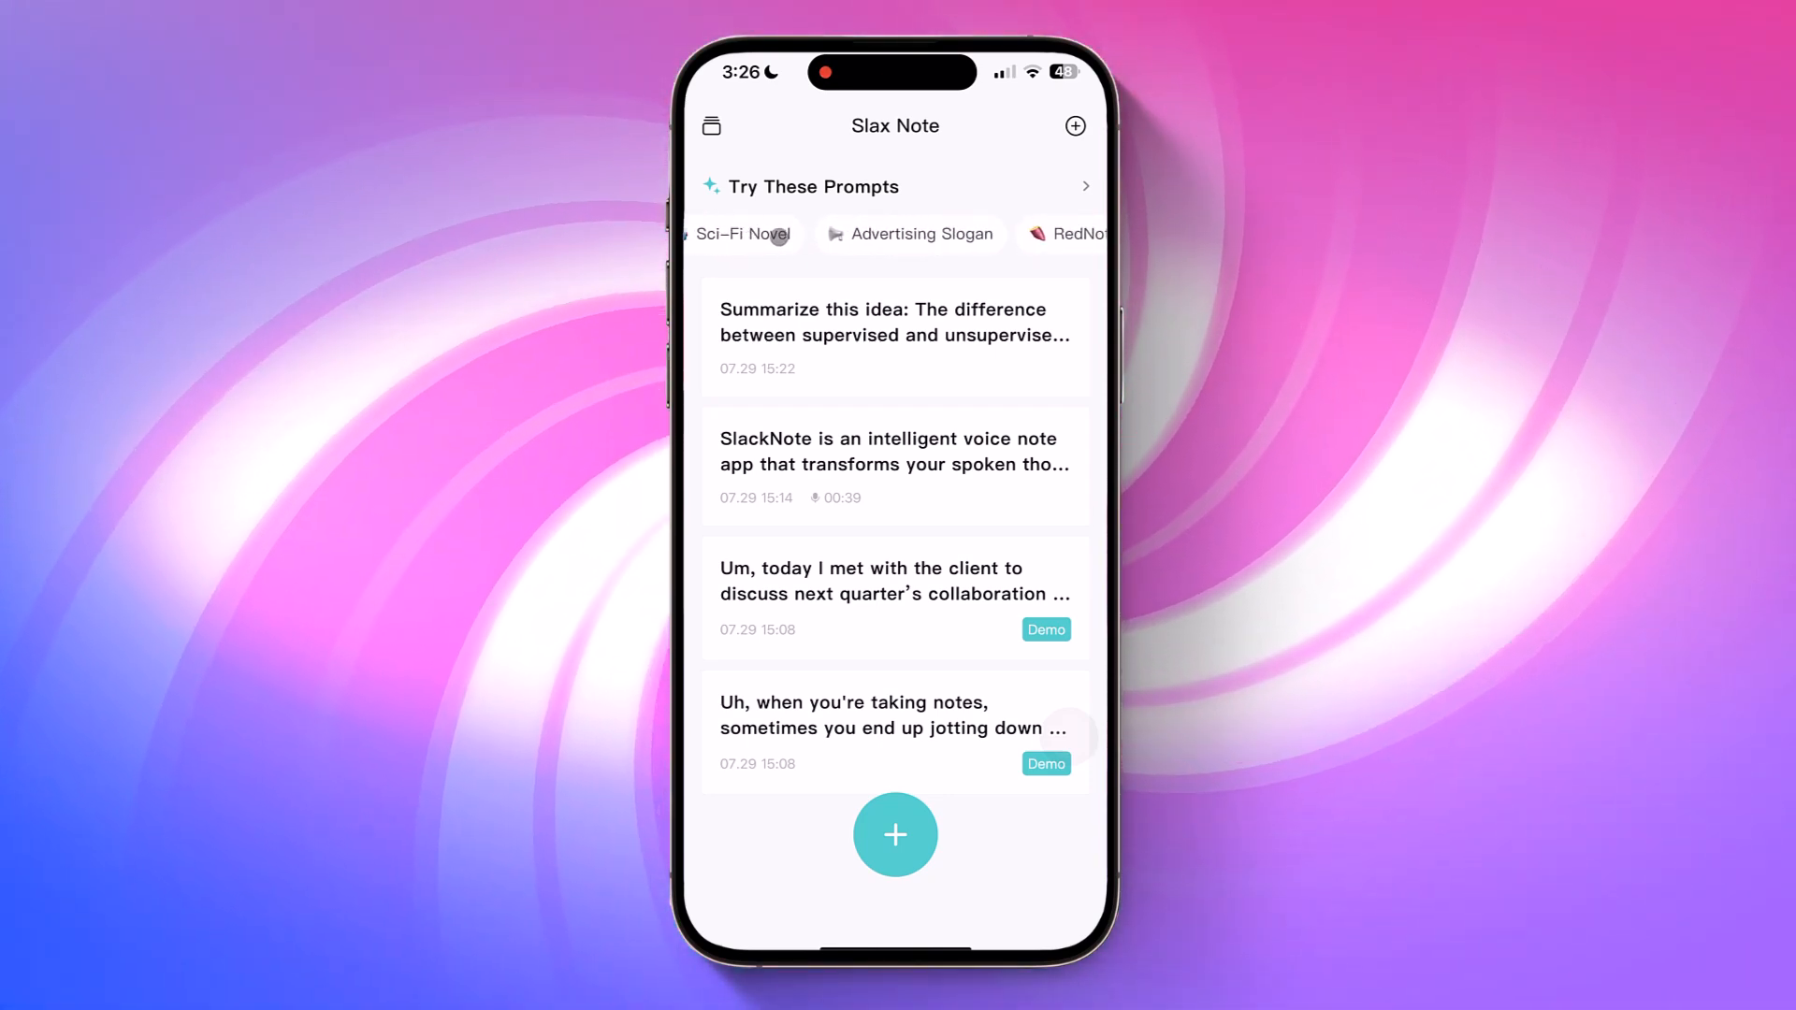
click(1065, 234)
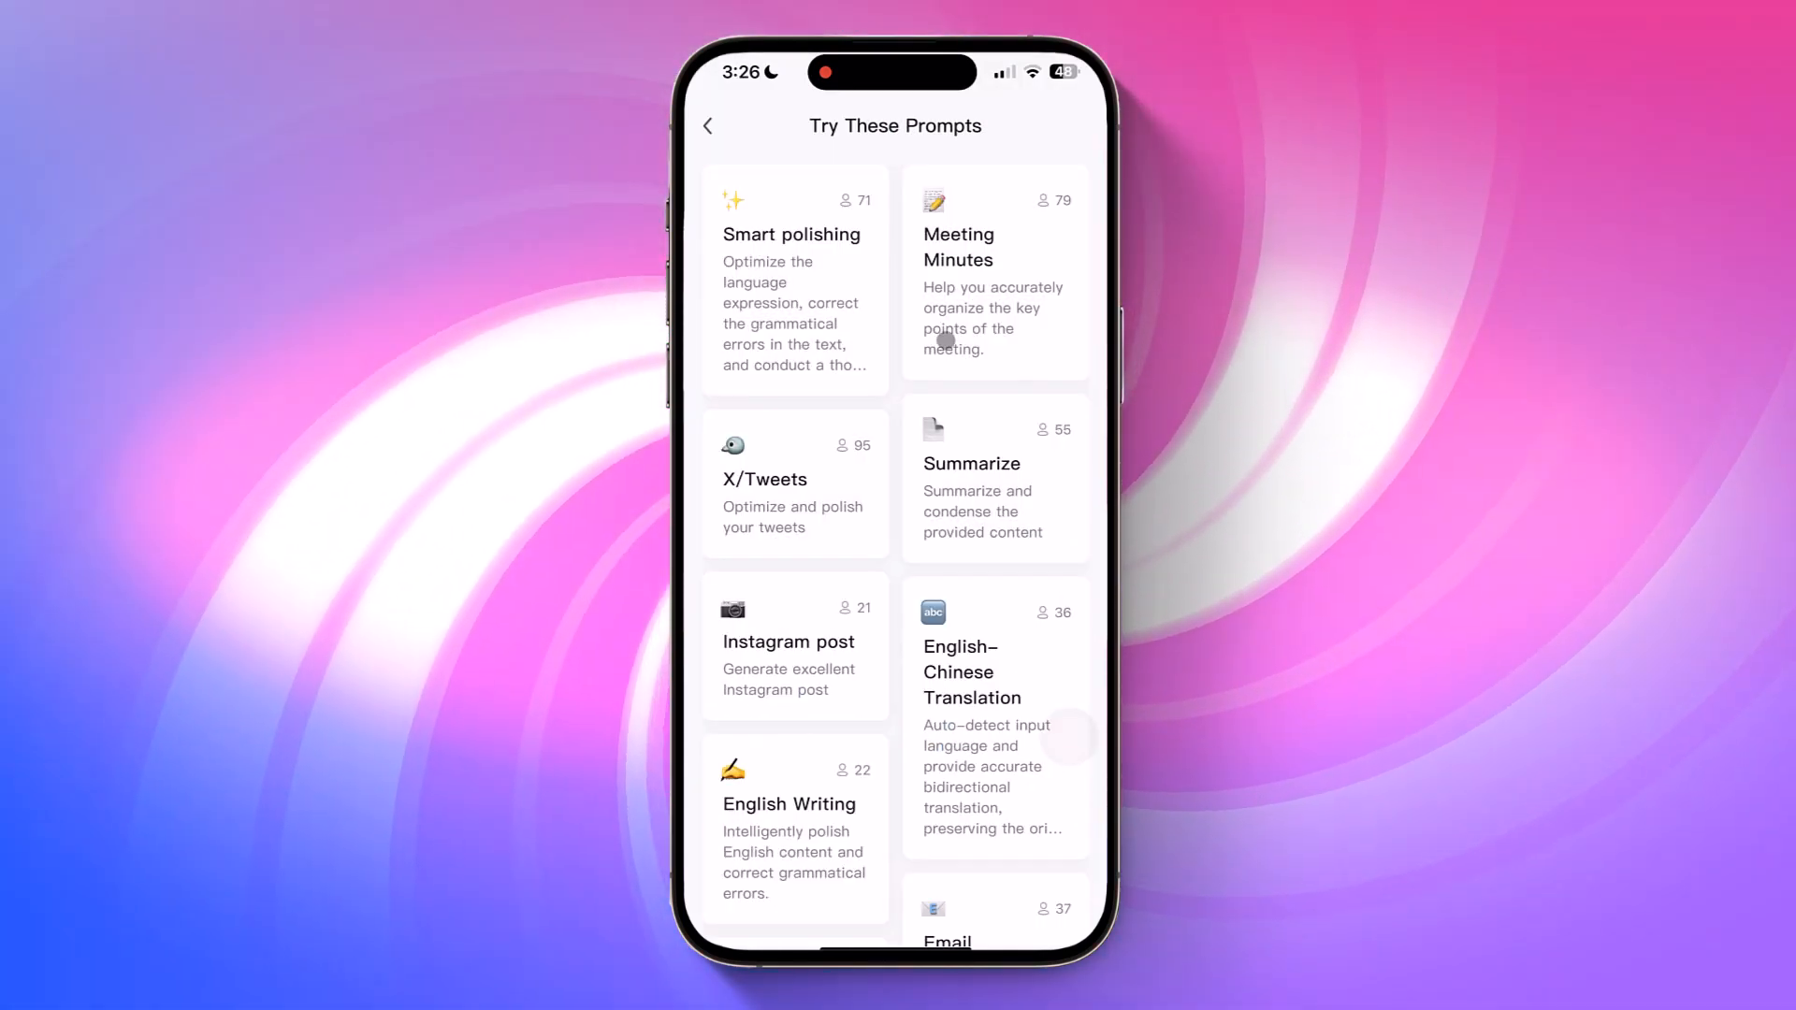
scroll(down, 3)
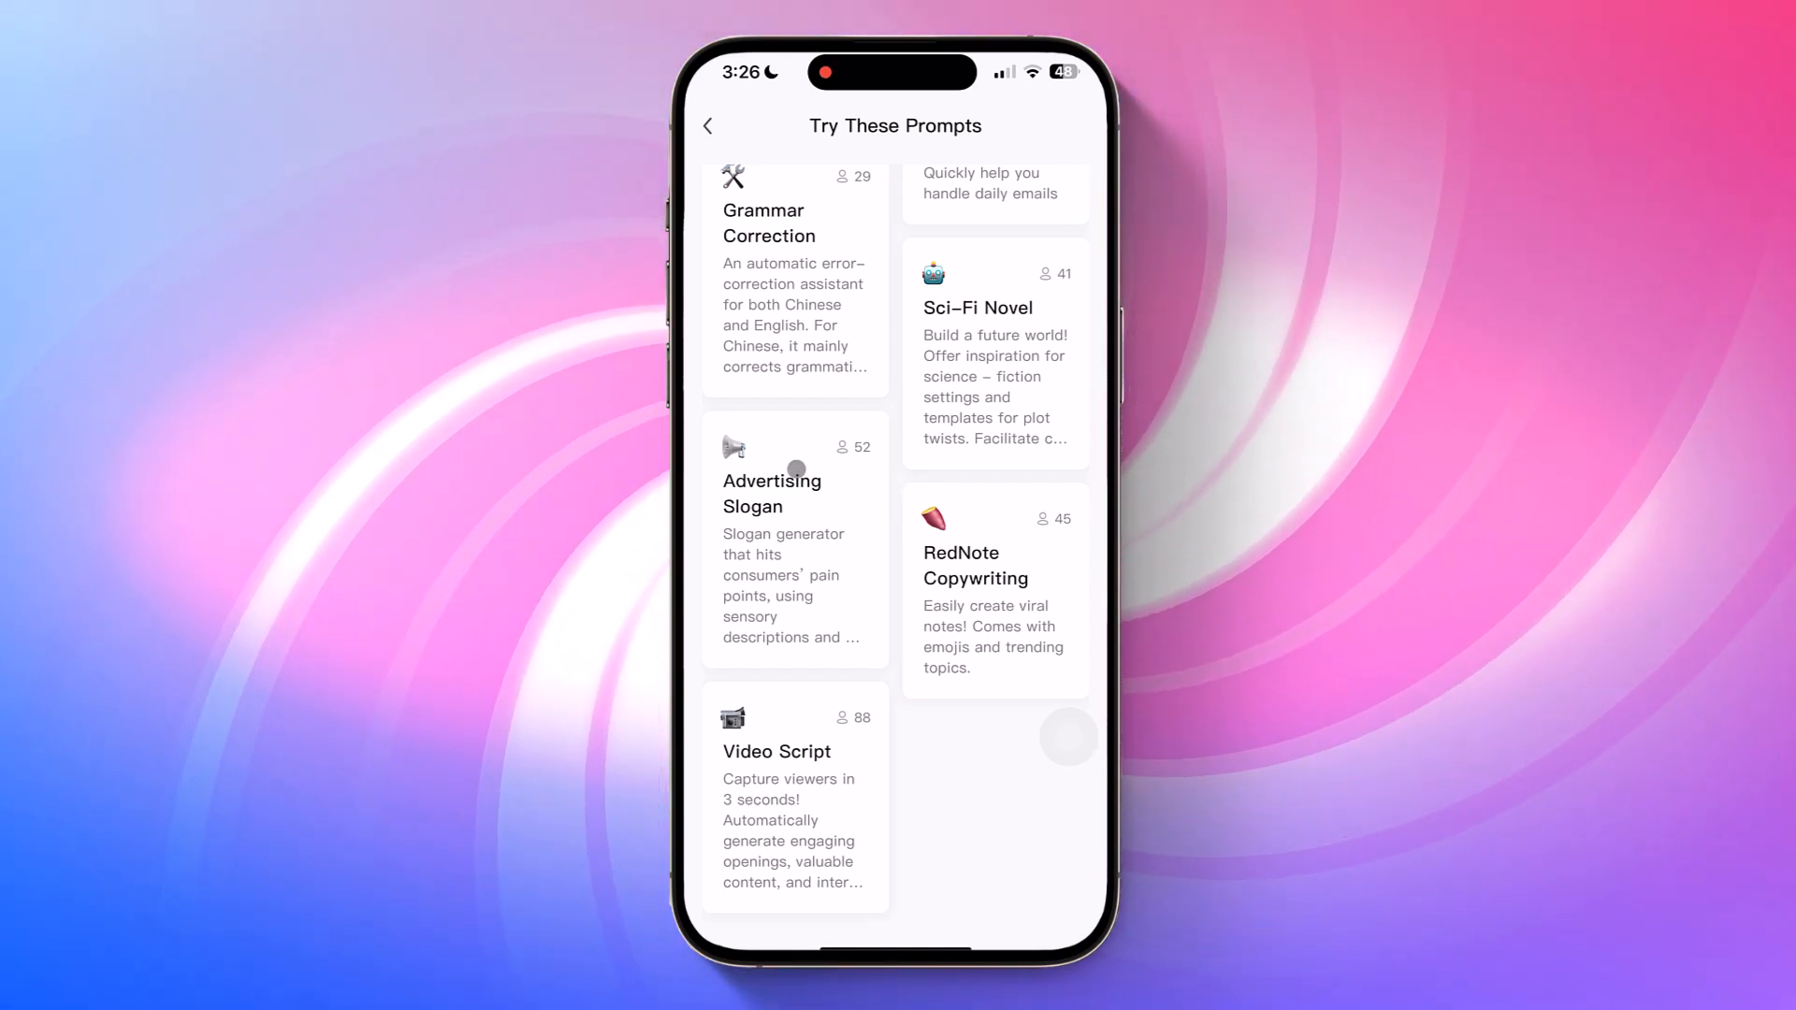
scroll(down, 3)
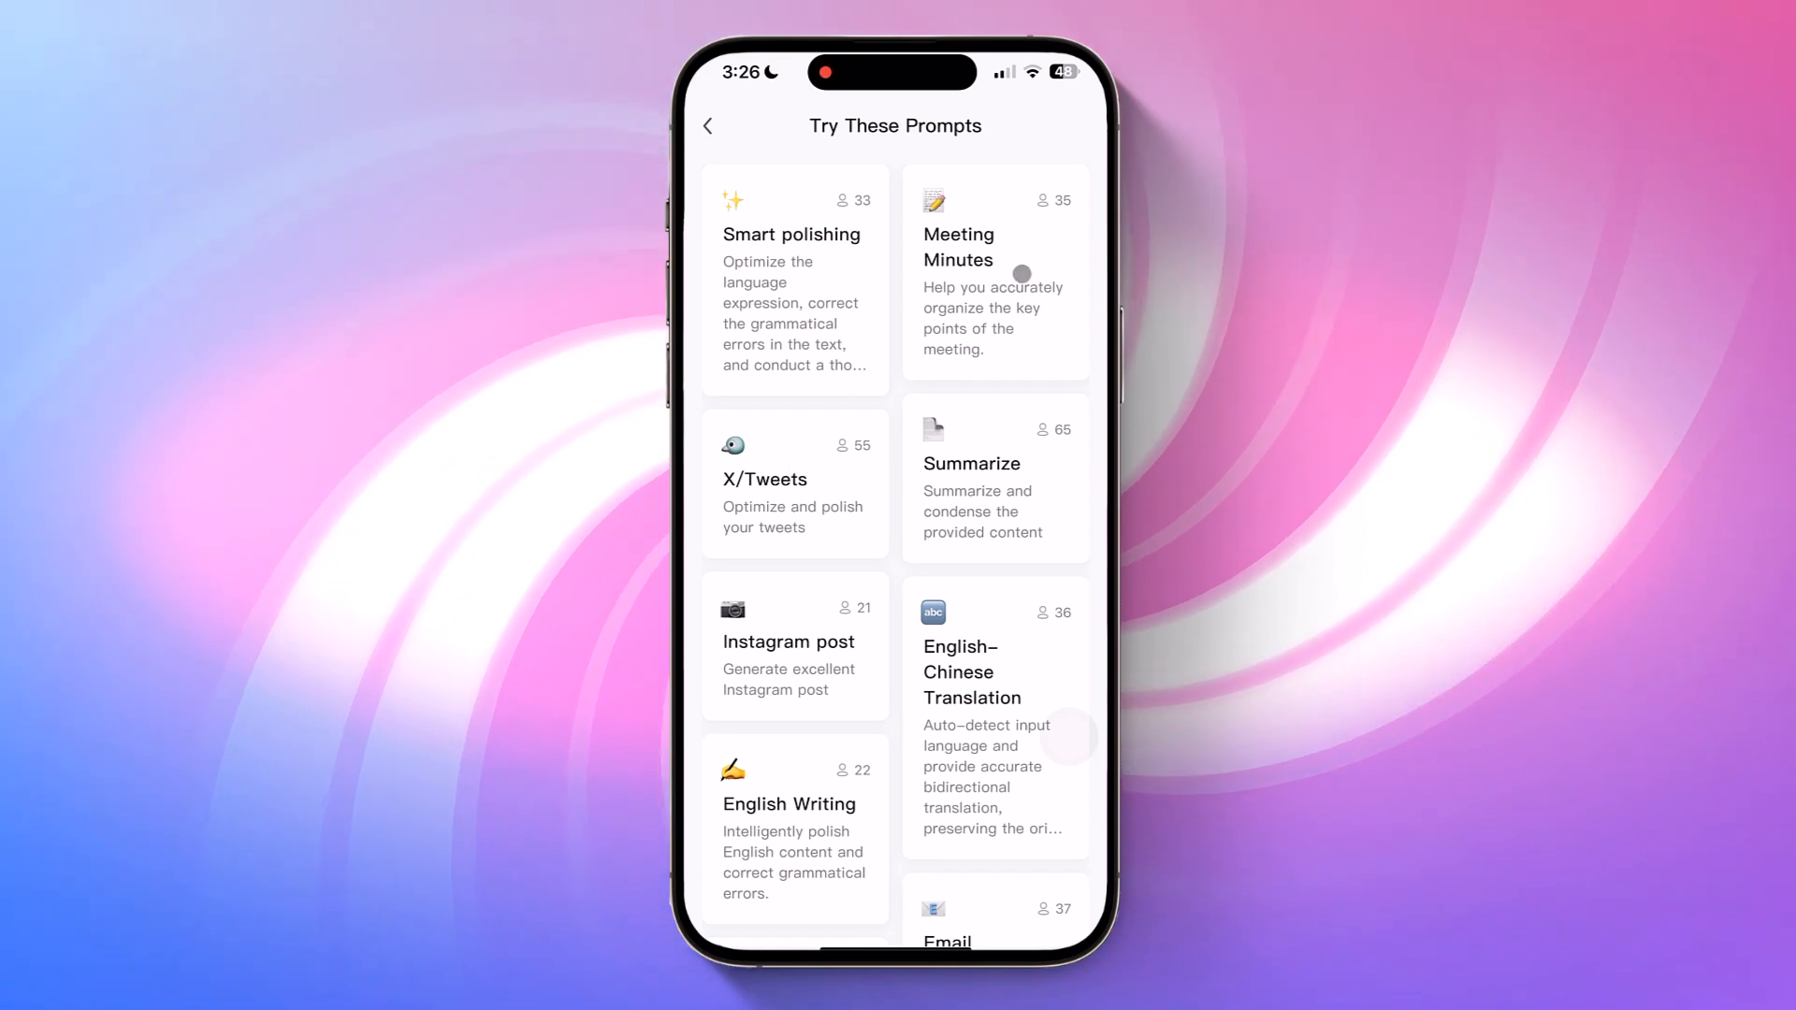
scroll(down, 3)
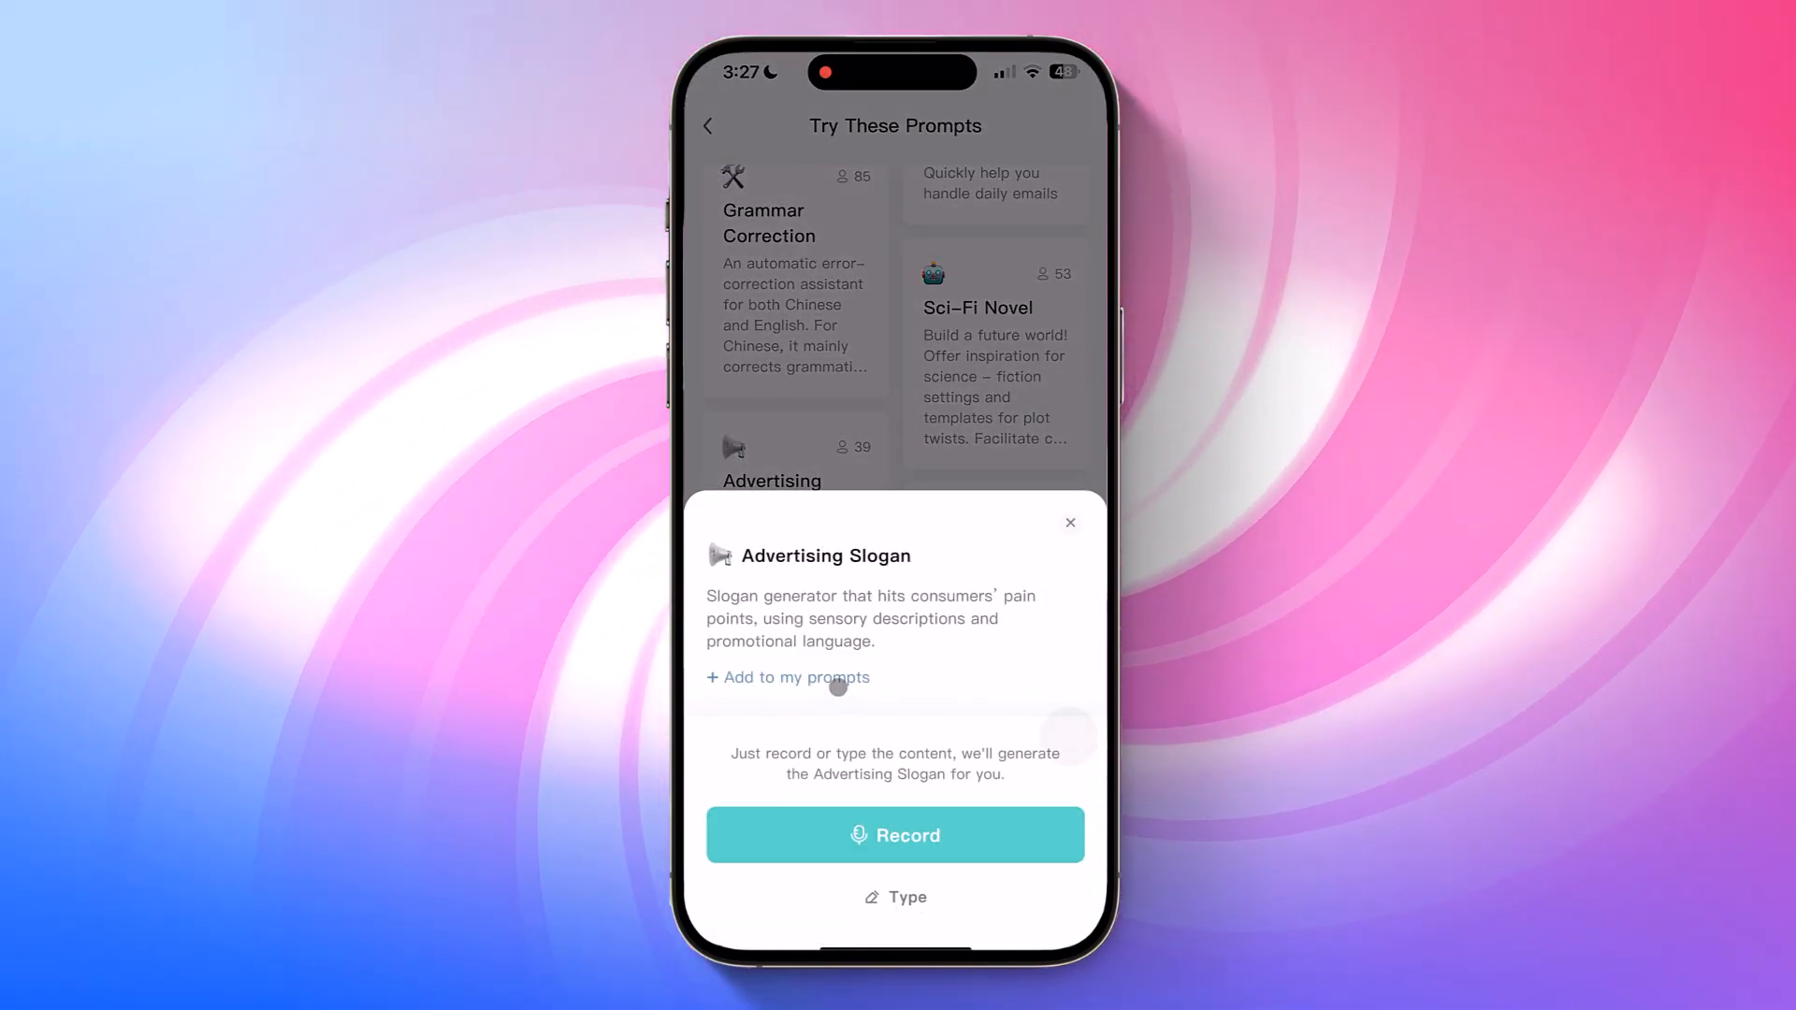
Add the Advertising Slogan prompt to my prompts and return to the notes list
click(787, 677)
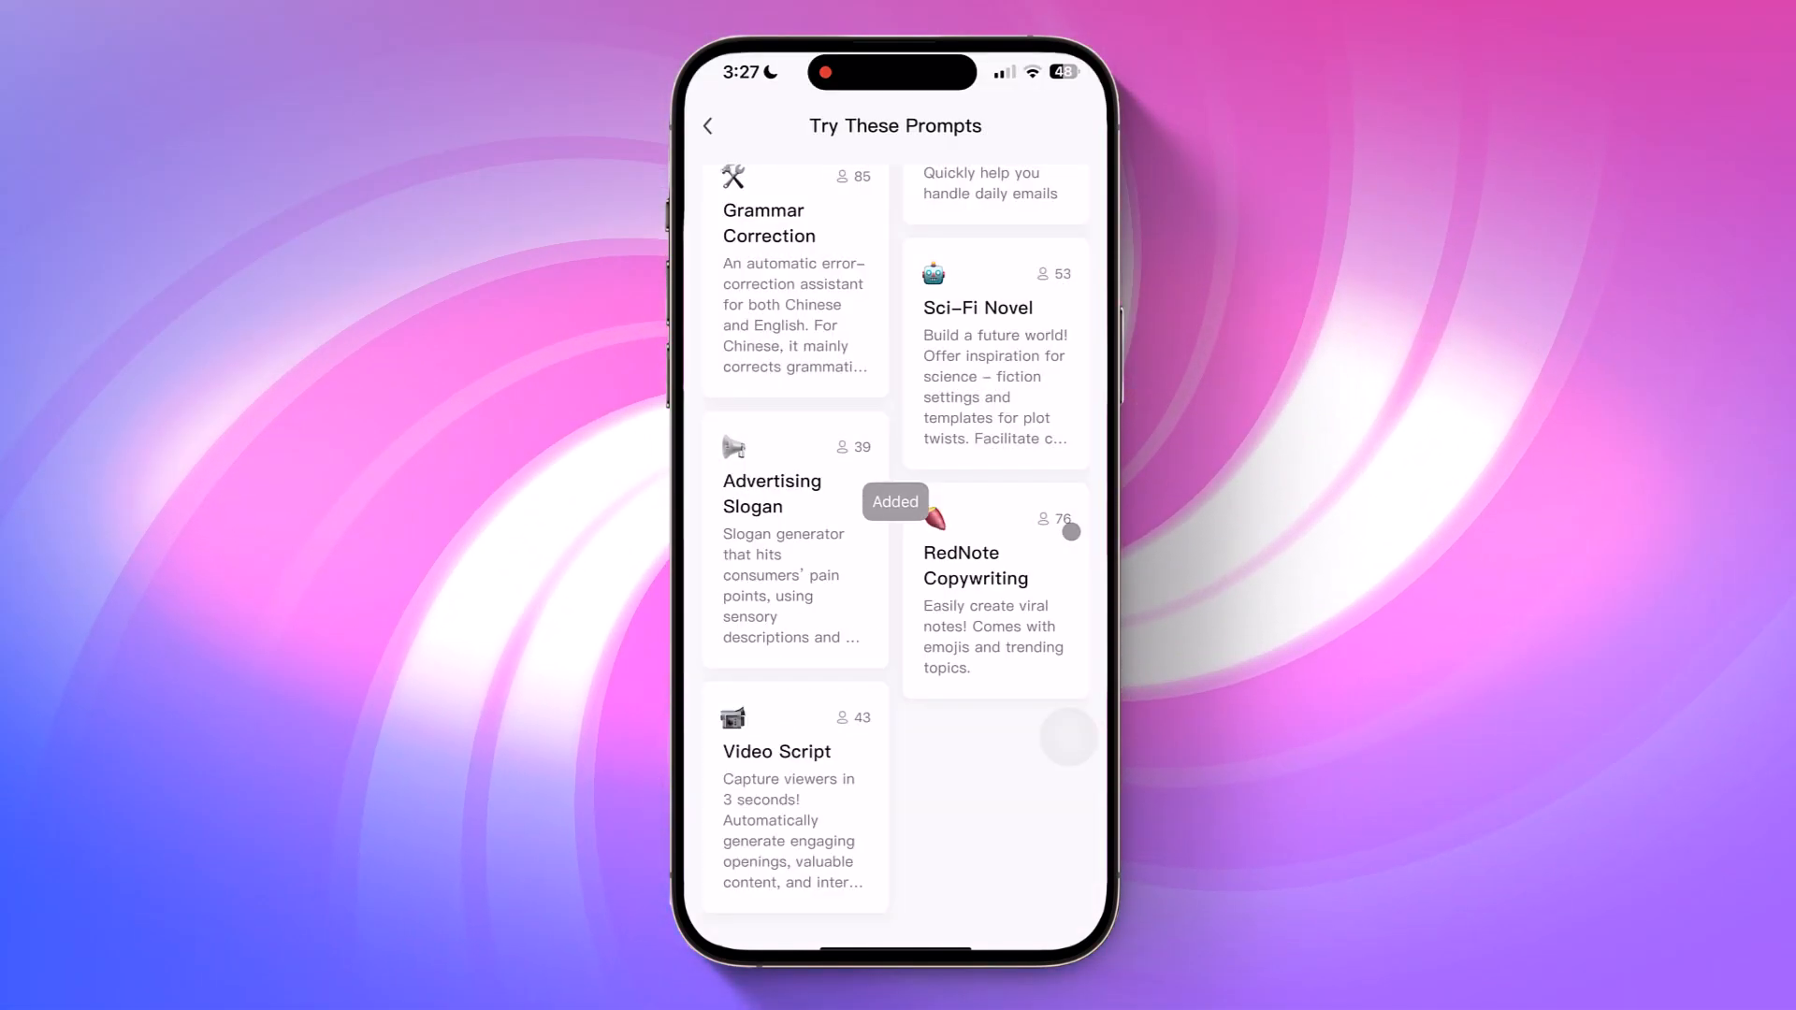
scroll(down, 3)
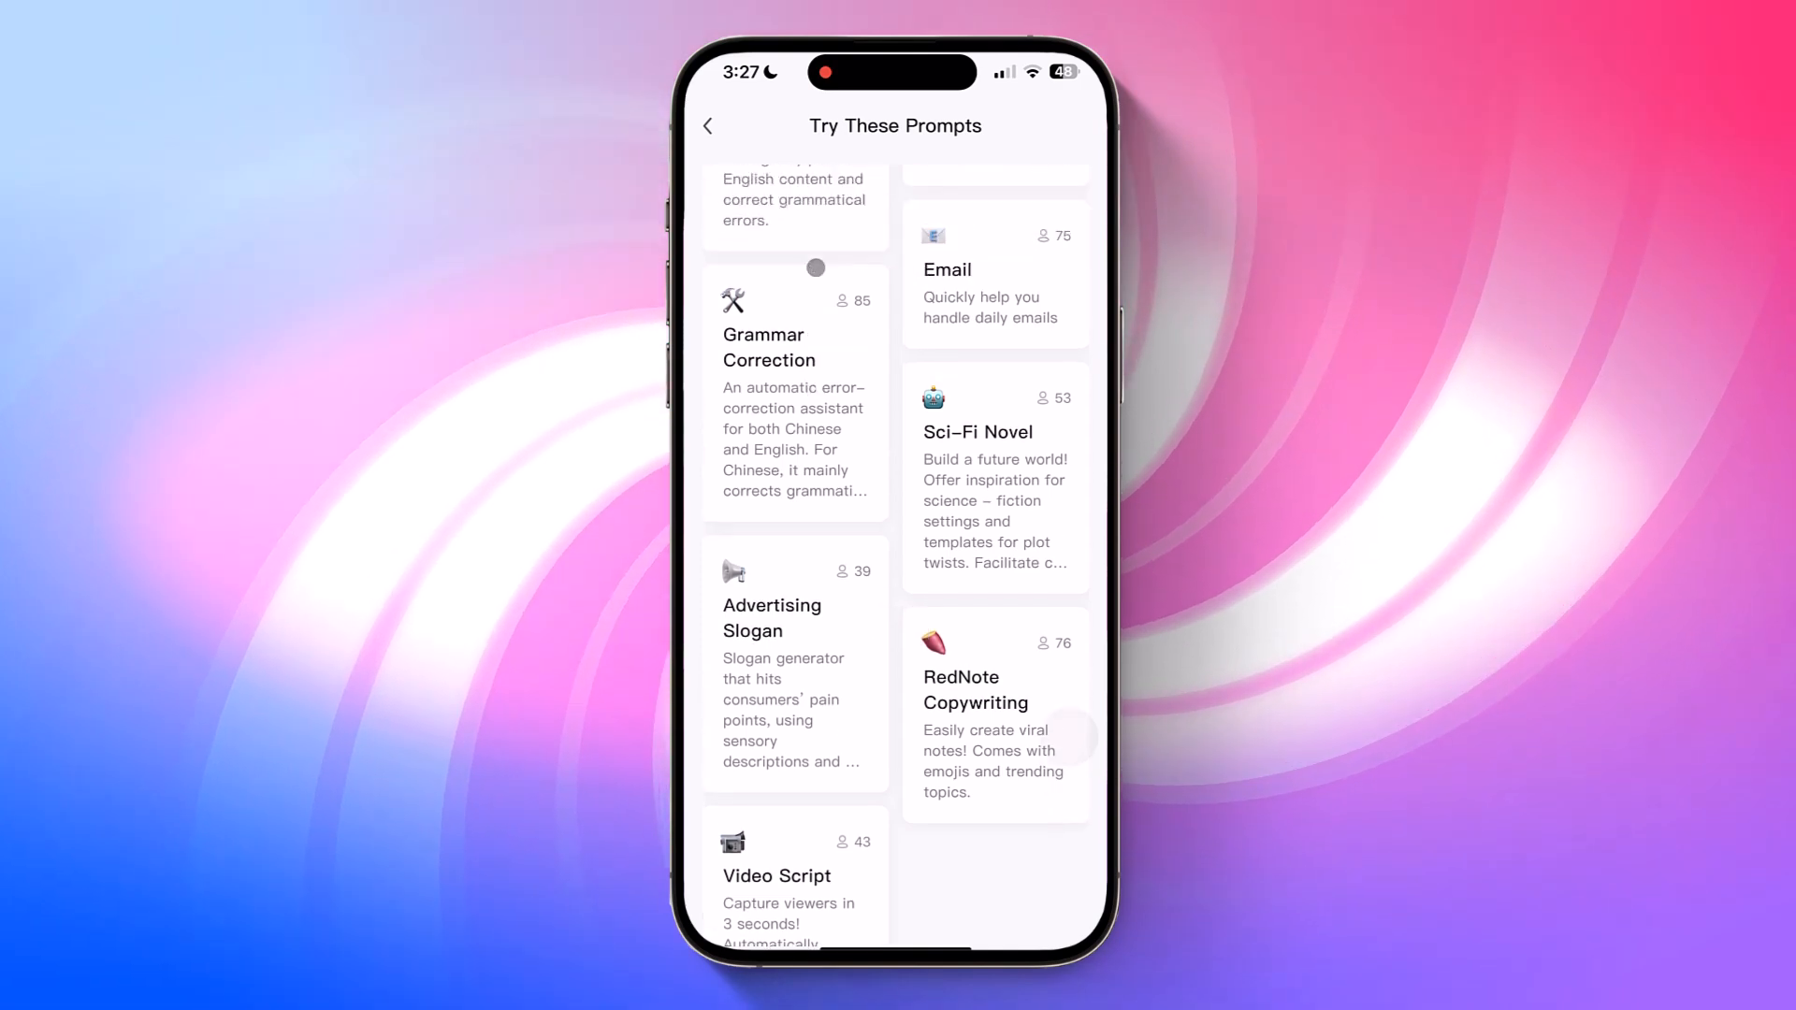
click(709, 125)
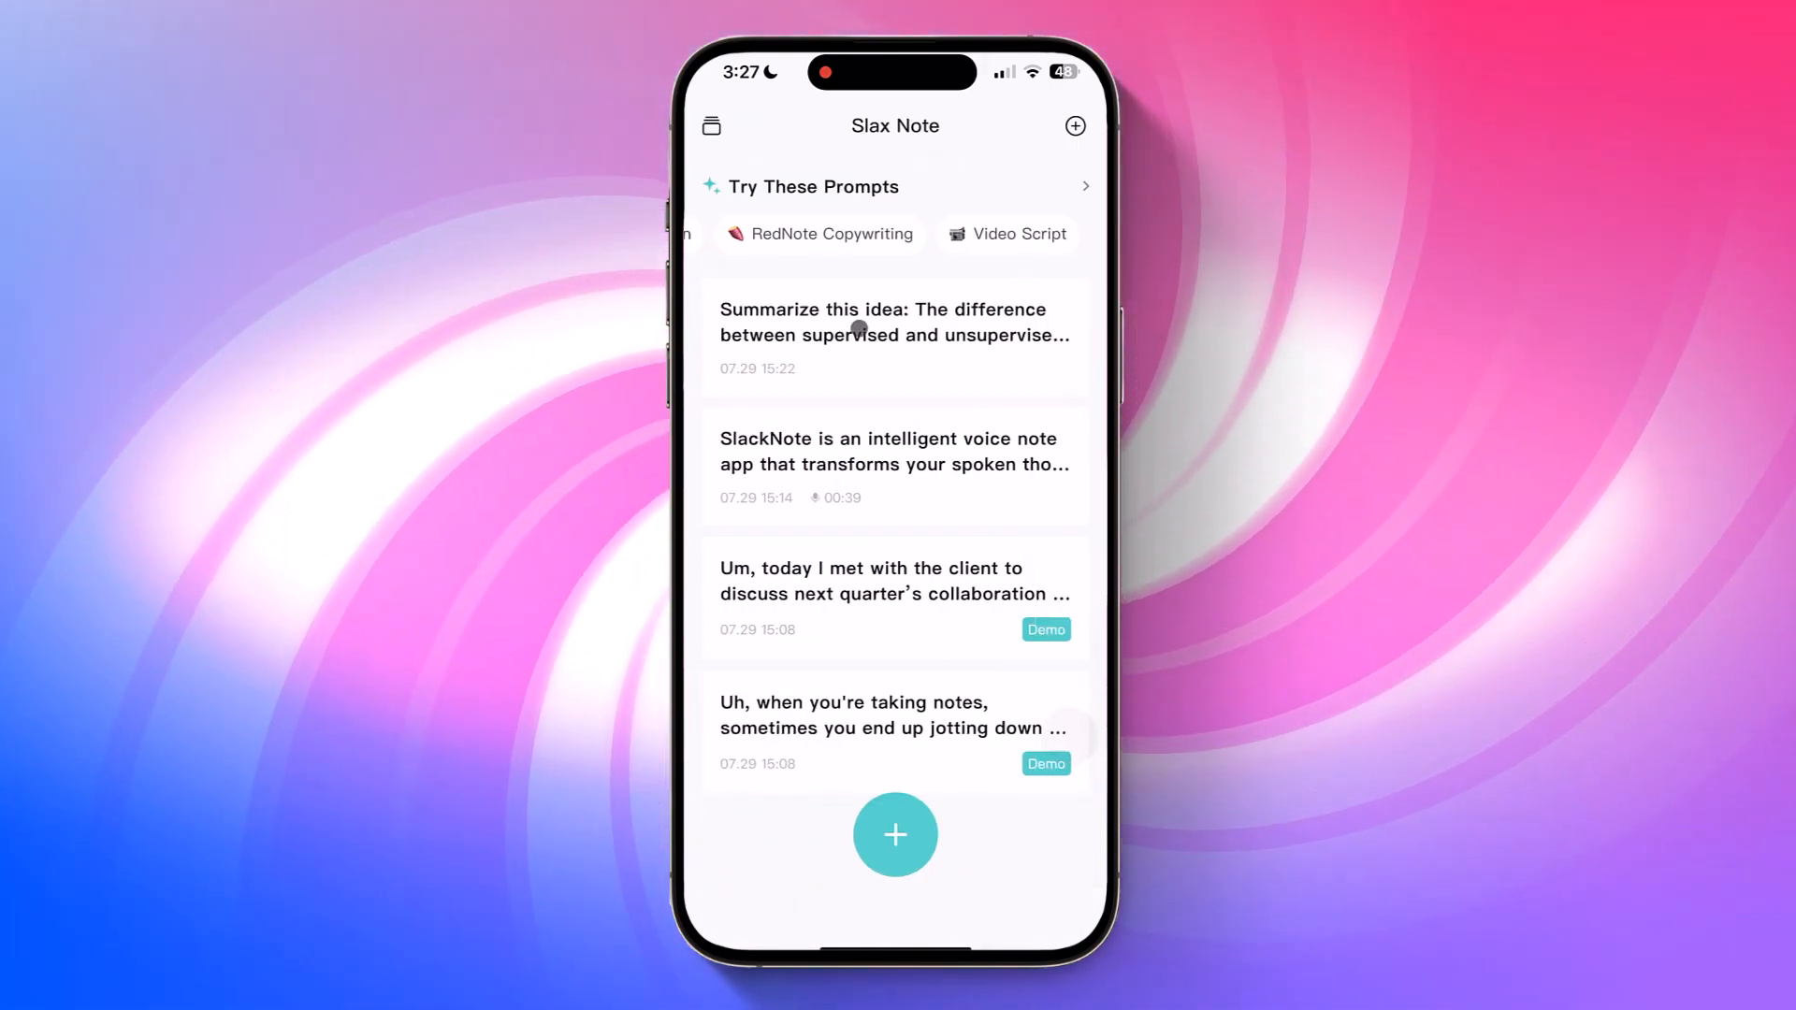
Reopen the supervised-learning note and reveal its French translation below the polished text
click(894, 333)
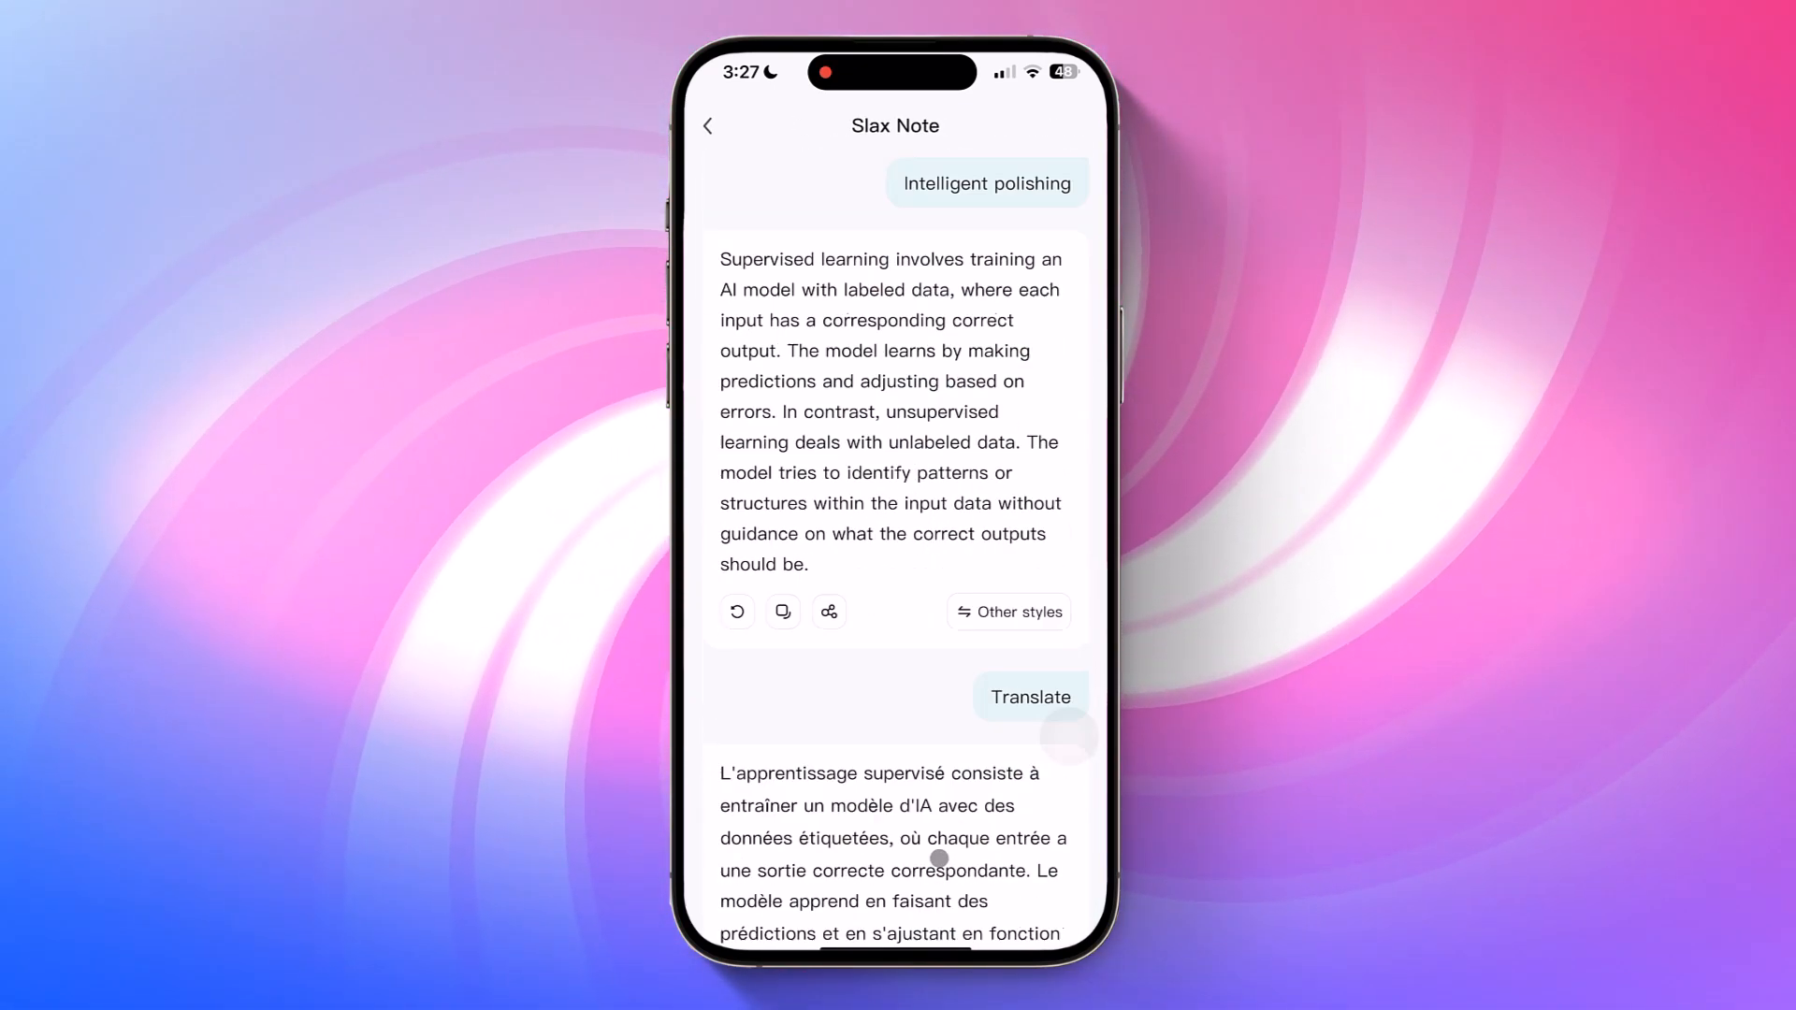
scroll(down, 3)
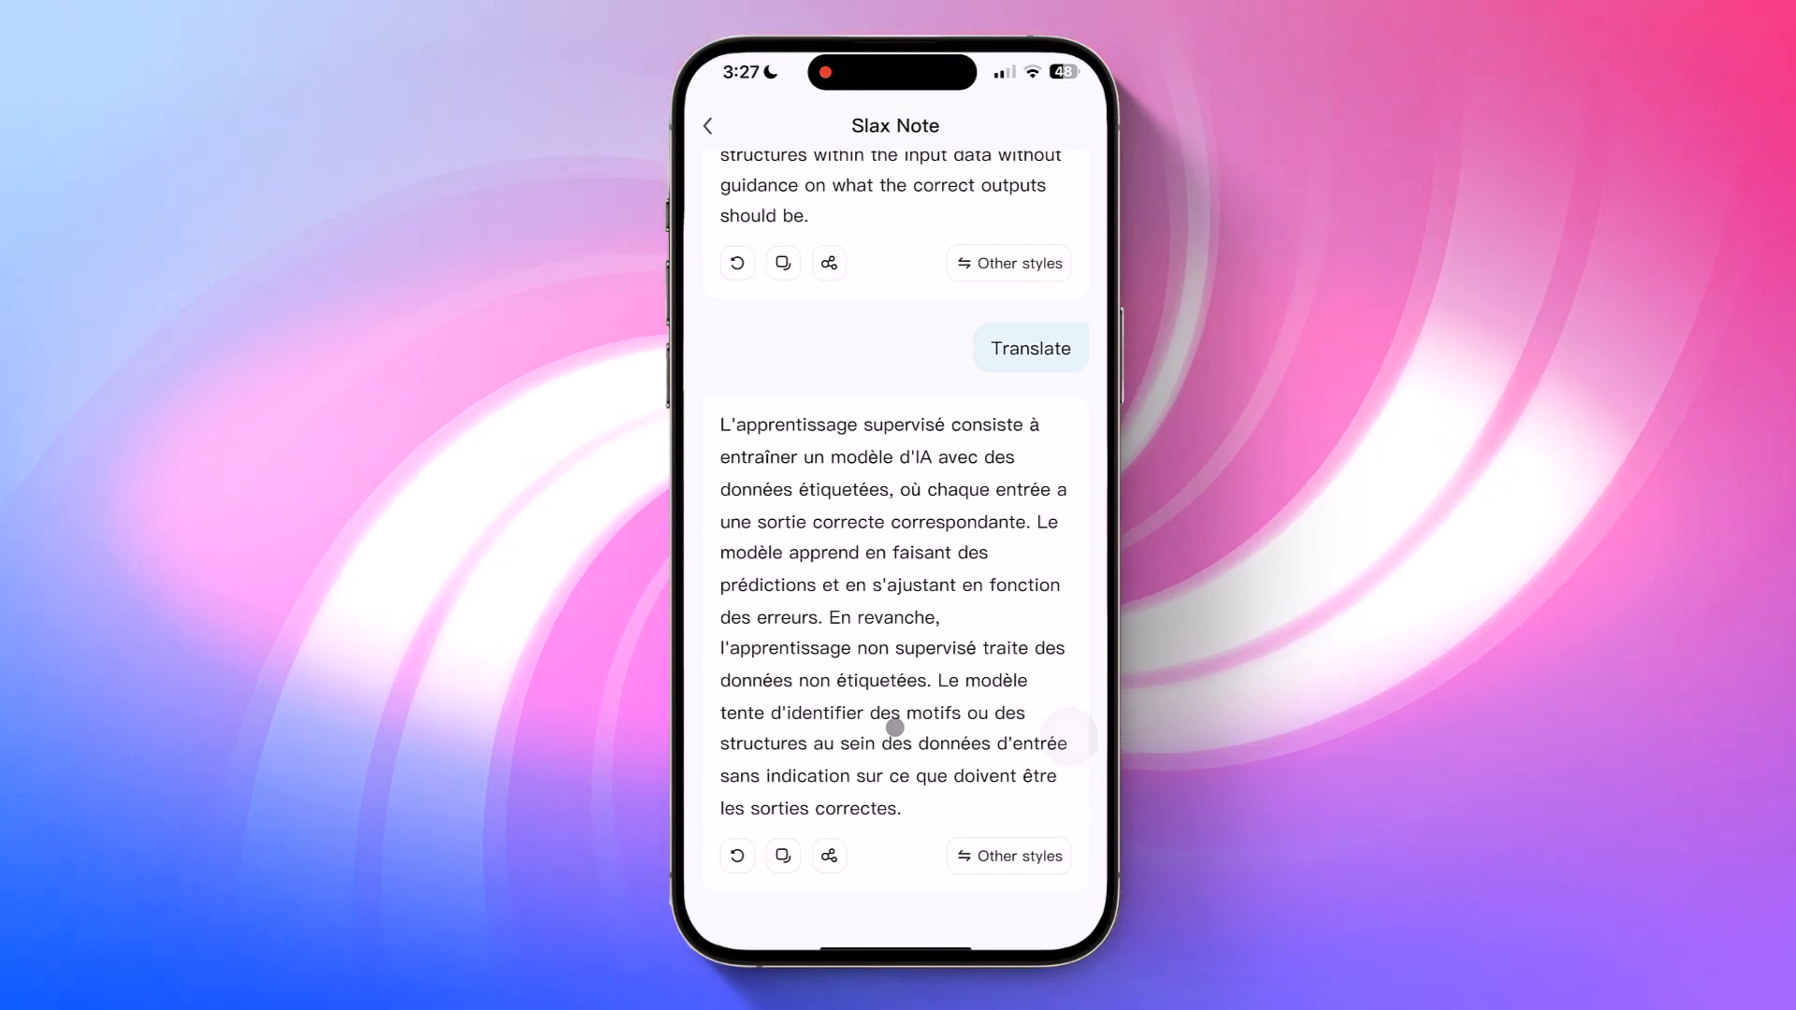